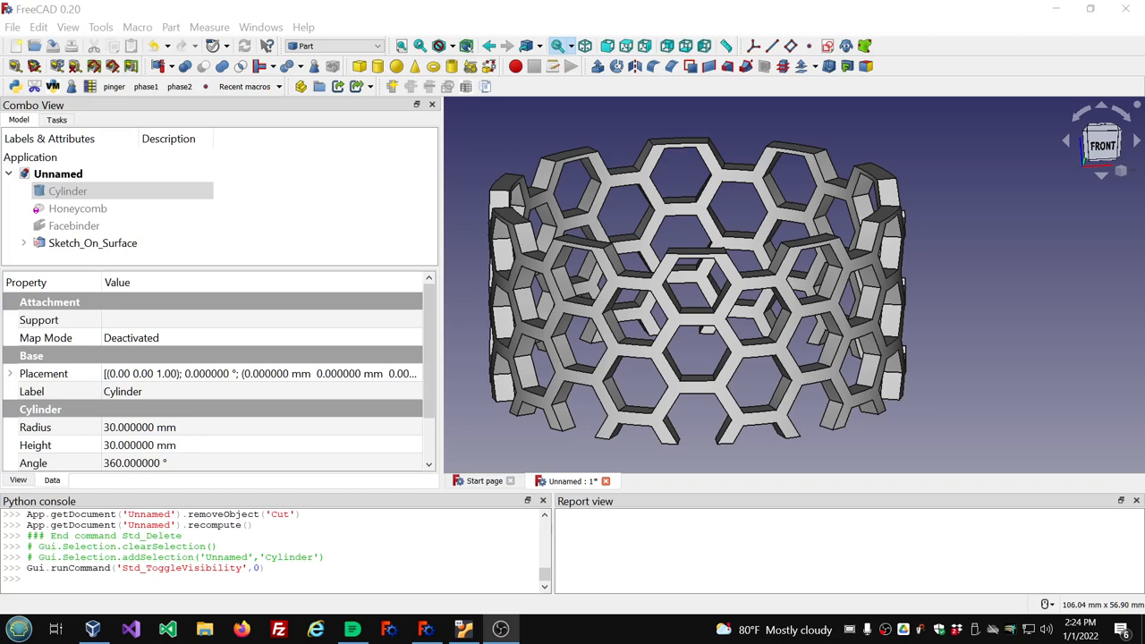
mouse_move(653, 228)
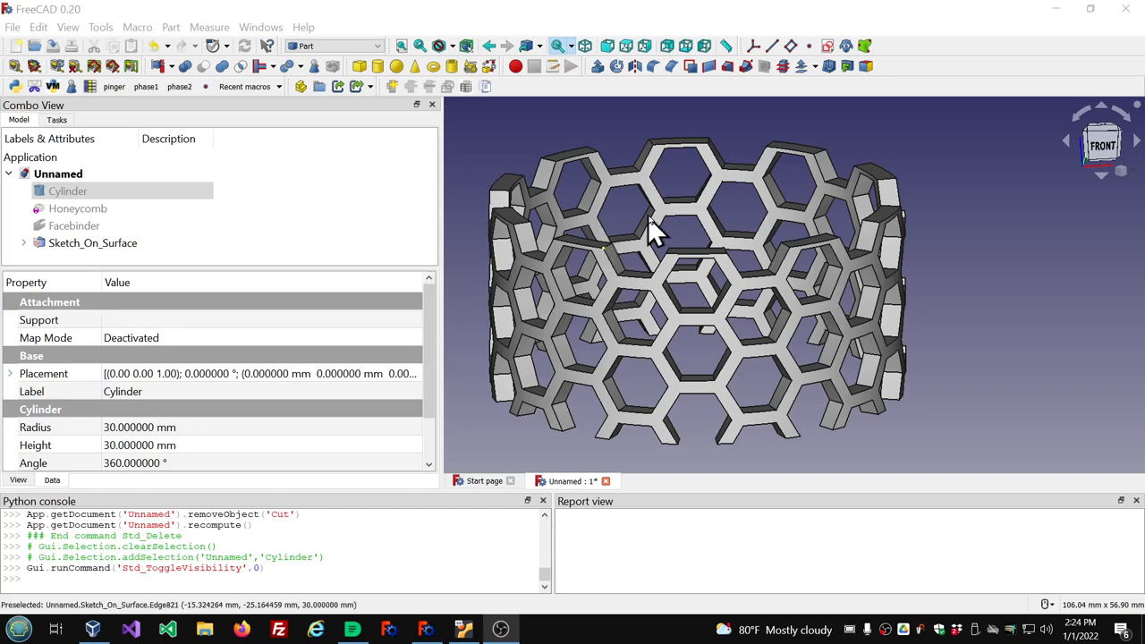
mouse_move(666, 340)
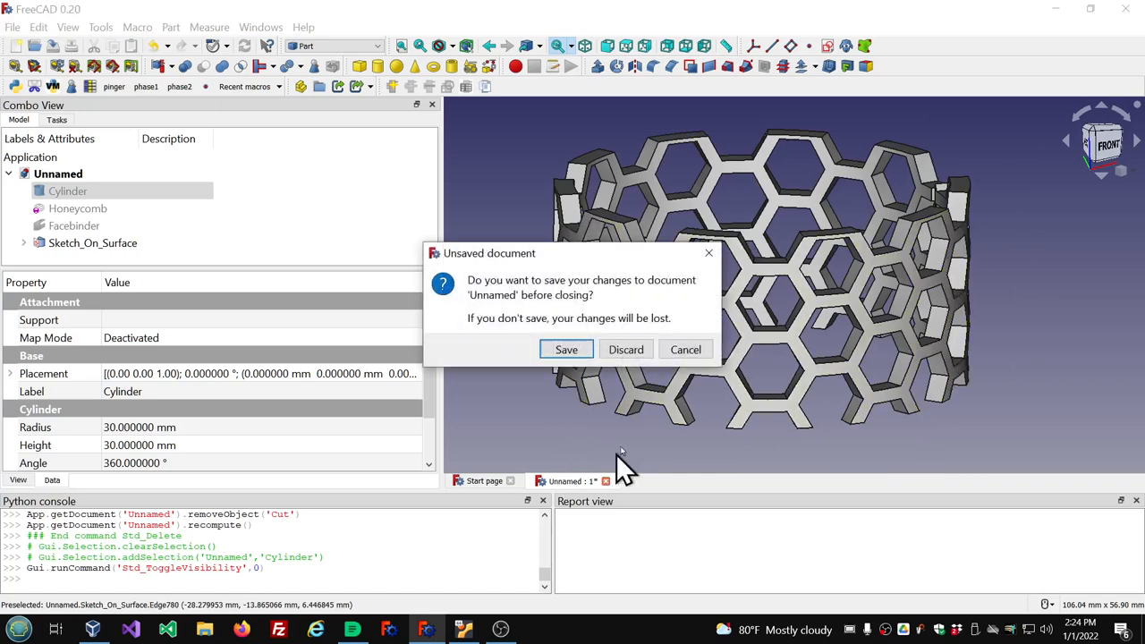
Discard unsaved changes to the honeycomb document and start a new empty document
left_click(625, 349)
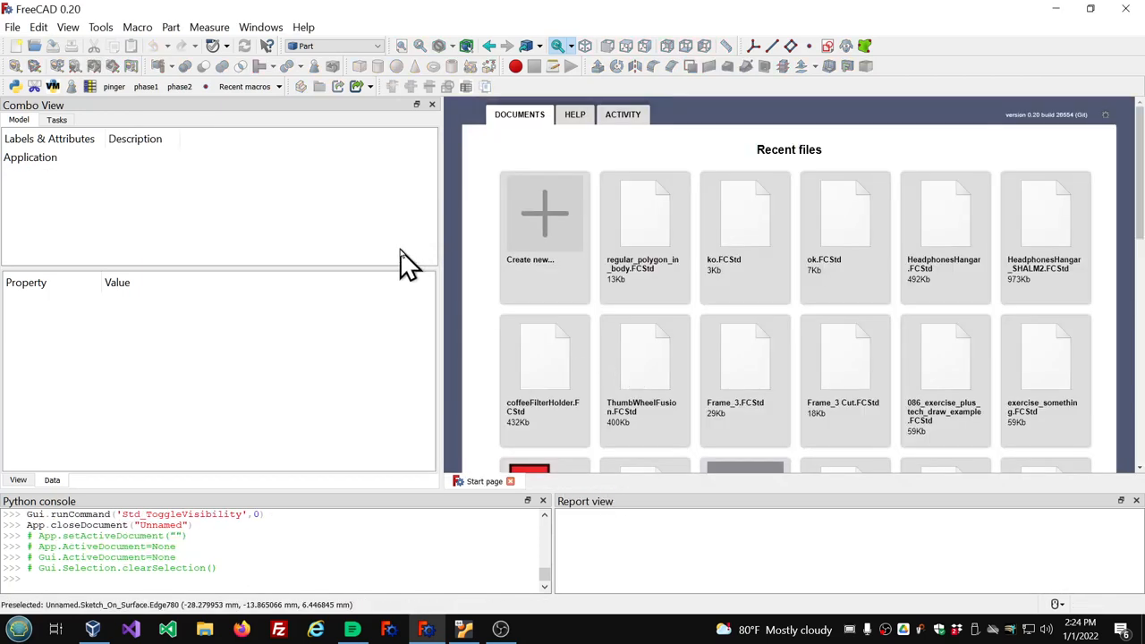
left_click(544, 215)
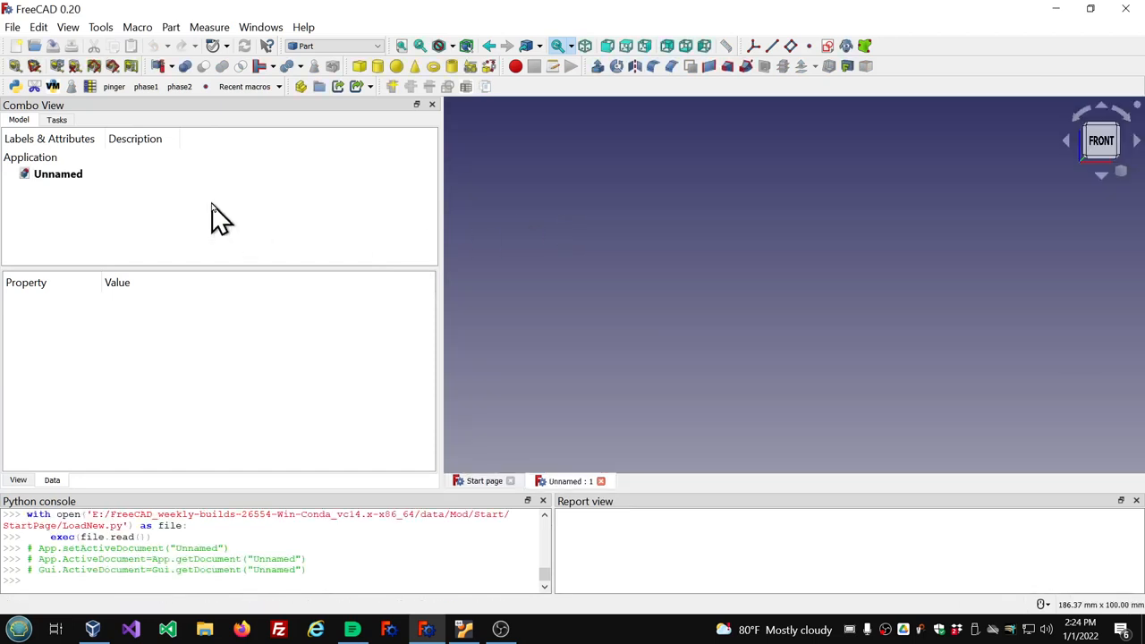
mouse_move(221, 221)
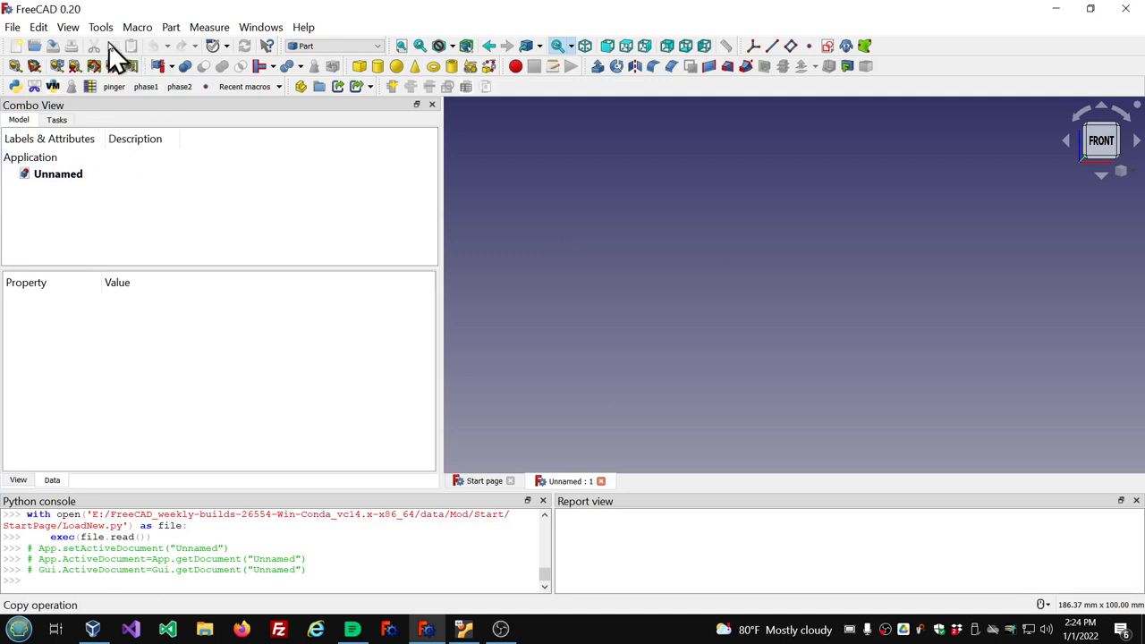
left_click(100, 27)
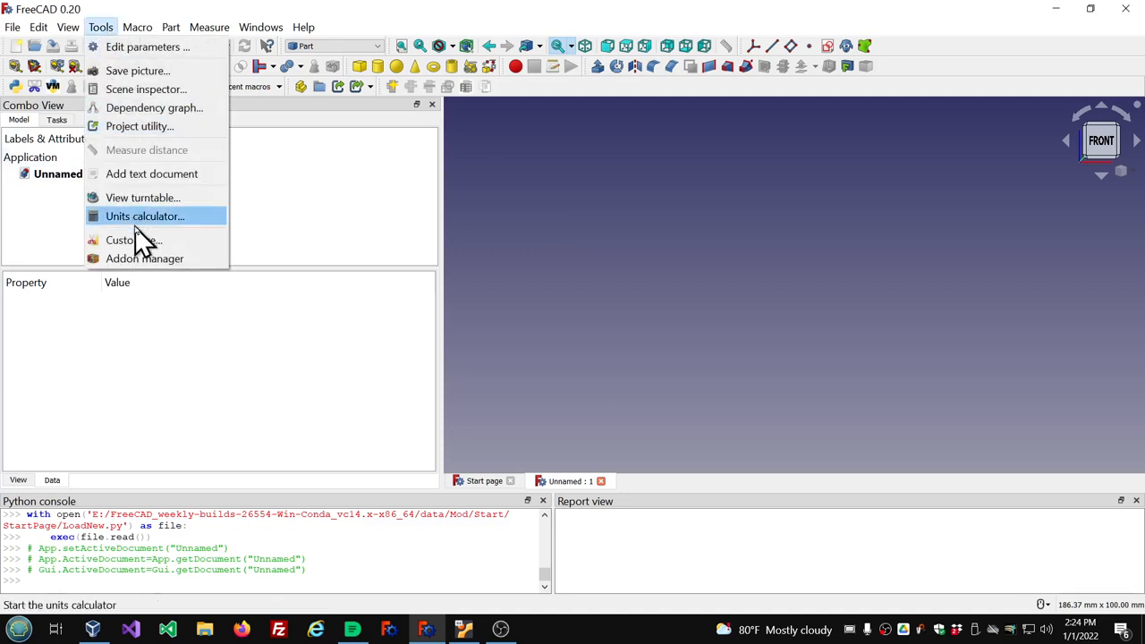
left_click(145, 259)
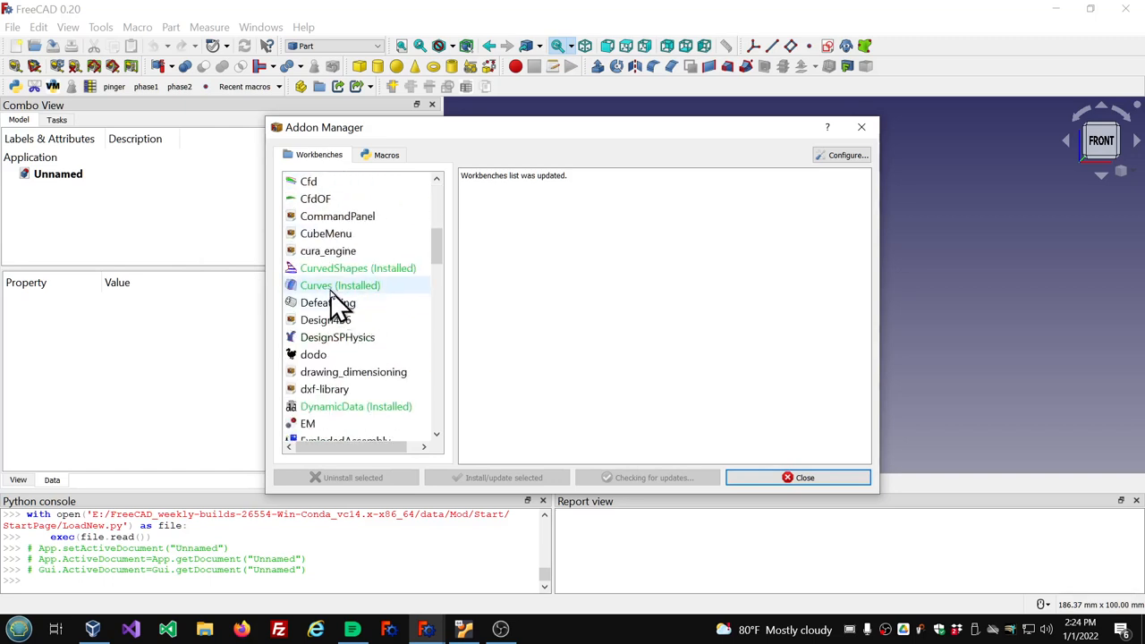
left_click(340, 284)
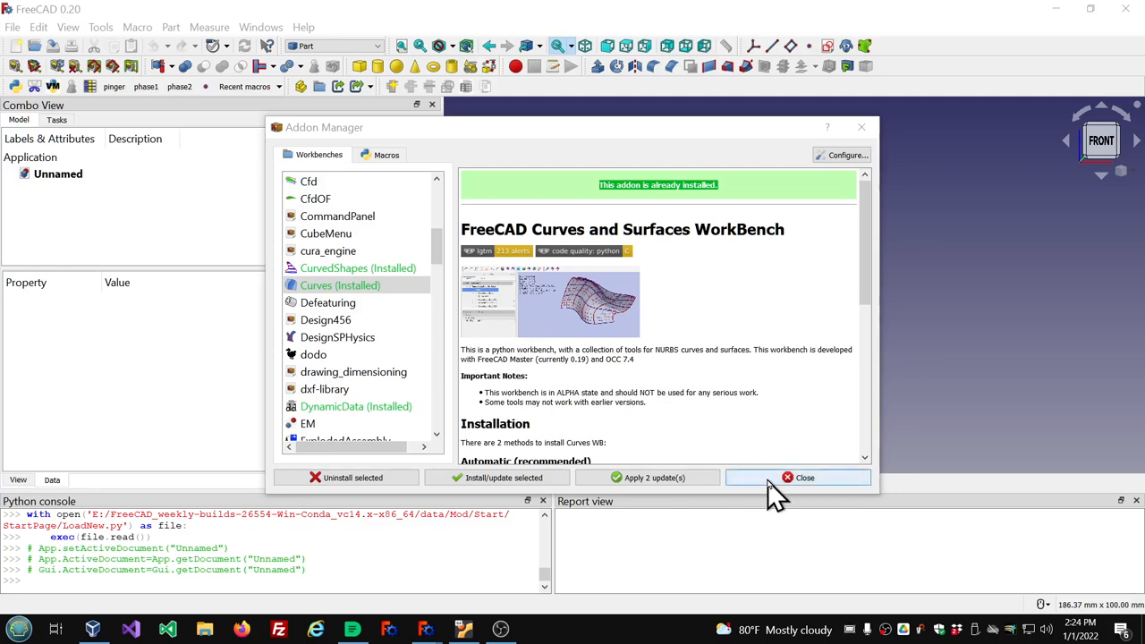
left_click(797, 476)
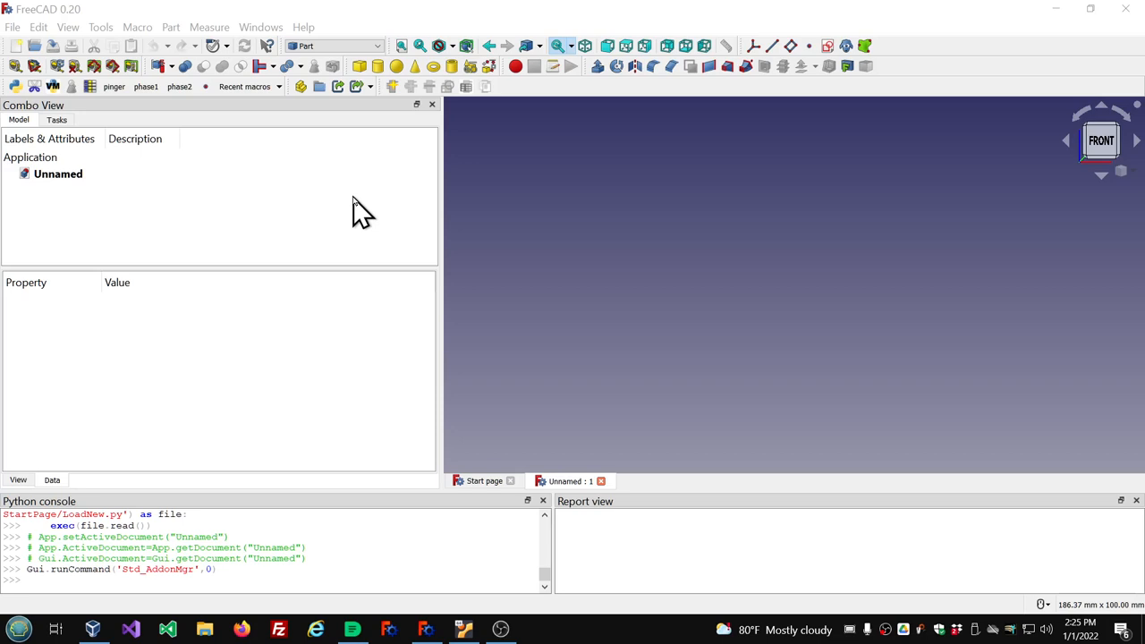
mouse_move(3, 427)
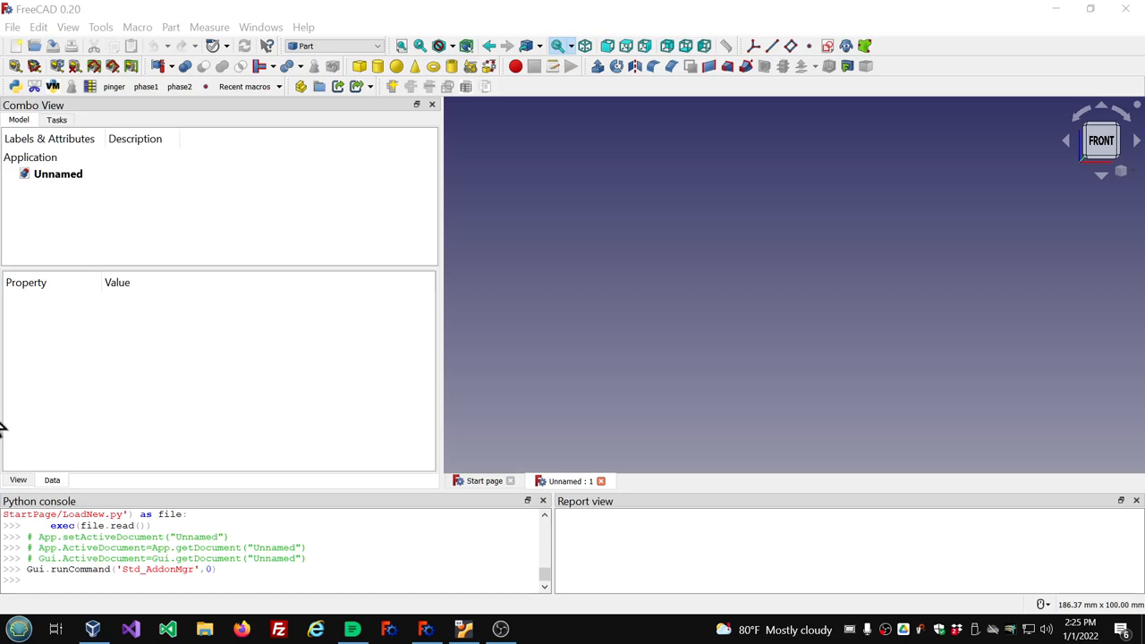
mouse_move(159, 329)
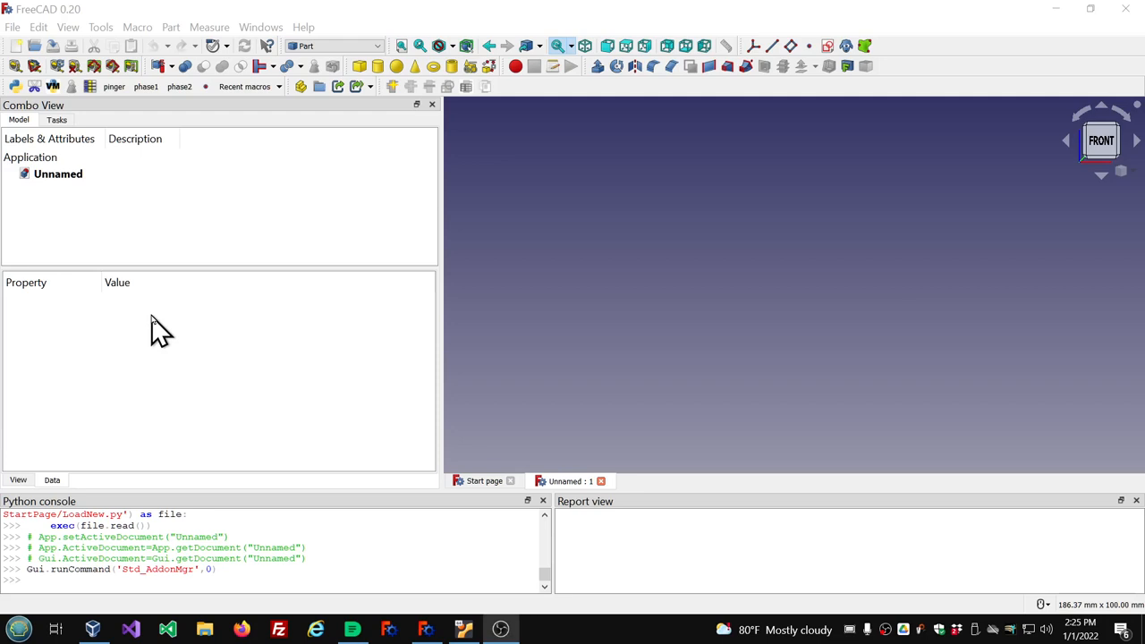
mouse_move(307, 240)
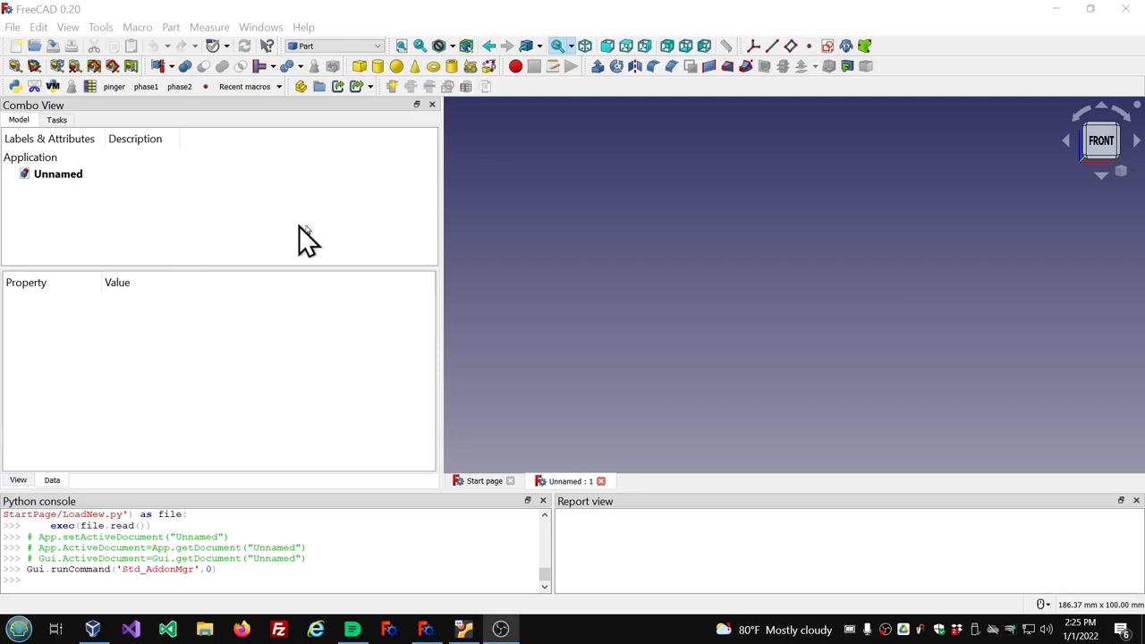
mouse_move(347, 240)
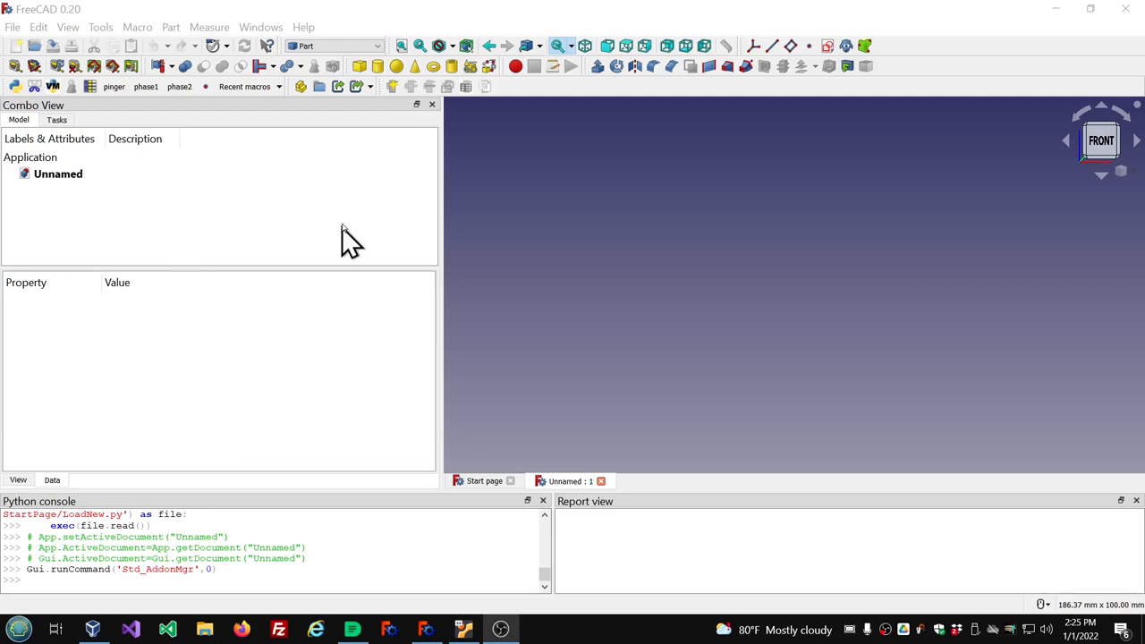
mouse_move(384, 46)
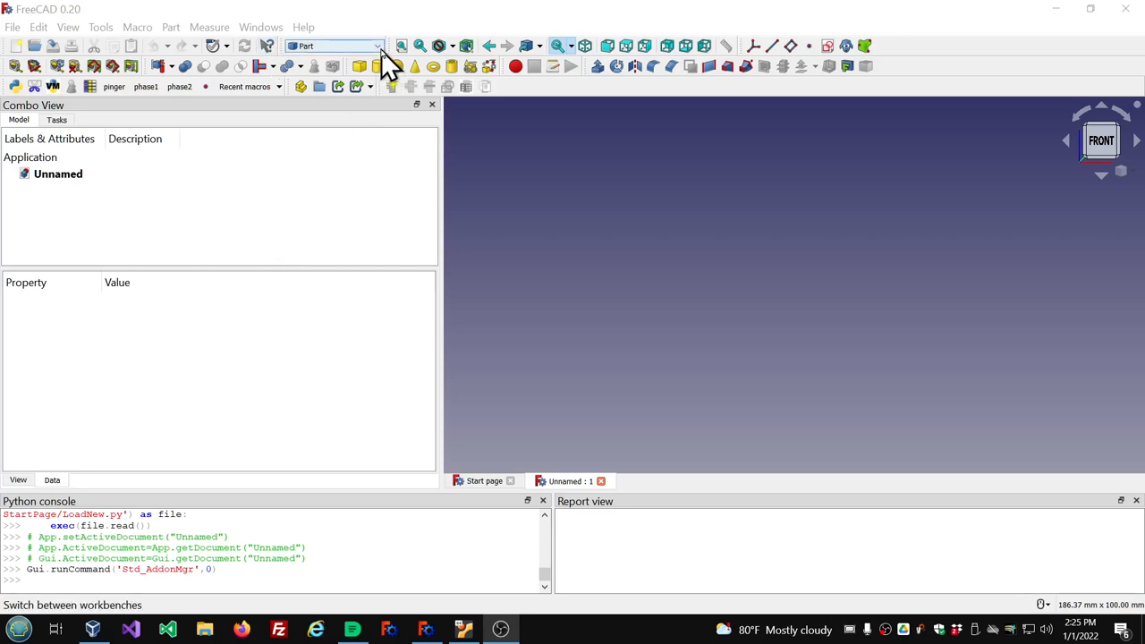
Add a Part cylinder and resize it to 30 mm radius and 30 mm height
left_click(375, 66)
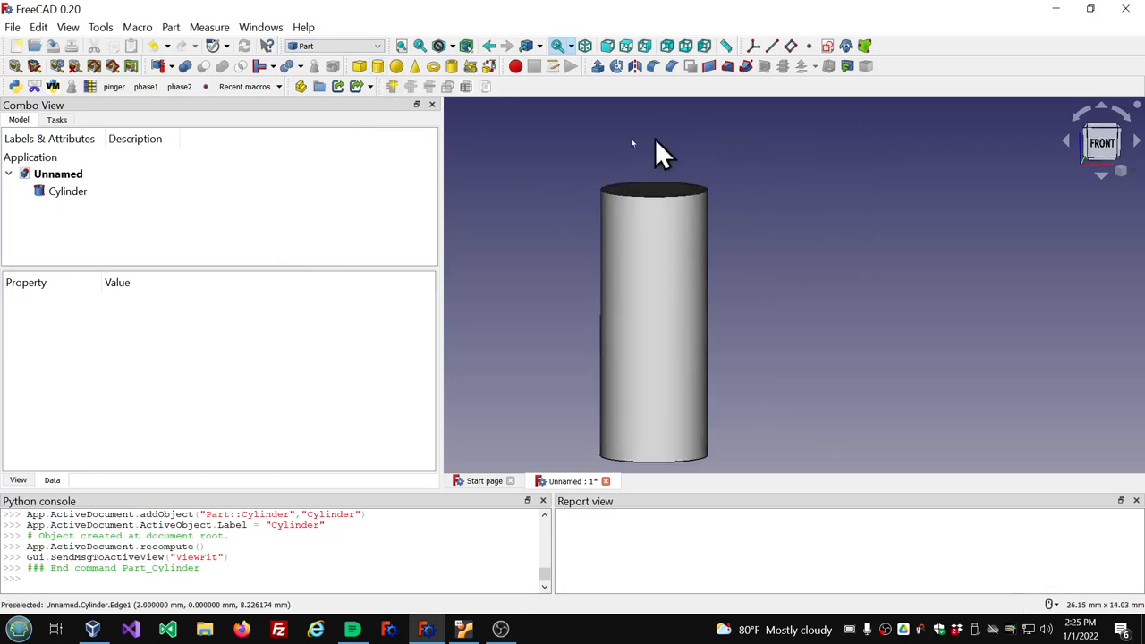
left_click(68, 190)
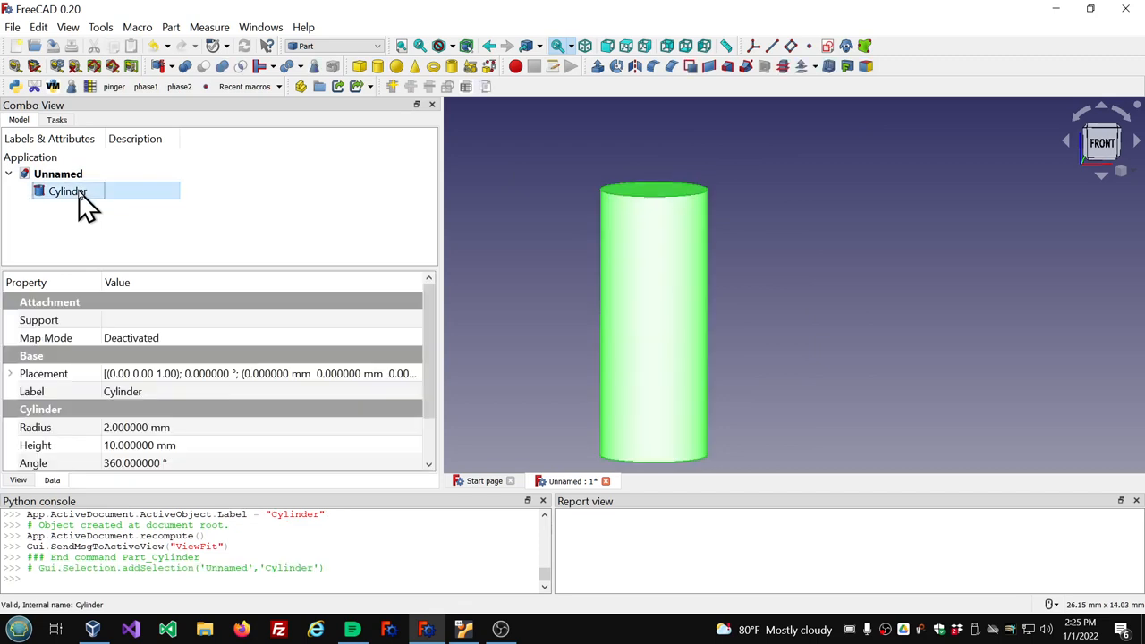
mouse_move(371, 472)
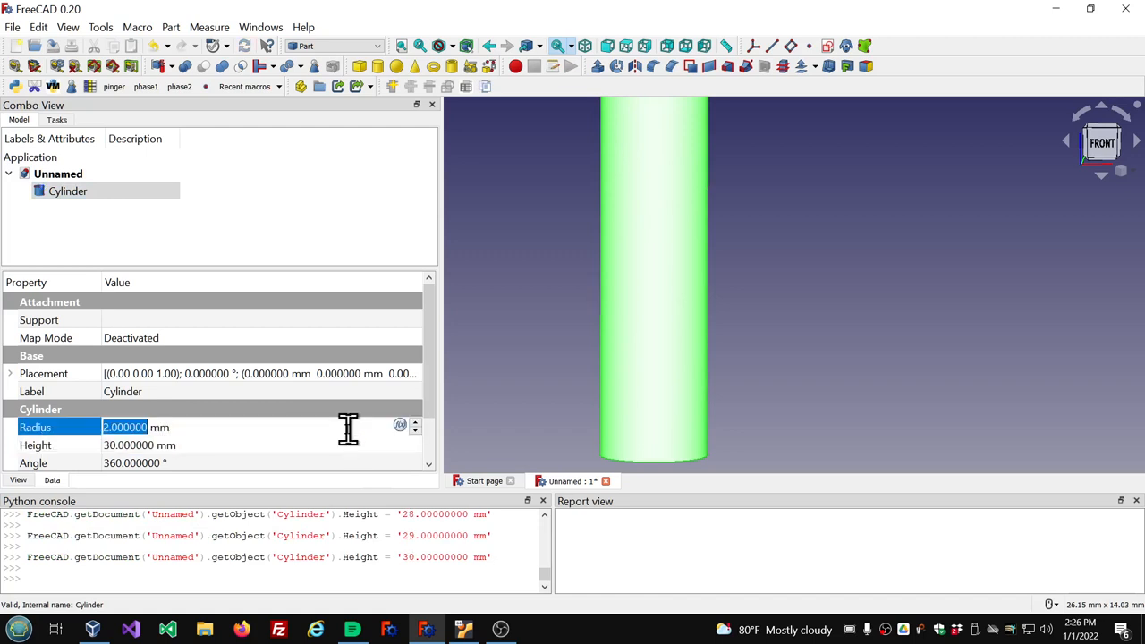
type("3 mm")
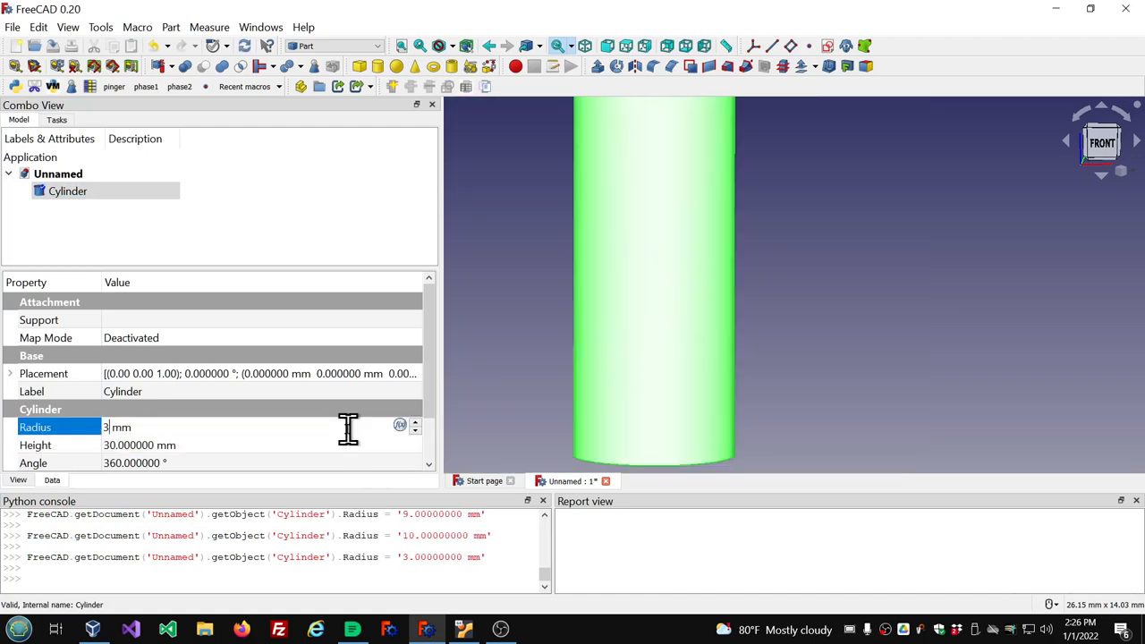
type("0")
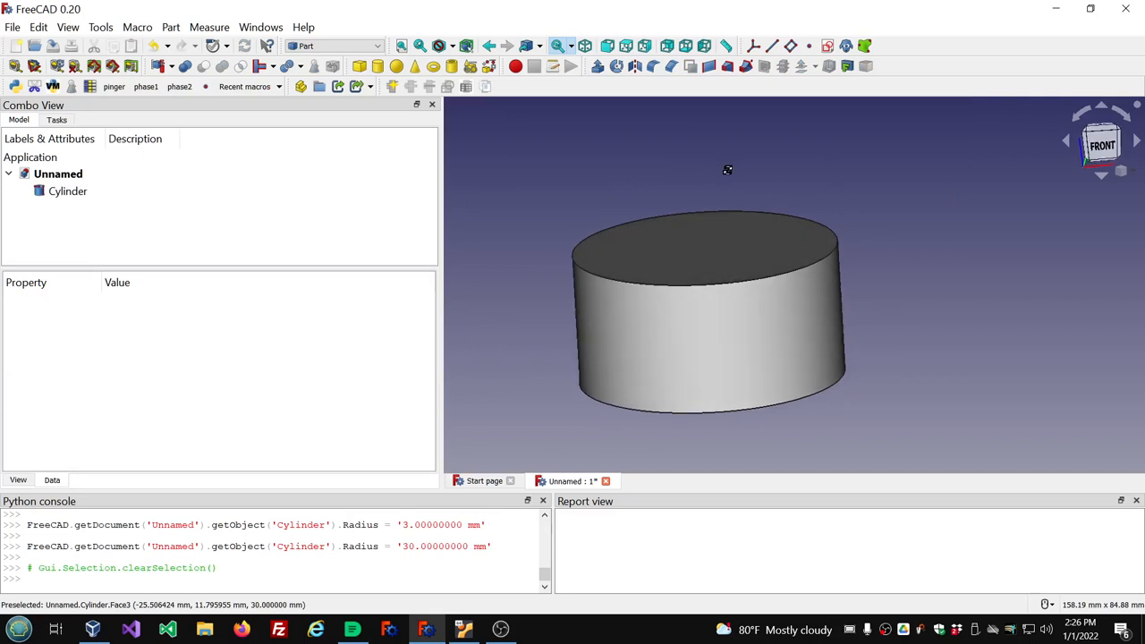
mouse_move(519, 255)
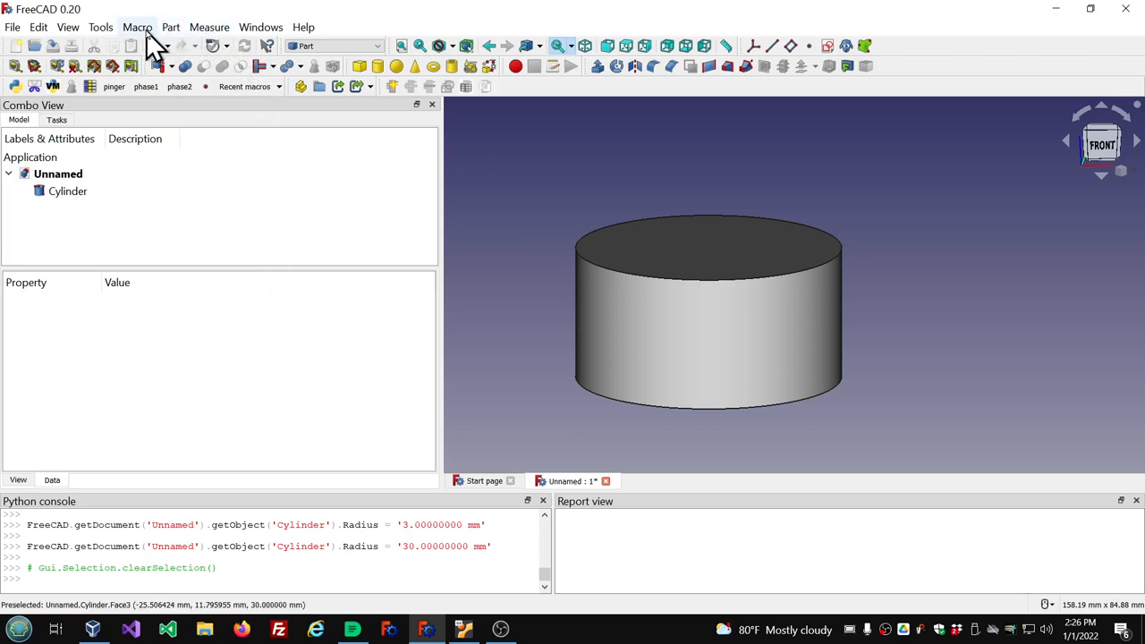
Run the recent Honeycomb macro to generate a honeycomb disc, then hide the cylinder
left_click(137, 26)
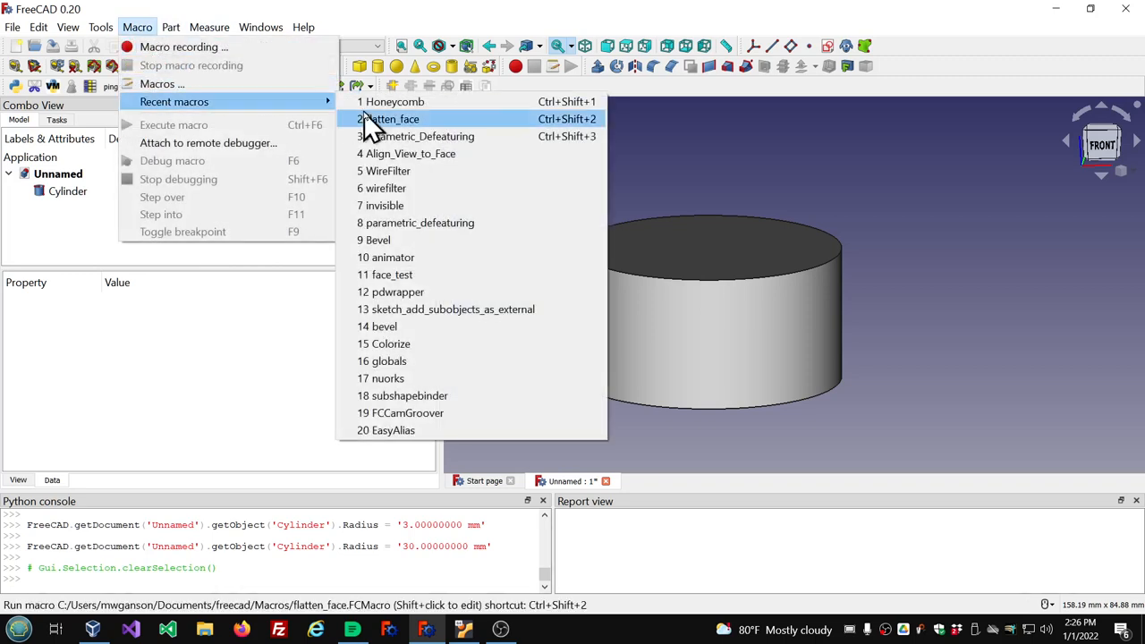
left_click(395, 101)
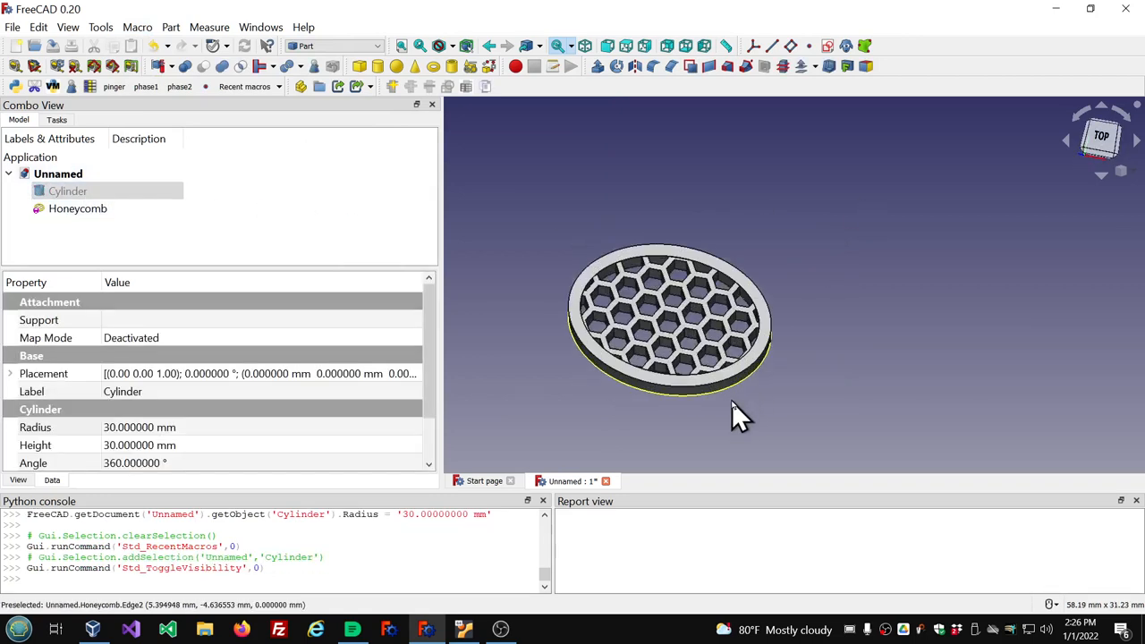
left_click(78, 208)
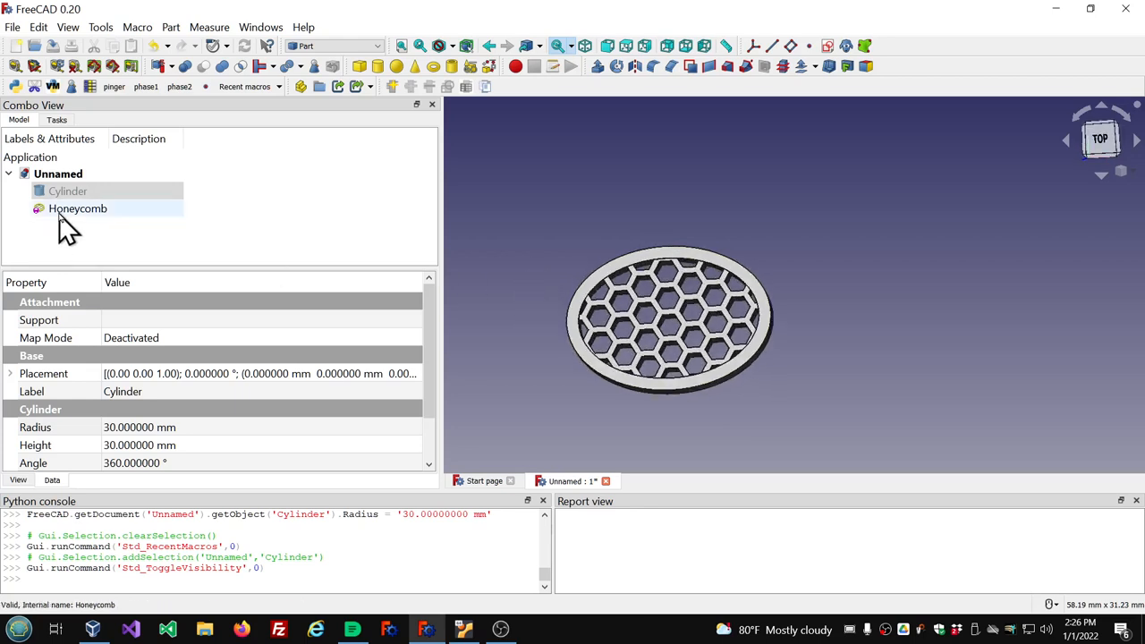
Set the Honeycomb's Elliptical Grid to false and Border Offset to 0
left_click(77, 208)
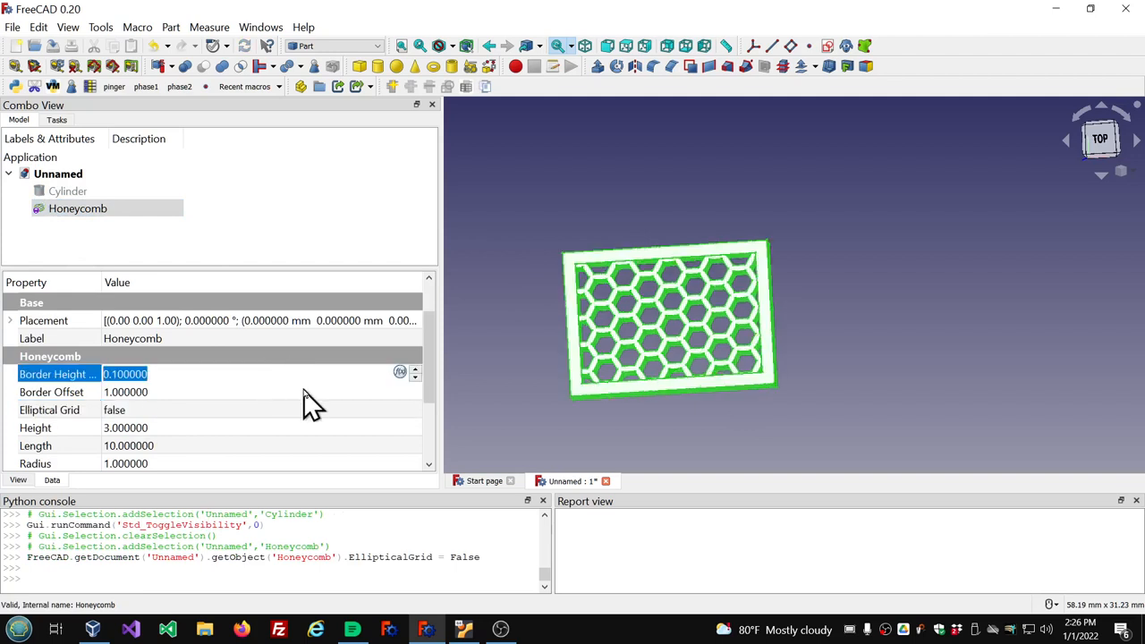
left_click(126, 392)
type("0.000000")
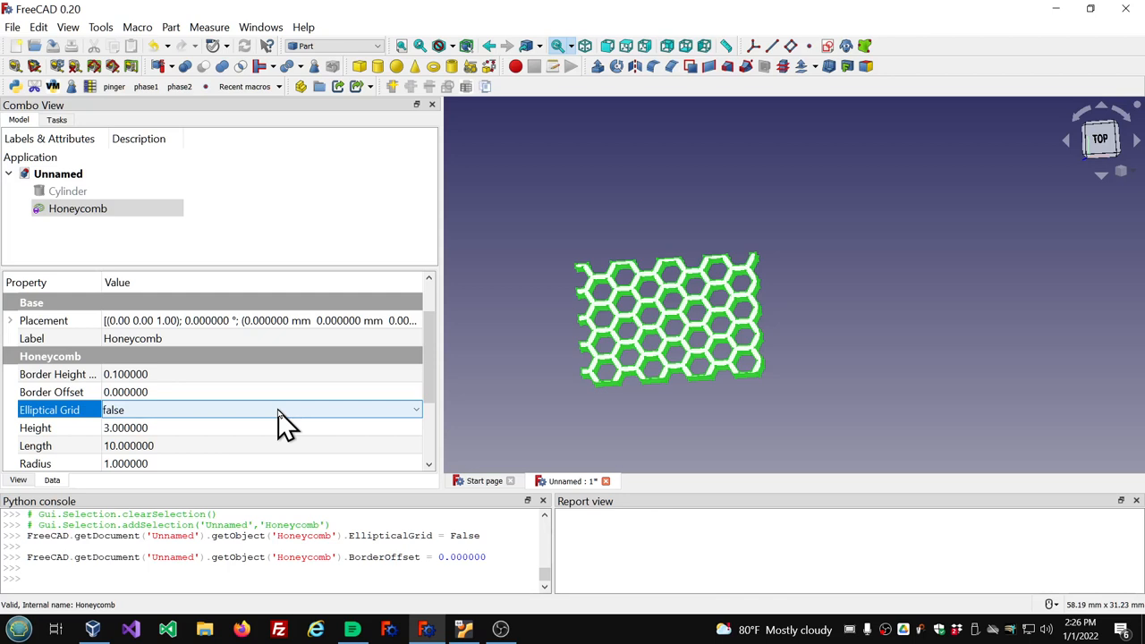
mouse_move(299, 398)
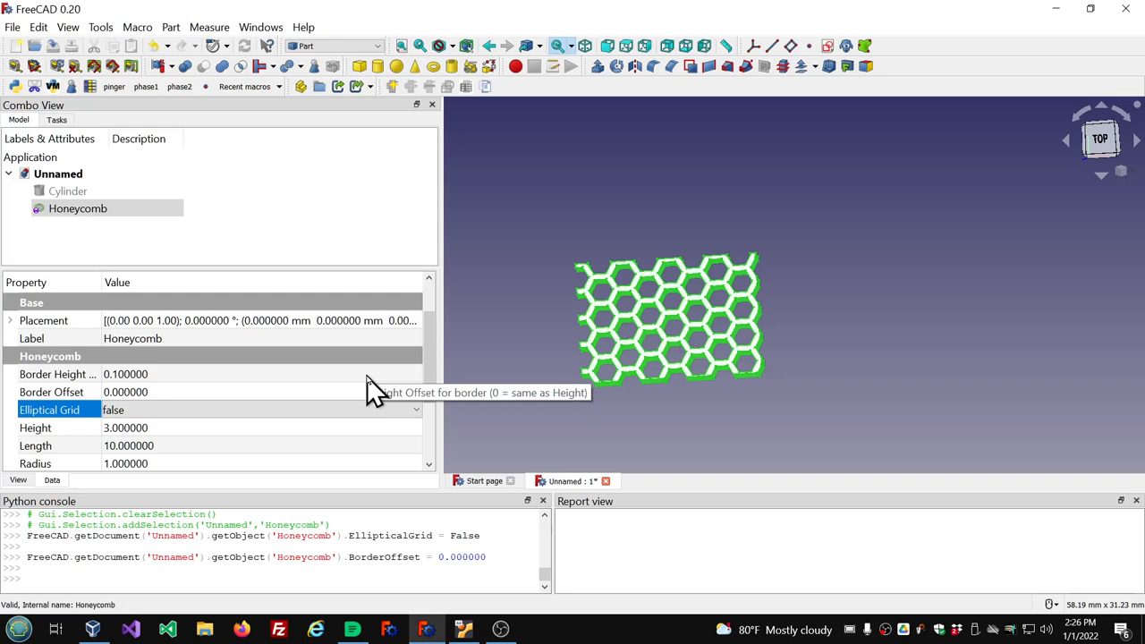
mouse_move(679, 425)
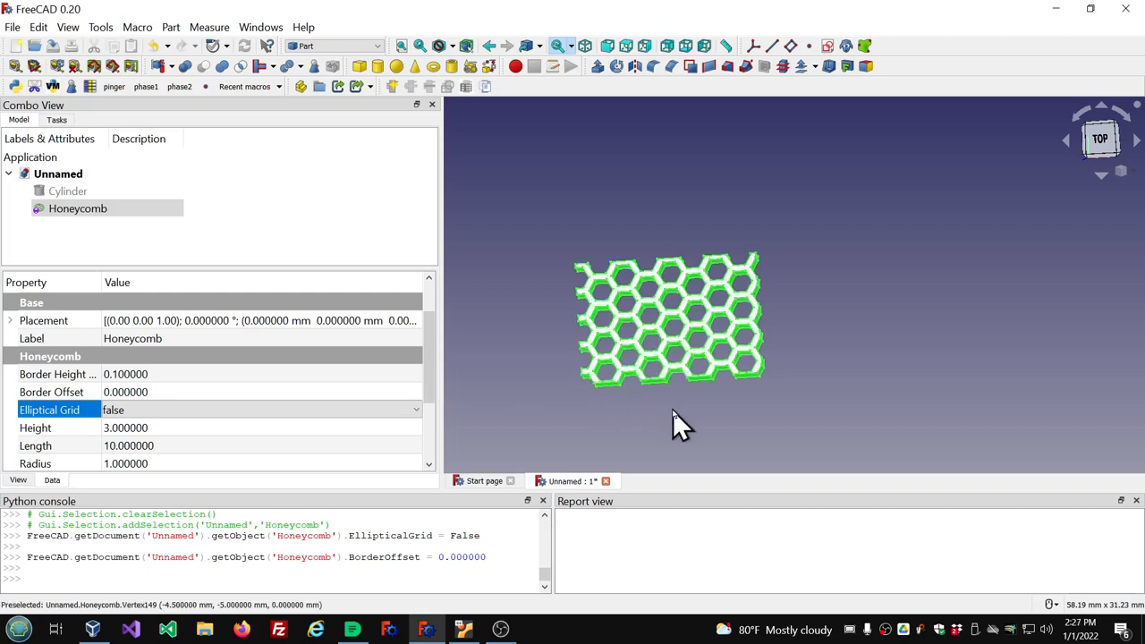
mouse_move(579, 284)
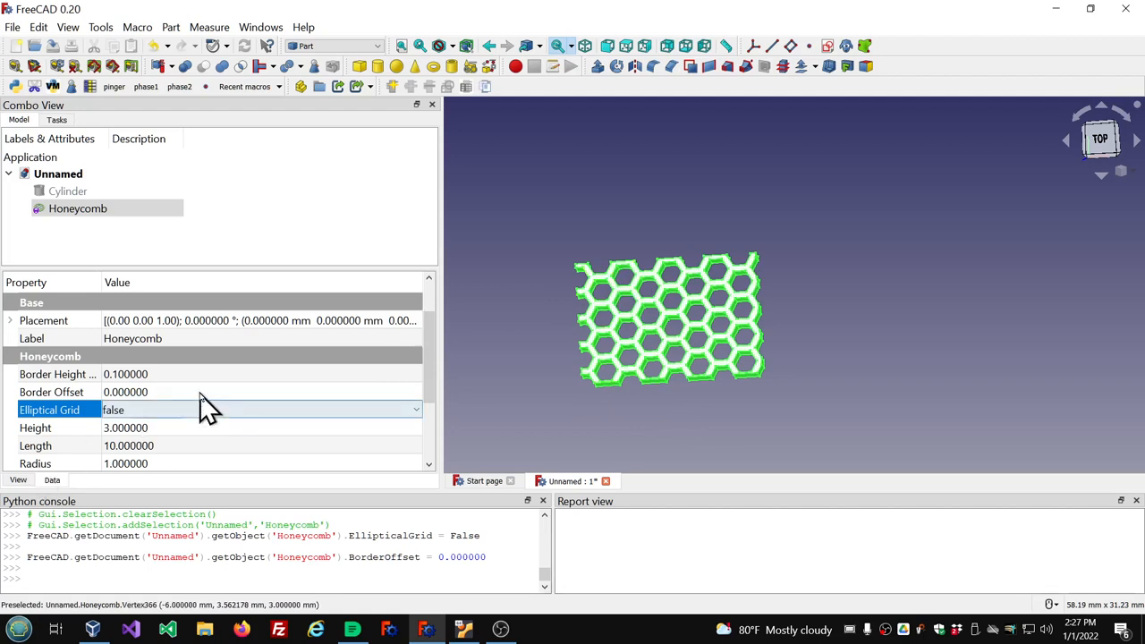
mouse_move(206, 409)
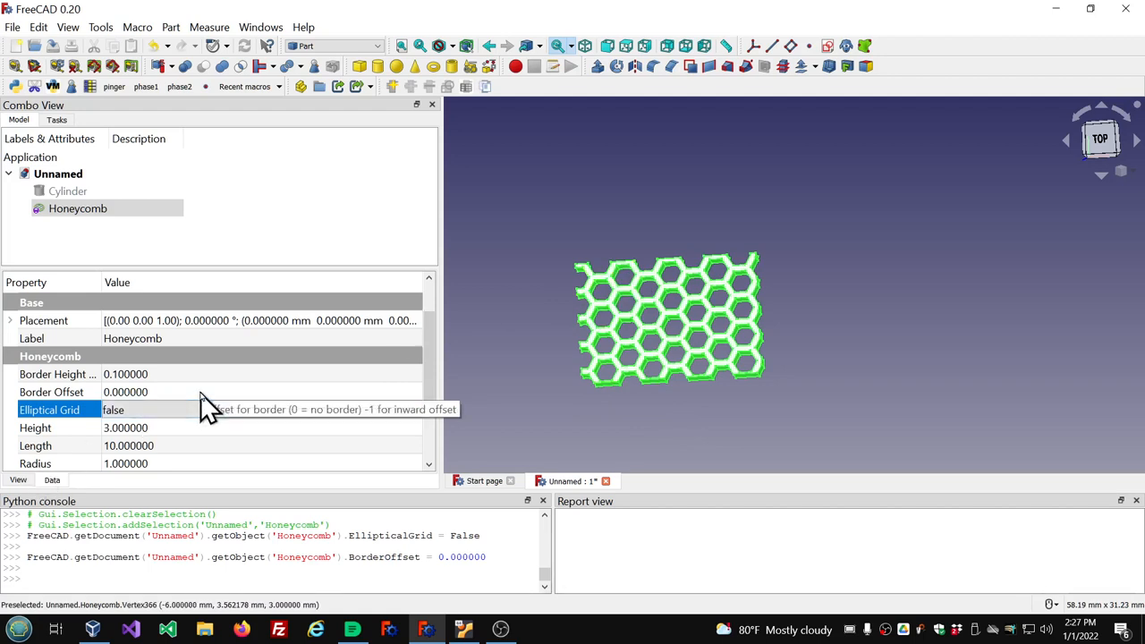
mouse_move(36, 452)
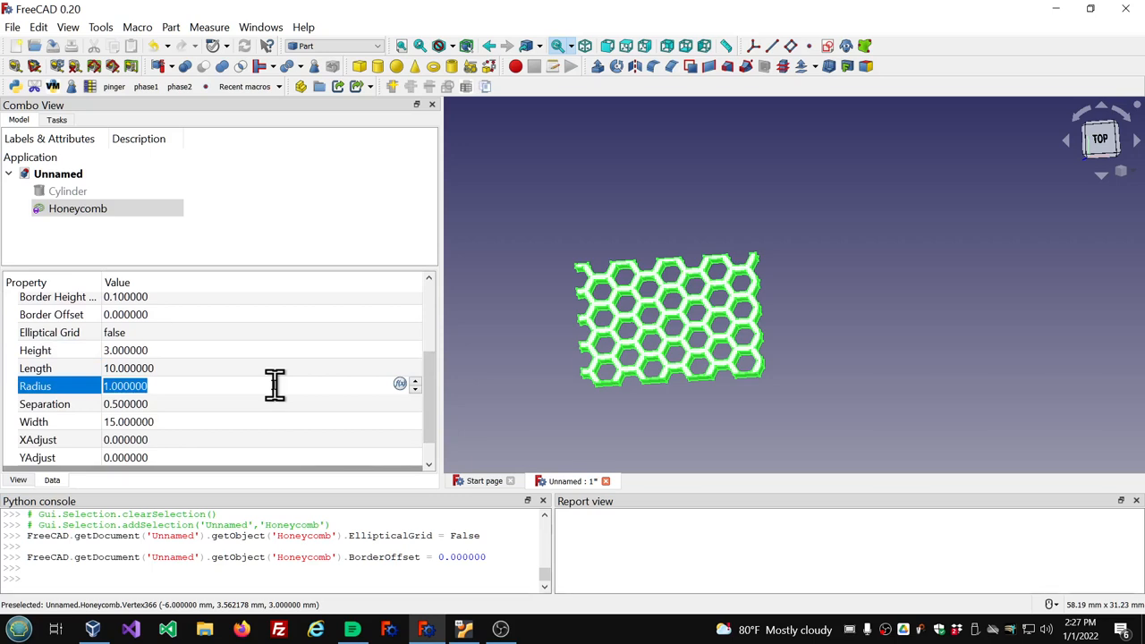
Change the Honeycomb's Radius to 20 and Length to 30
type("20")
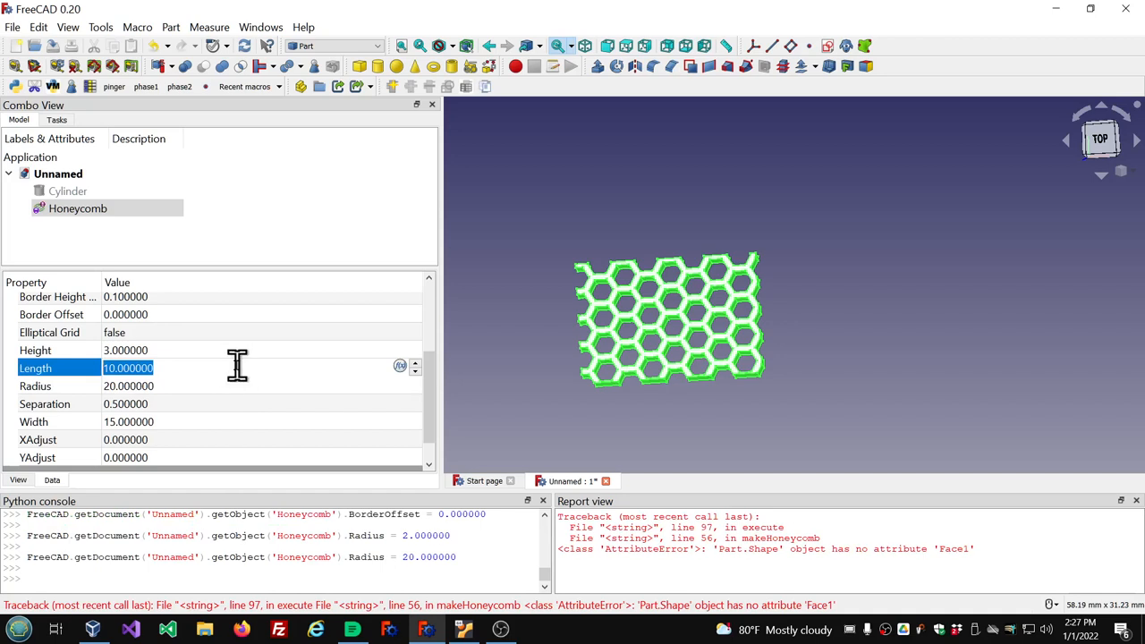
type("3")
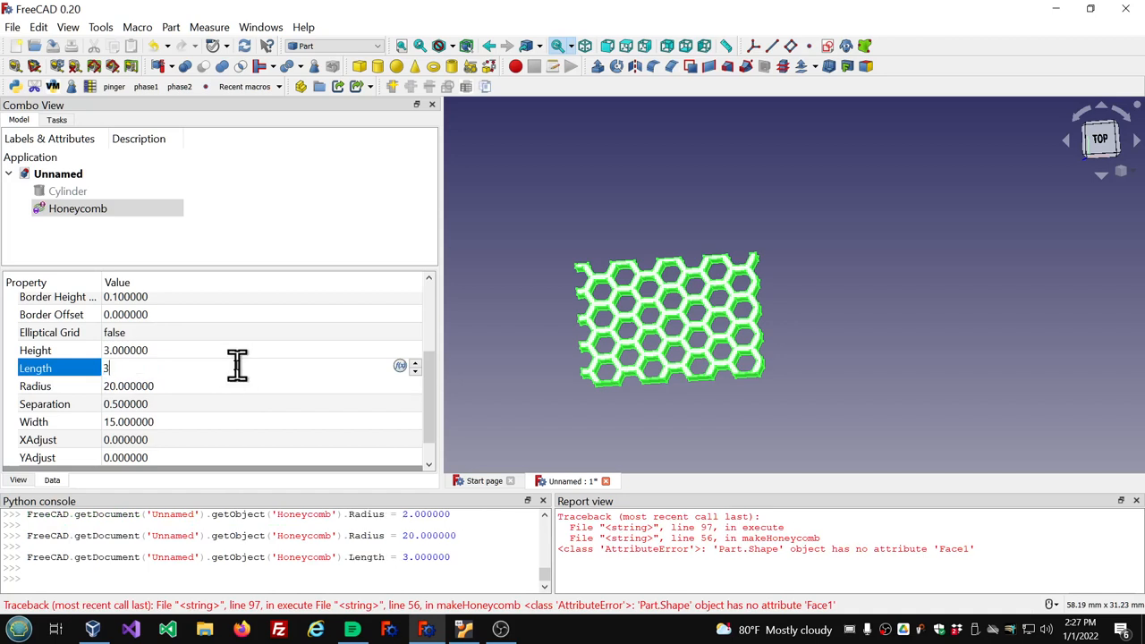
type("0.000000")
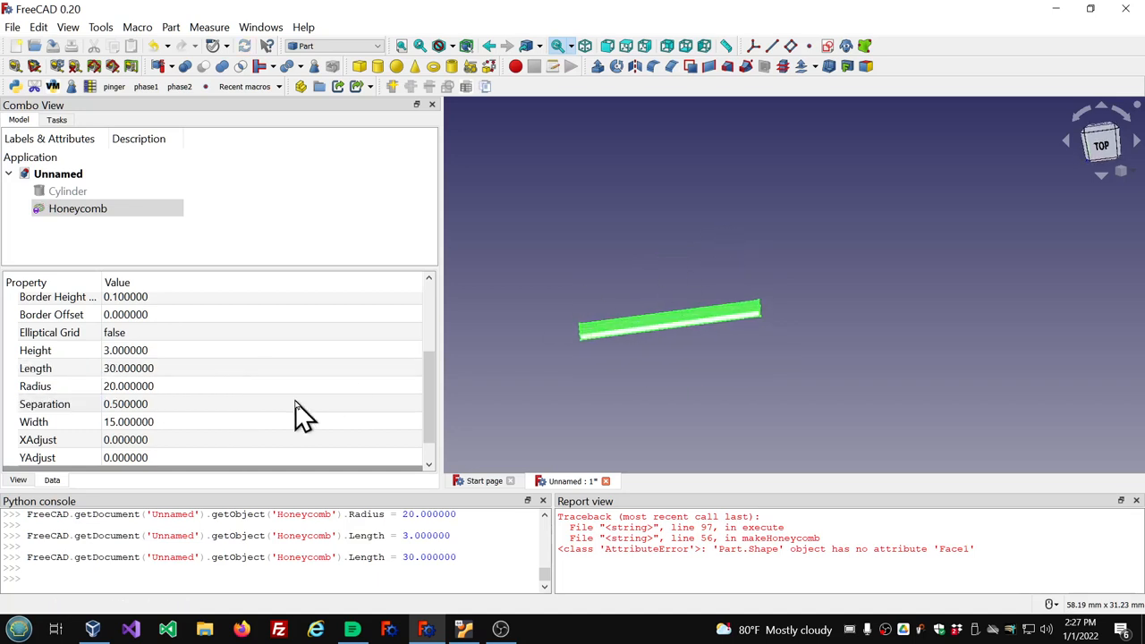
mouse_move(492, 366)
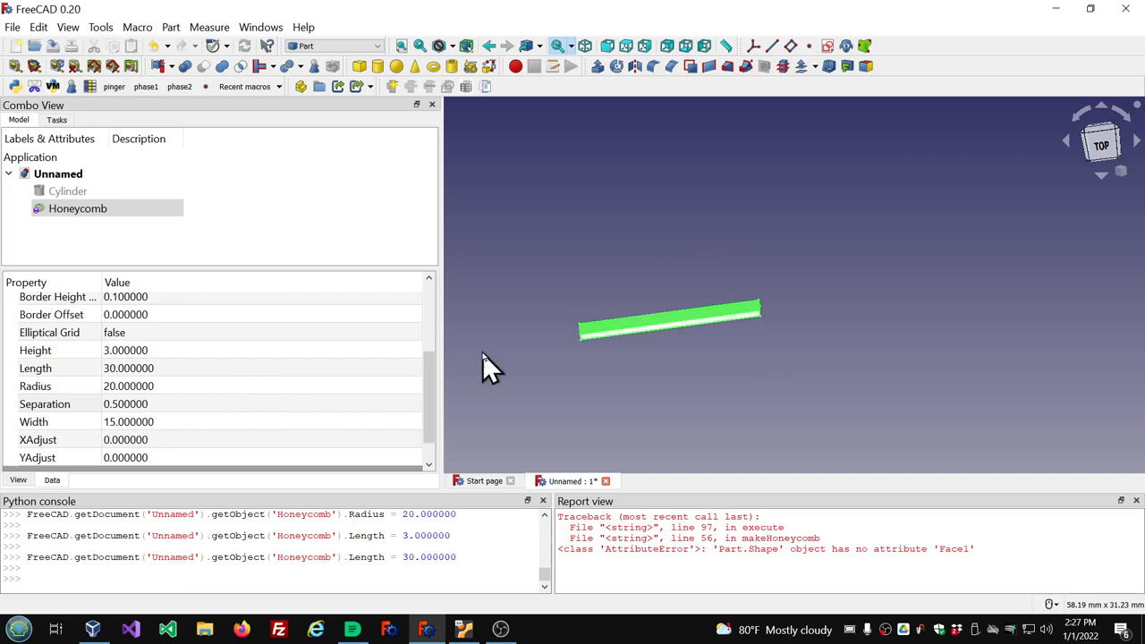
mouse_move(362, 331)
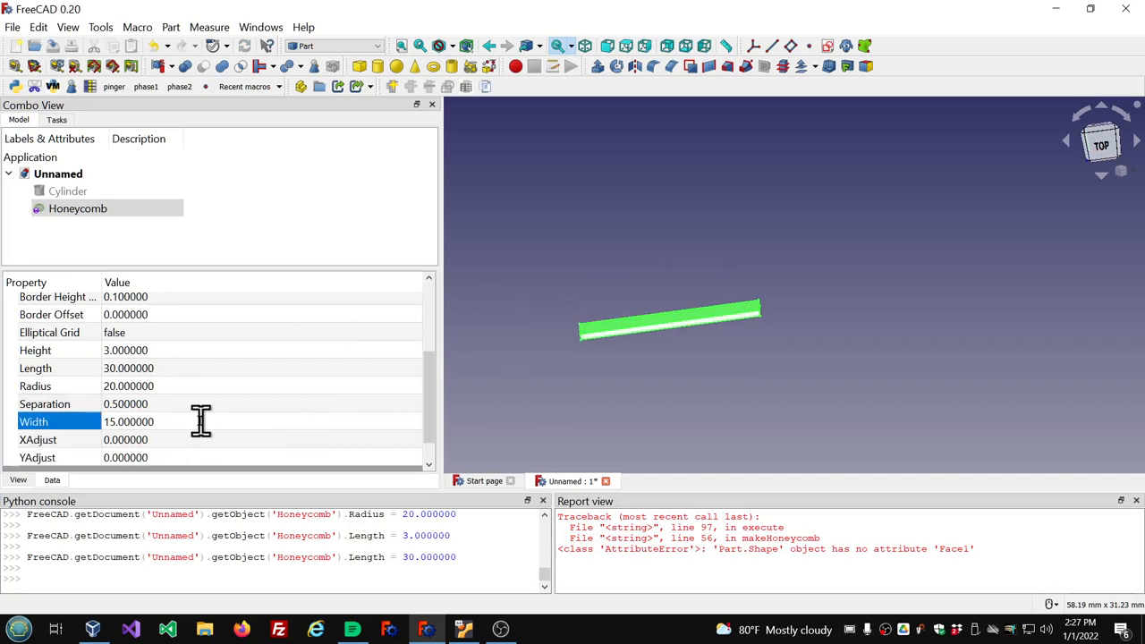
Bind the Honeycomb Width to the expression Cylinder.Radius*2*pi
double_click(128, 421)
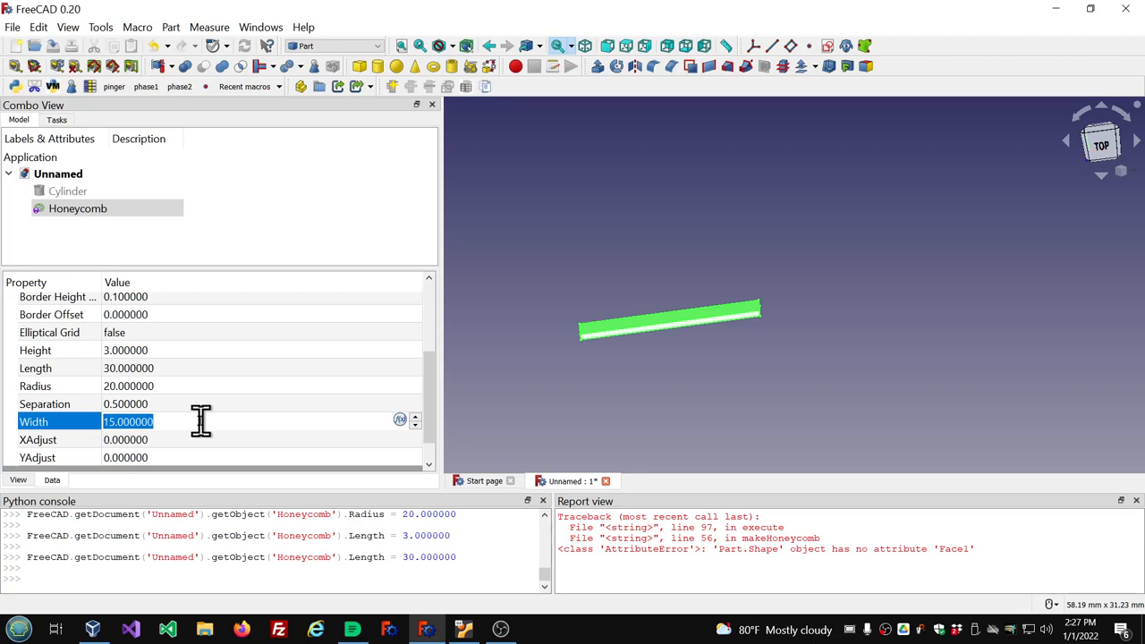
left_click(399, 419)
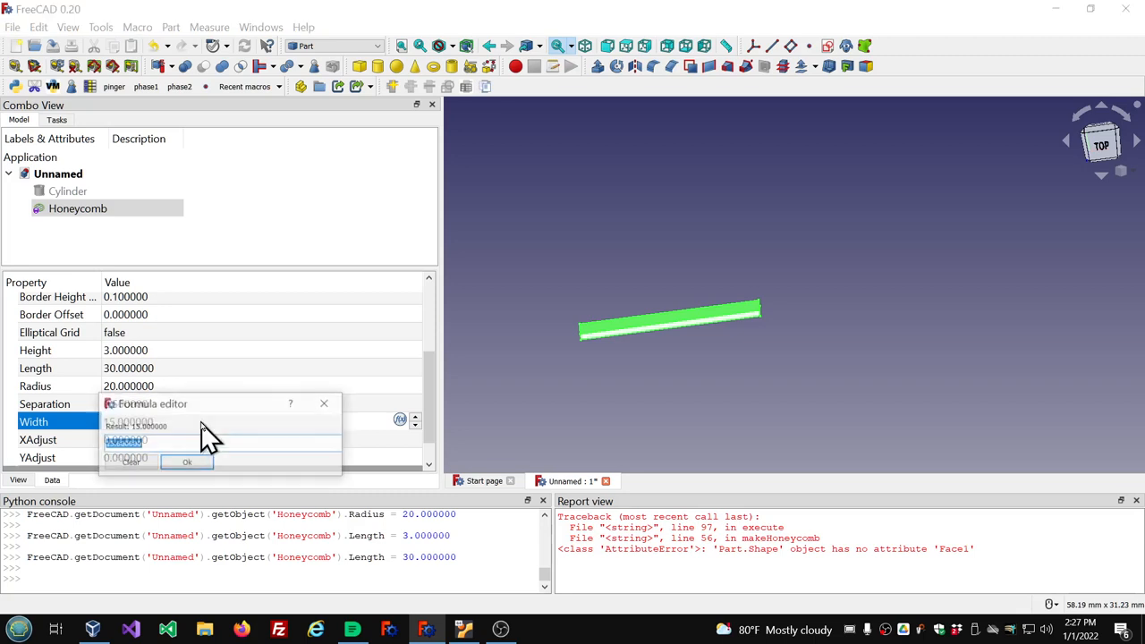
type("c")
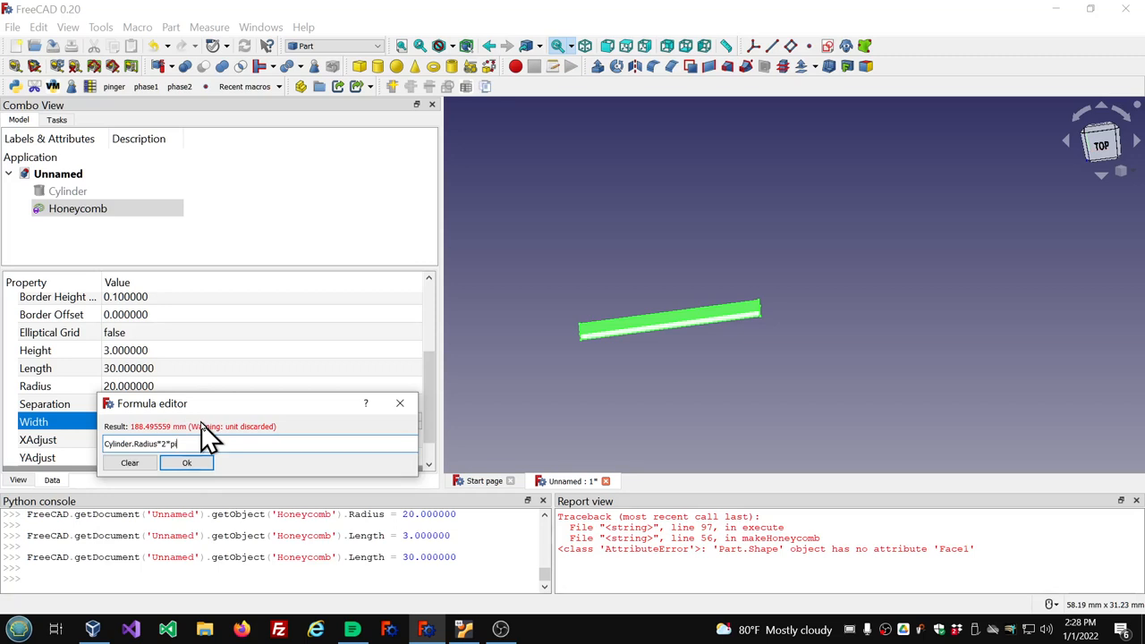
left_click(186, 462)
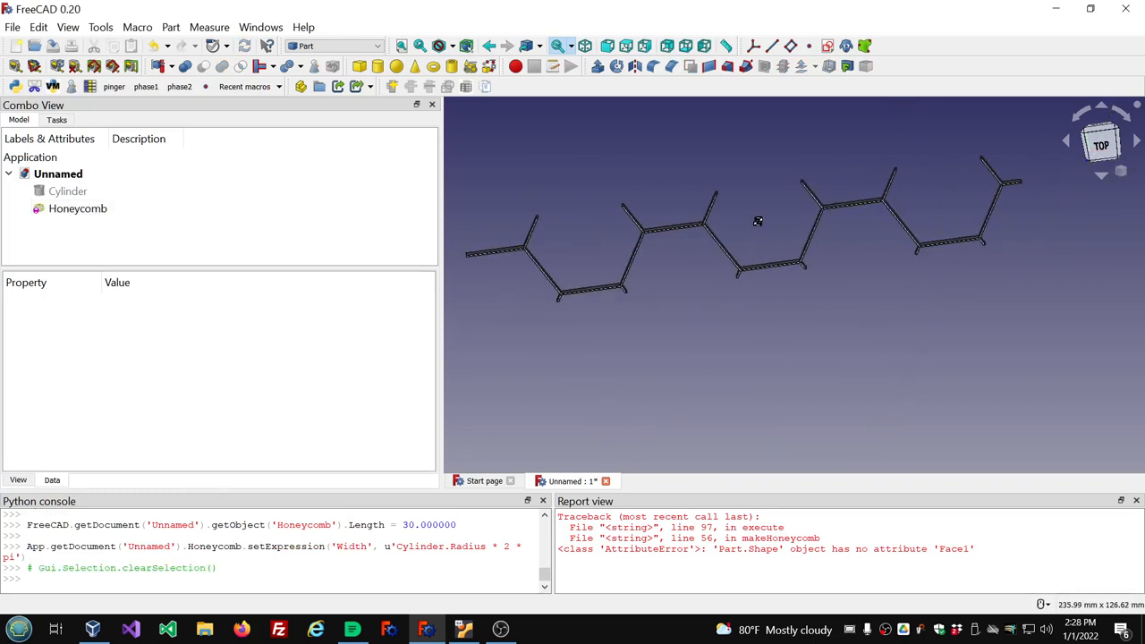
Give the Honeycomb Separation 2 and Radius 5, and clear the Report view
left_click(77, 208)
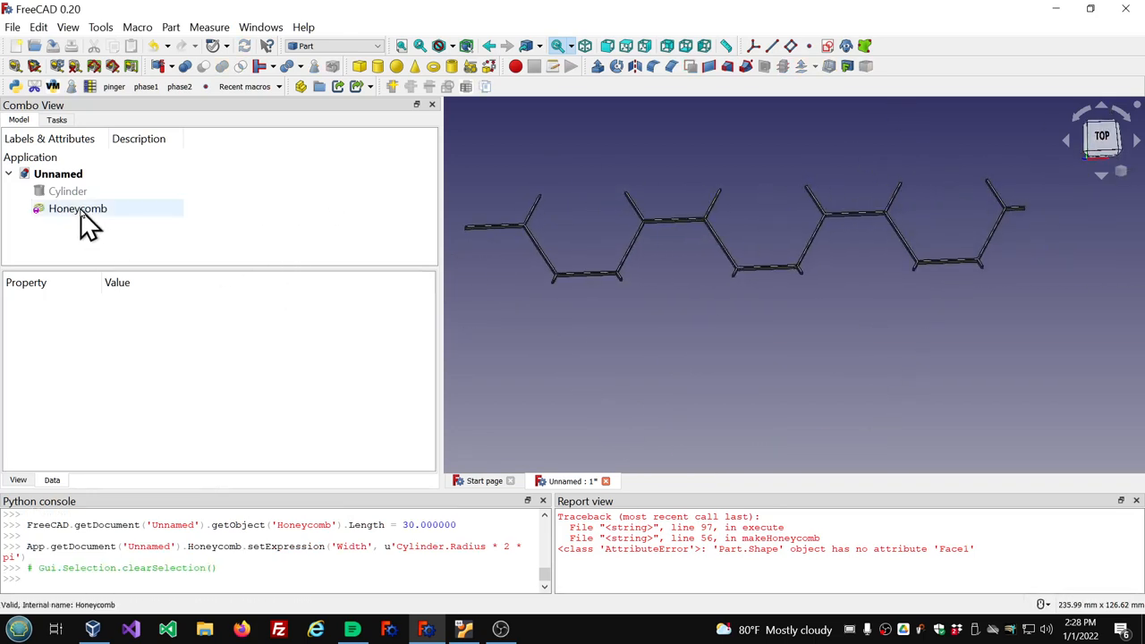
left_click(78, 207)
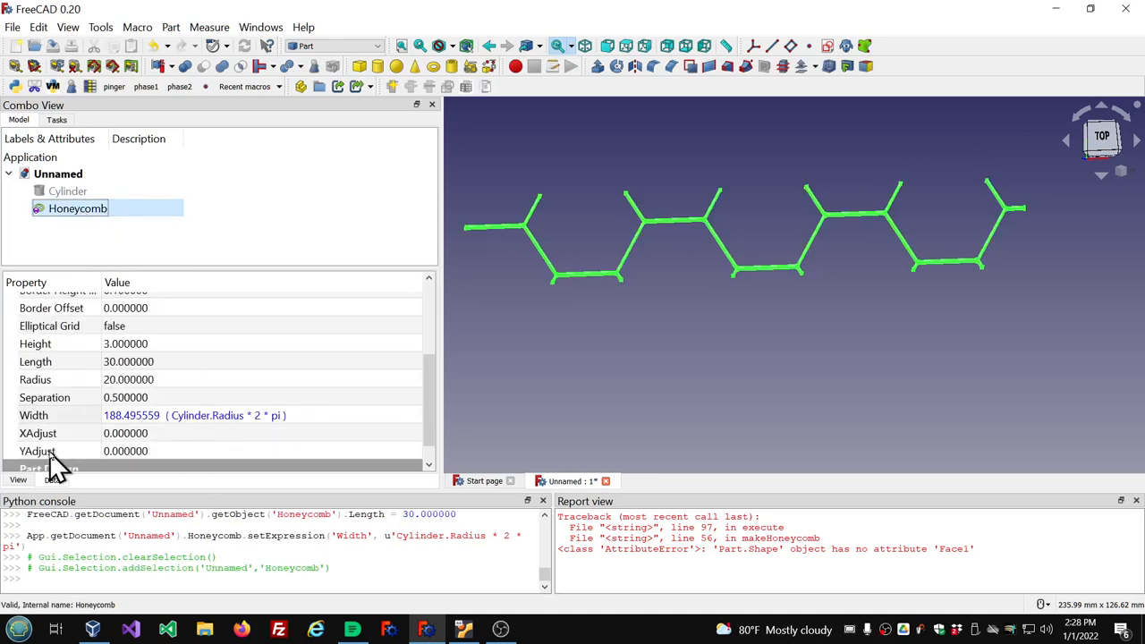
double_click(125, 397)
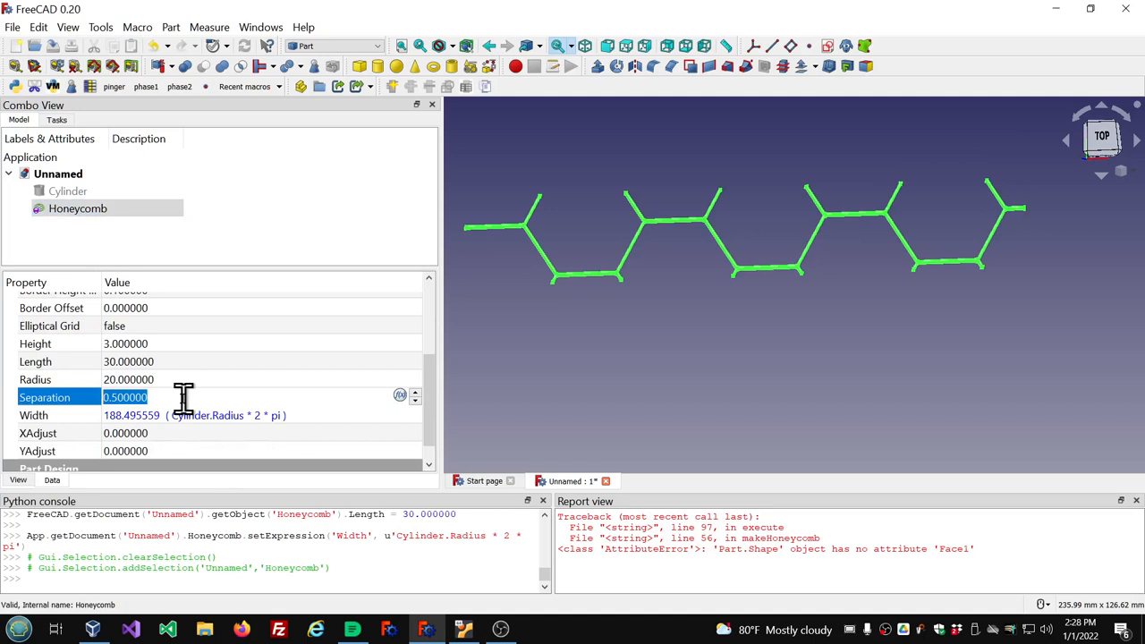
type("2")
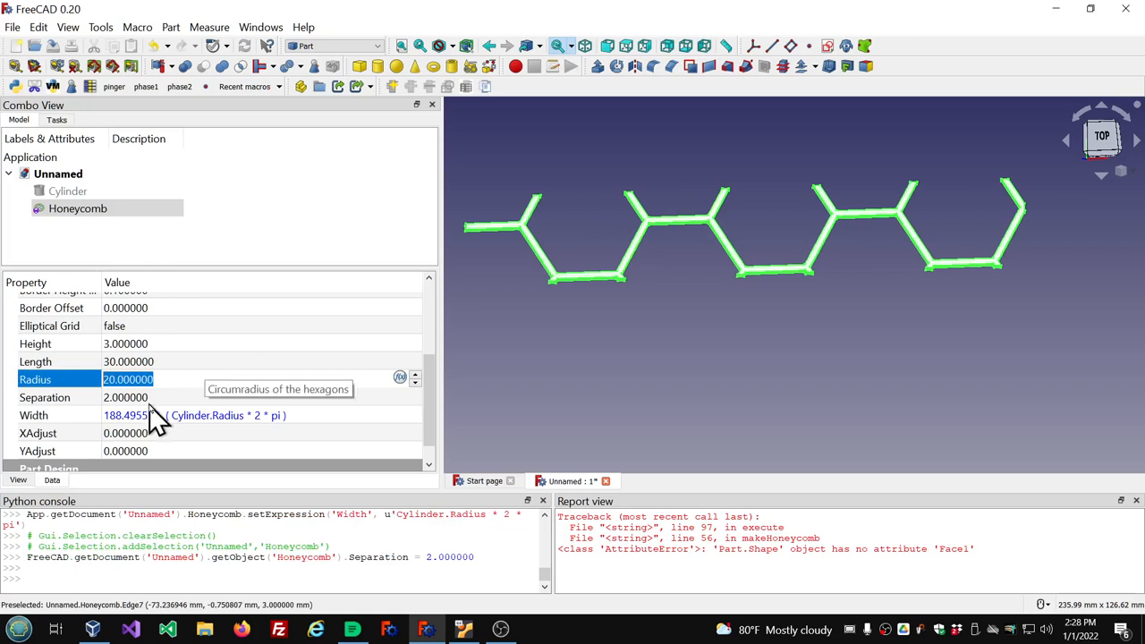
mouse_move(794, 326)
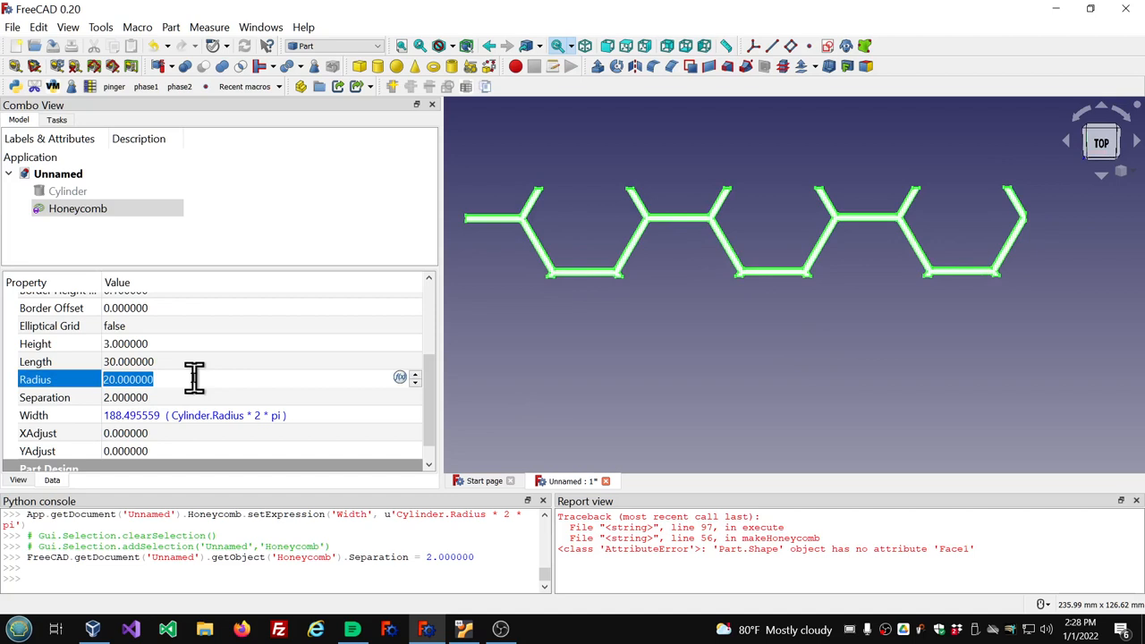
type("5")
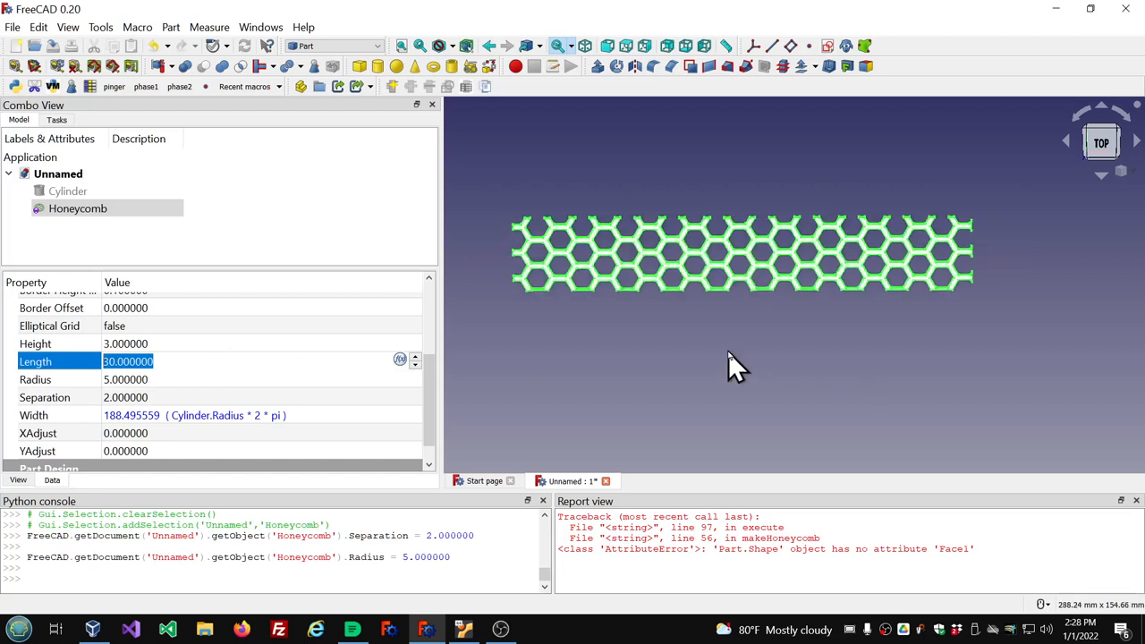
mouse_move(635, 228)
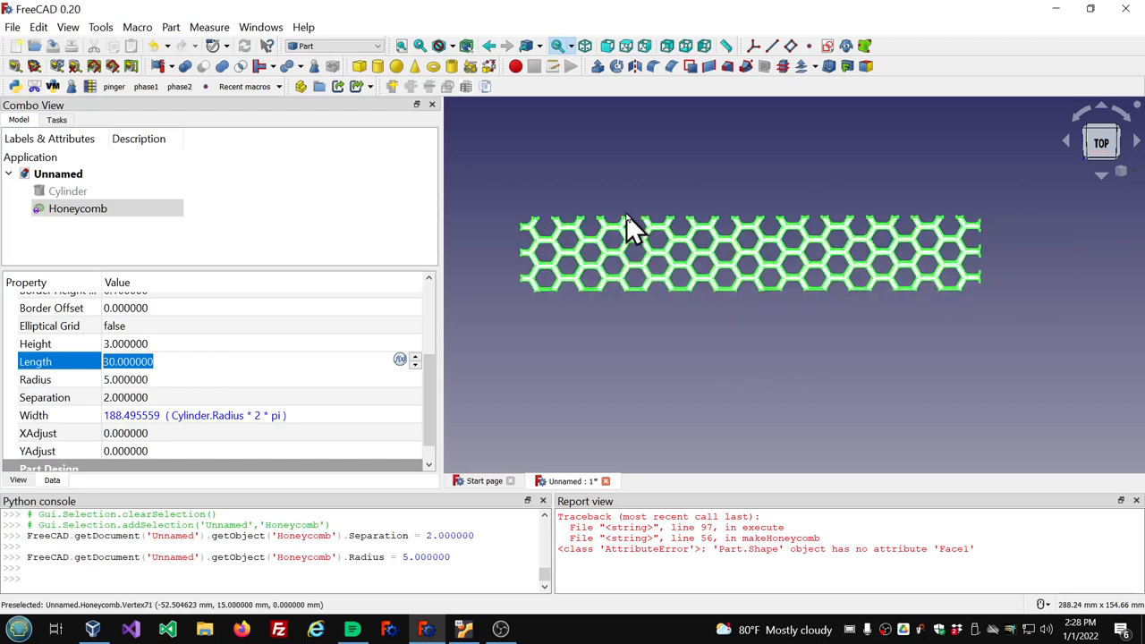
mouse_move(438, 210)
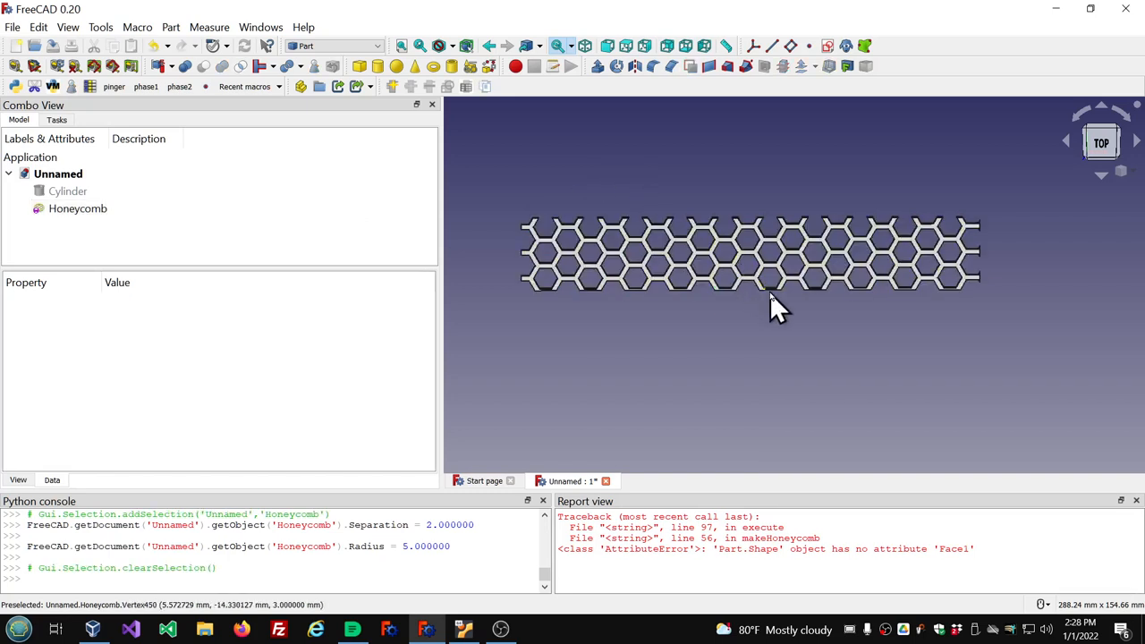
mouse_move(811, 301)
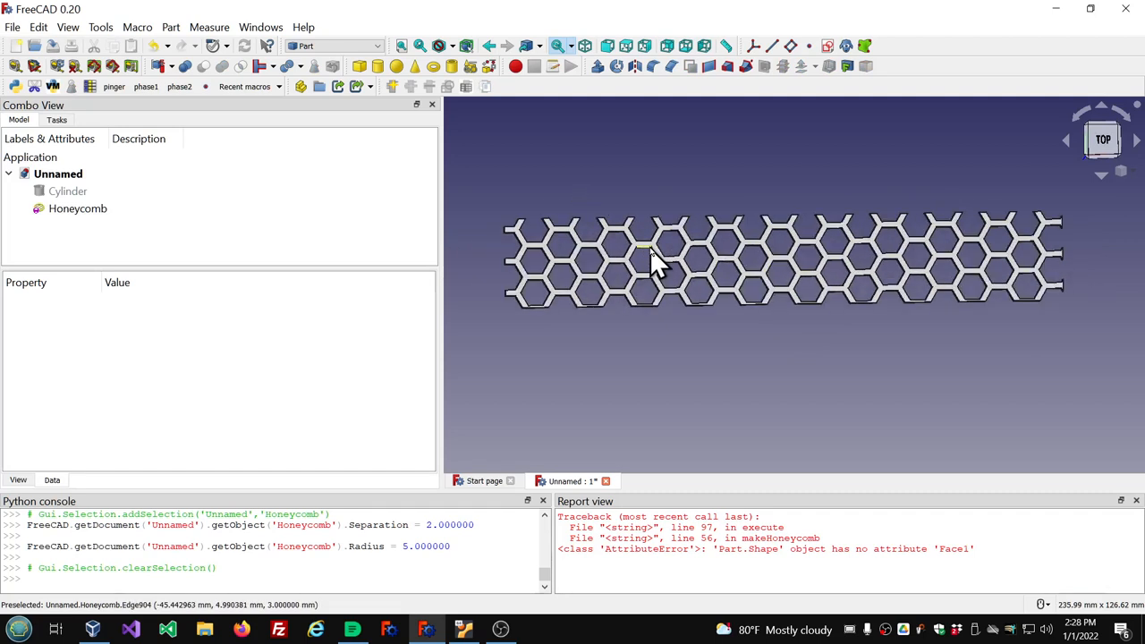
mouse_move(635, 536)
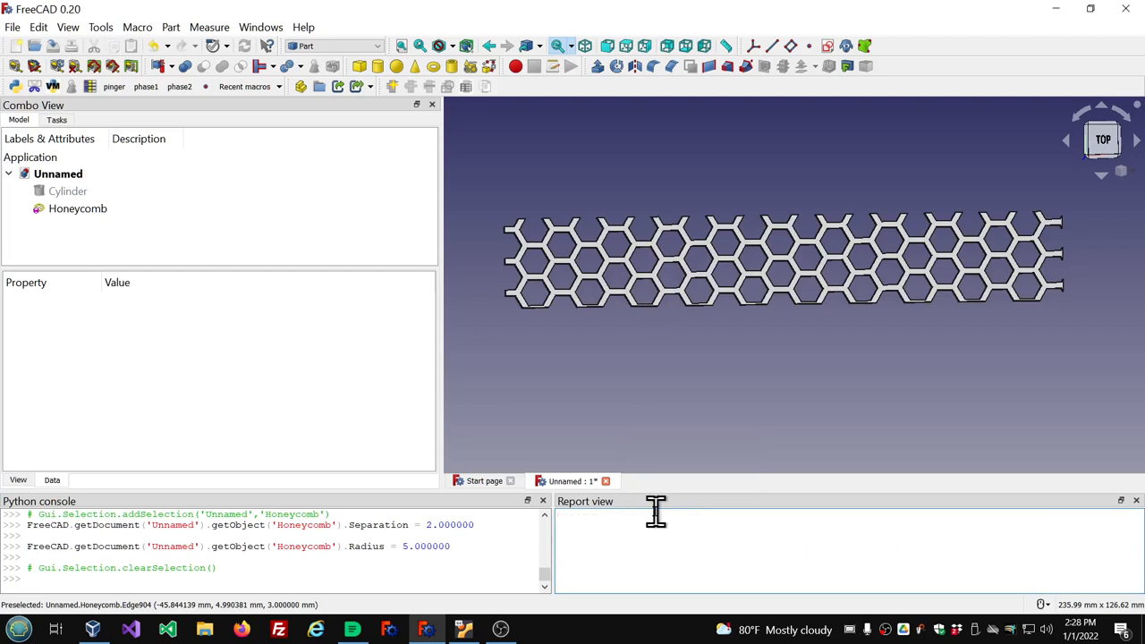
mouse_move(338, 273)
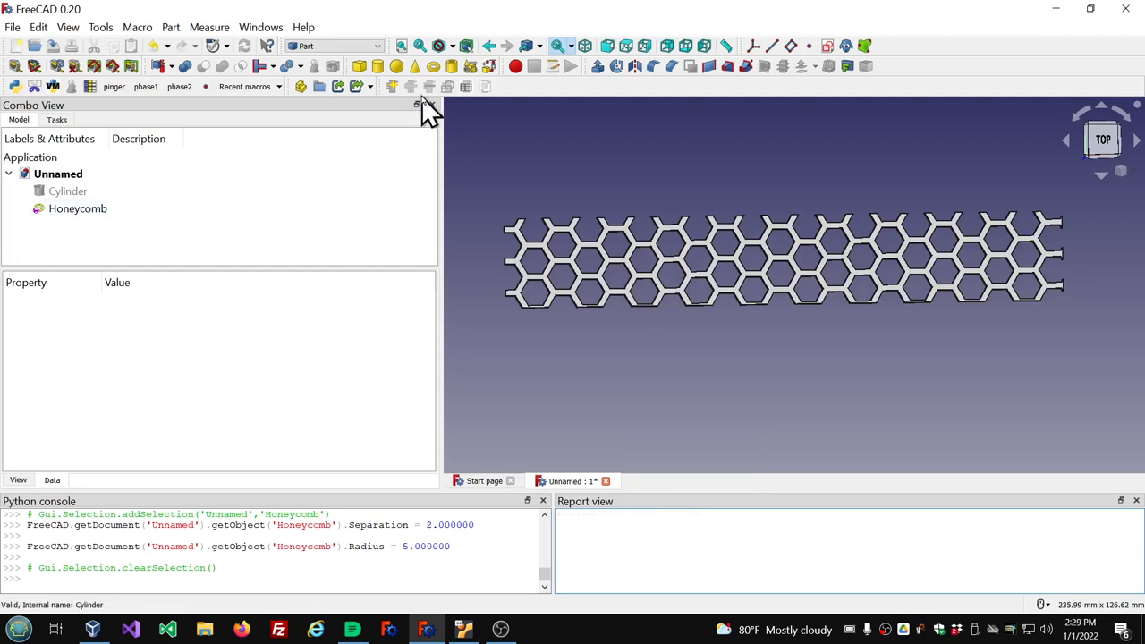
mouse_move(380, 46)
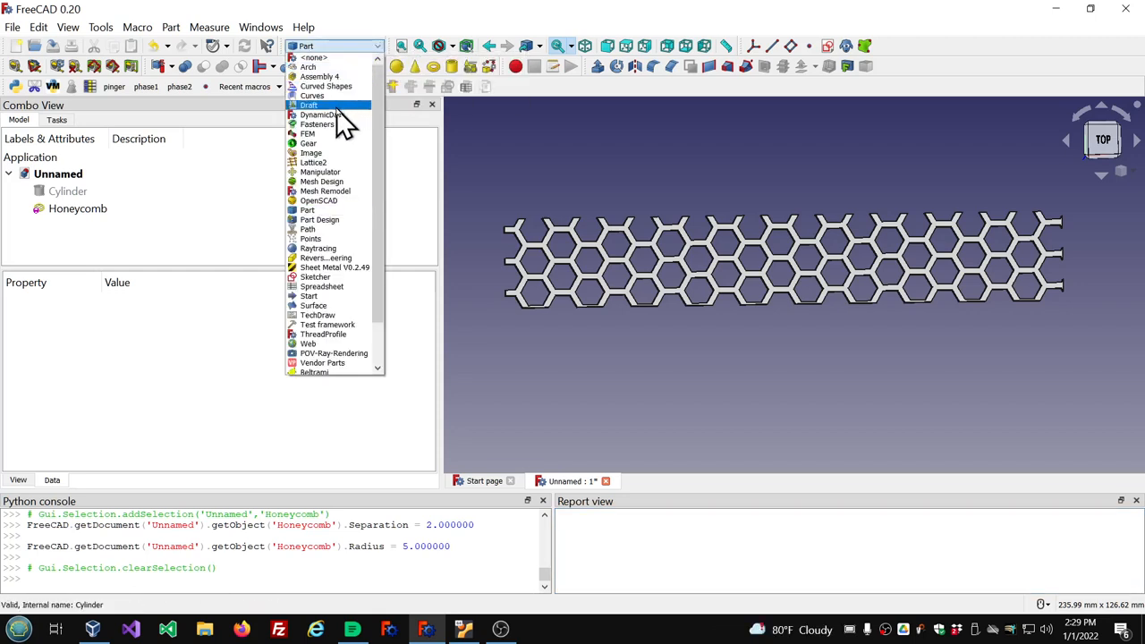
In the Draft workbench, create a Facebinder from the honeycomb face and hide the Honeycomb
left_click(308, 104)
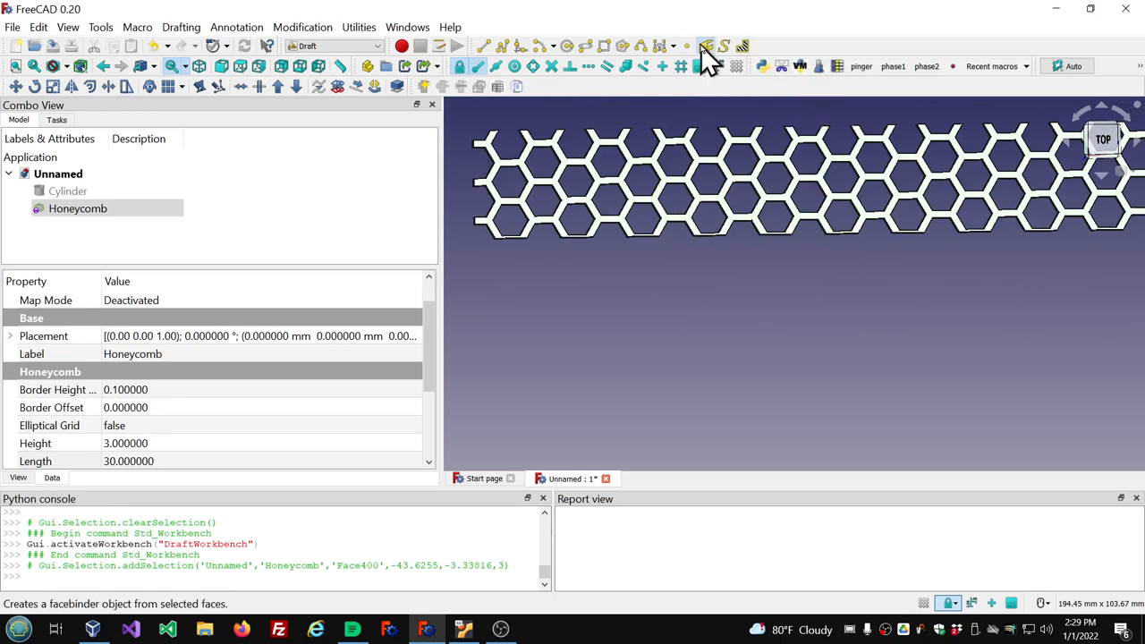
left_click(705, 46)
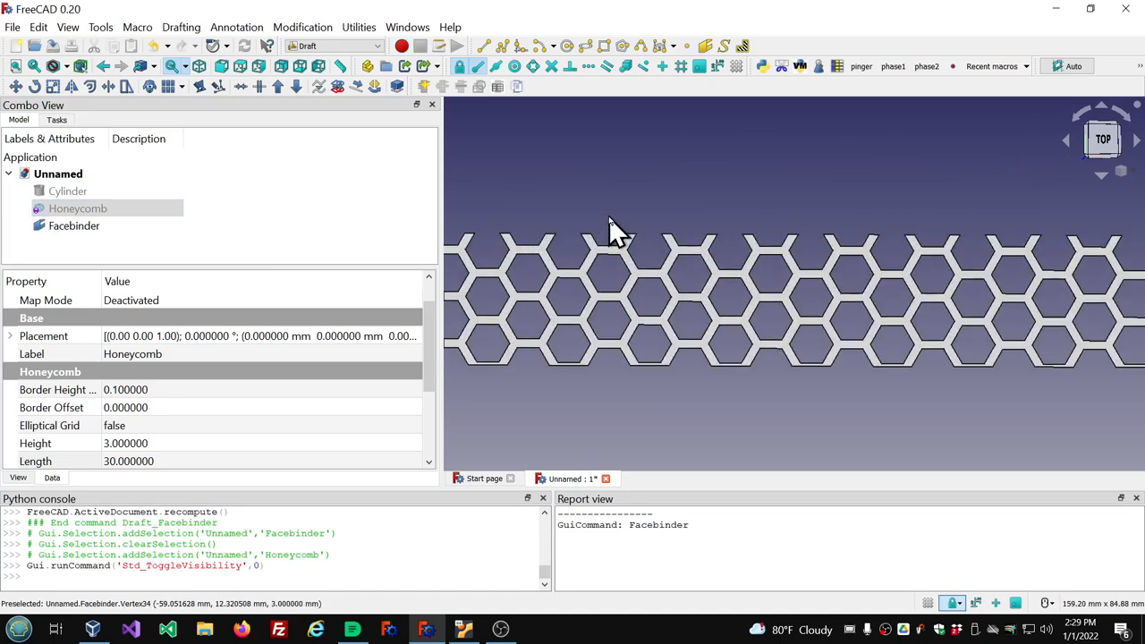
left_click(75, 225)
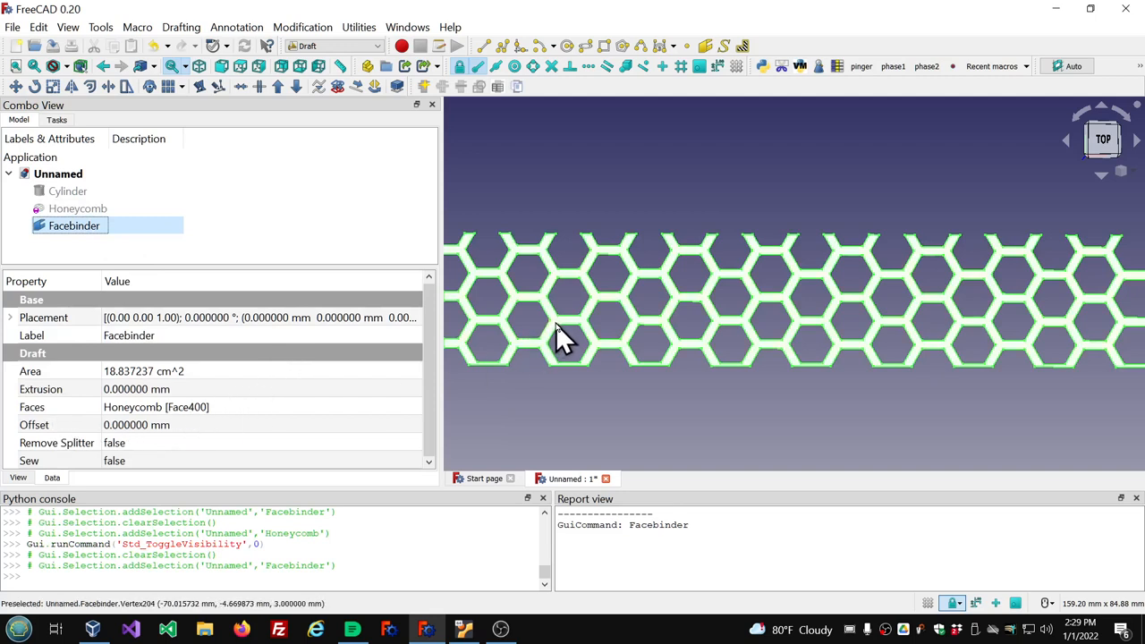
mouse_move(622, 370)
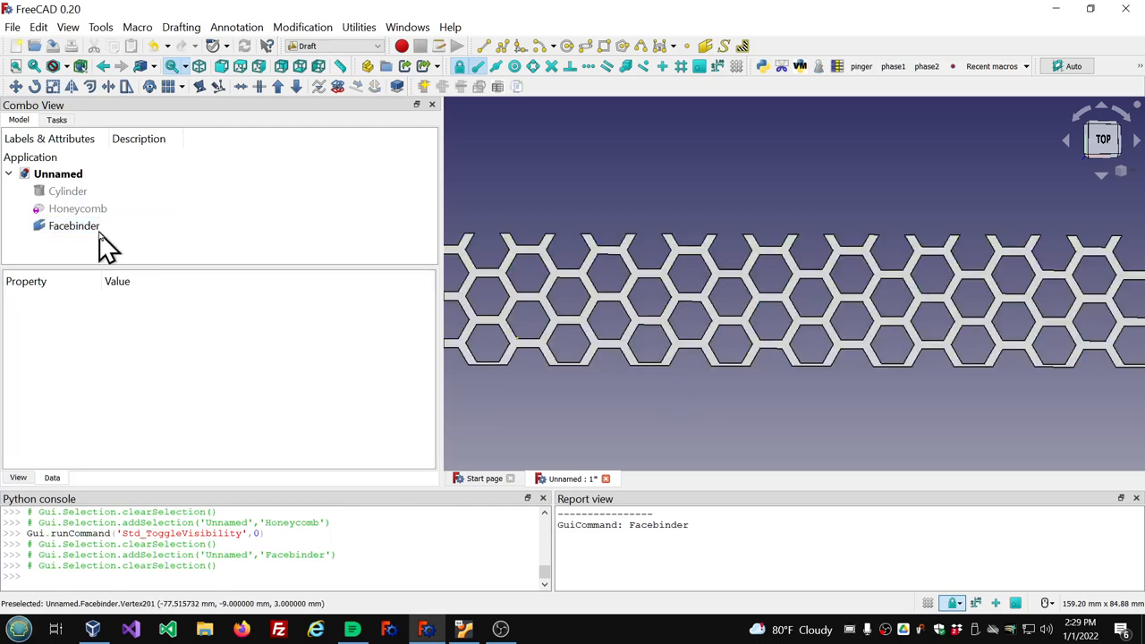
left_click(74, 225)
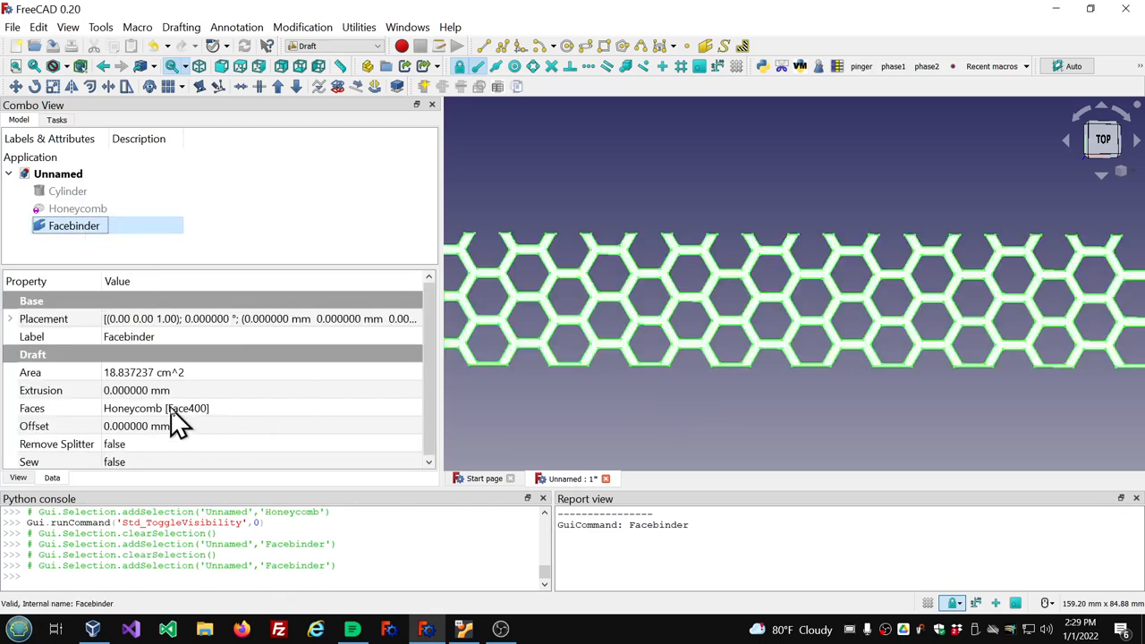
mouse_move(671, 371)
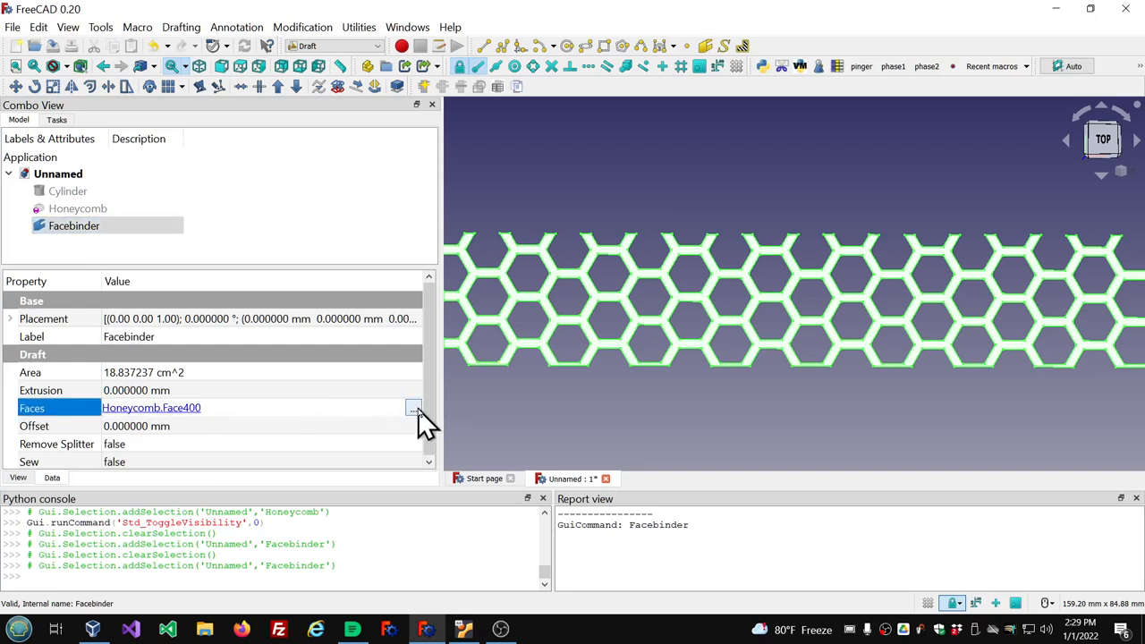
left_click(413, 408)
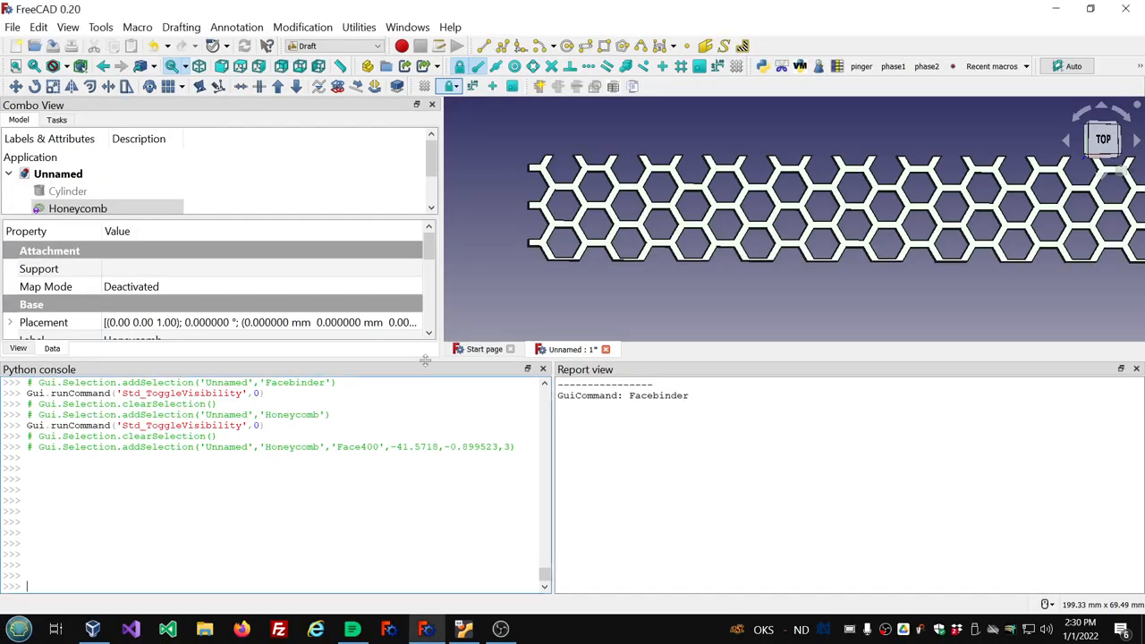
With the Facebinder hidden and Honeycomb shown, reselect the Facebinder in the tree
left_click(74, 226)
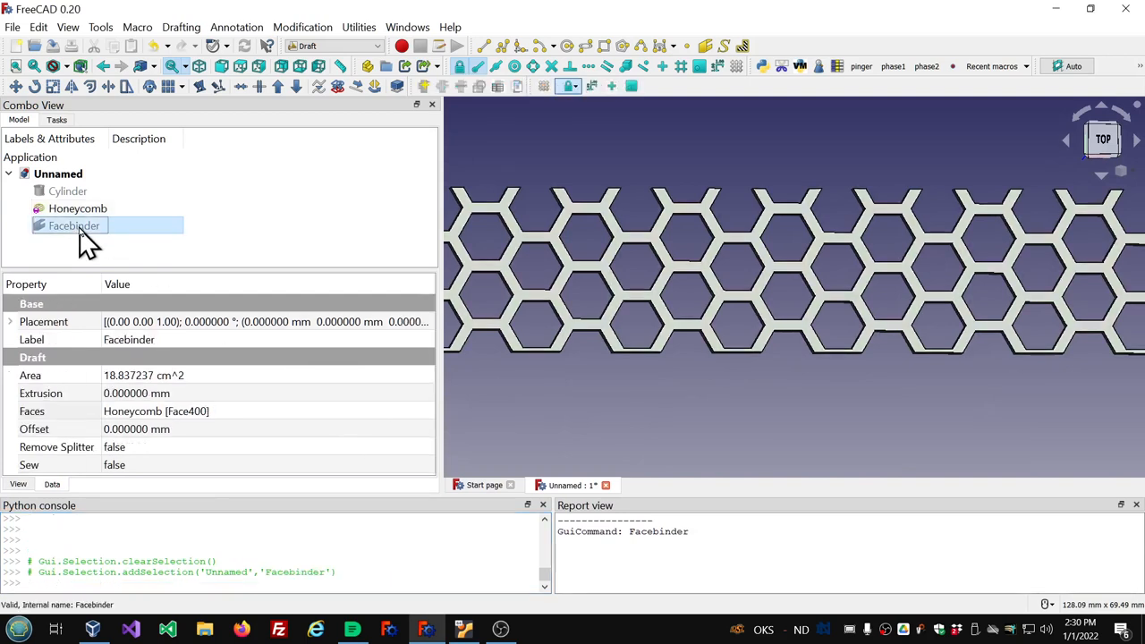
Hide the Honeycomb, activate the Curves workbench, and show the Cylinder
scroll("down", 3)
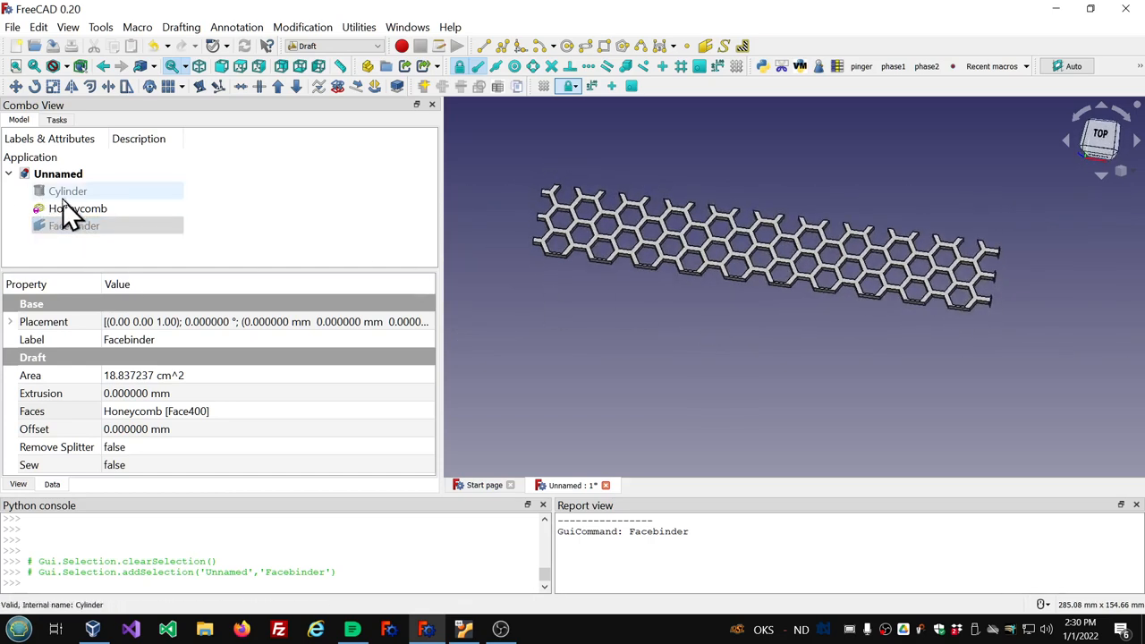
left_click(73, 224)
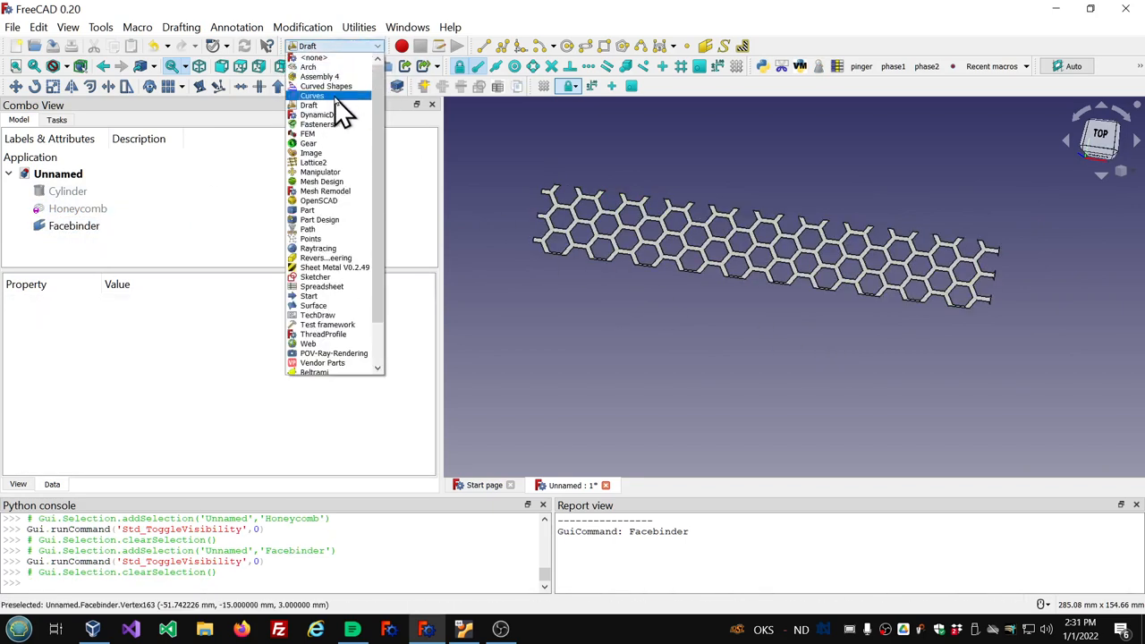
left_click(312, 95)
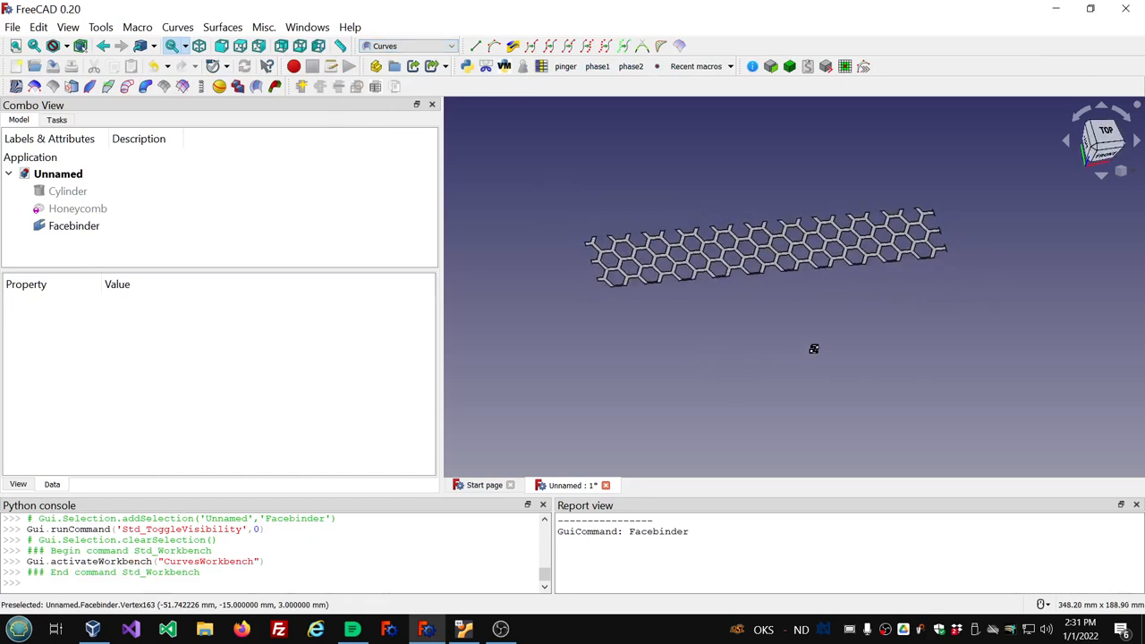
left_click(68, 191)
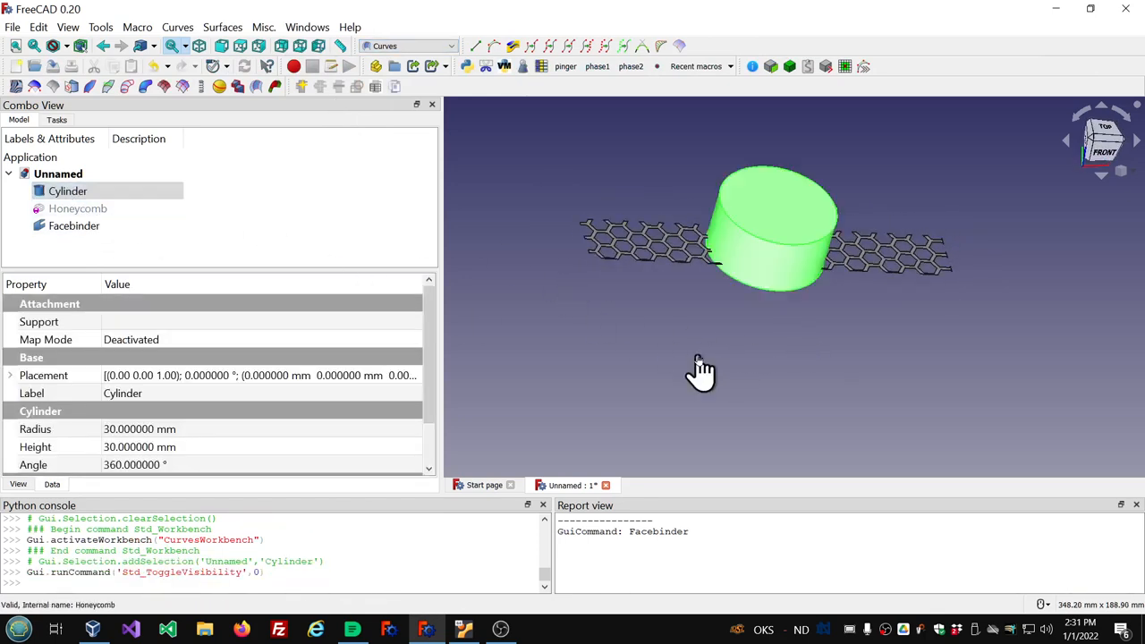
mouse_move(778, 286)
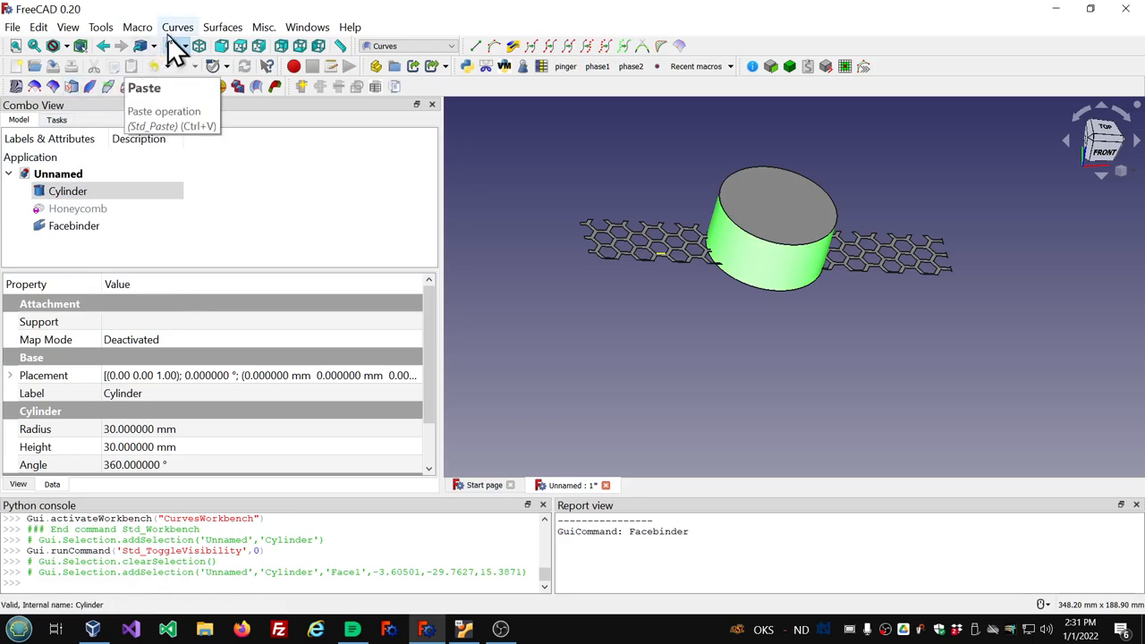
left_click(177, 27)
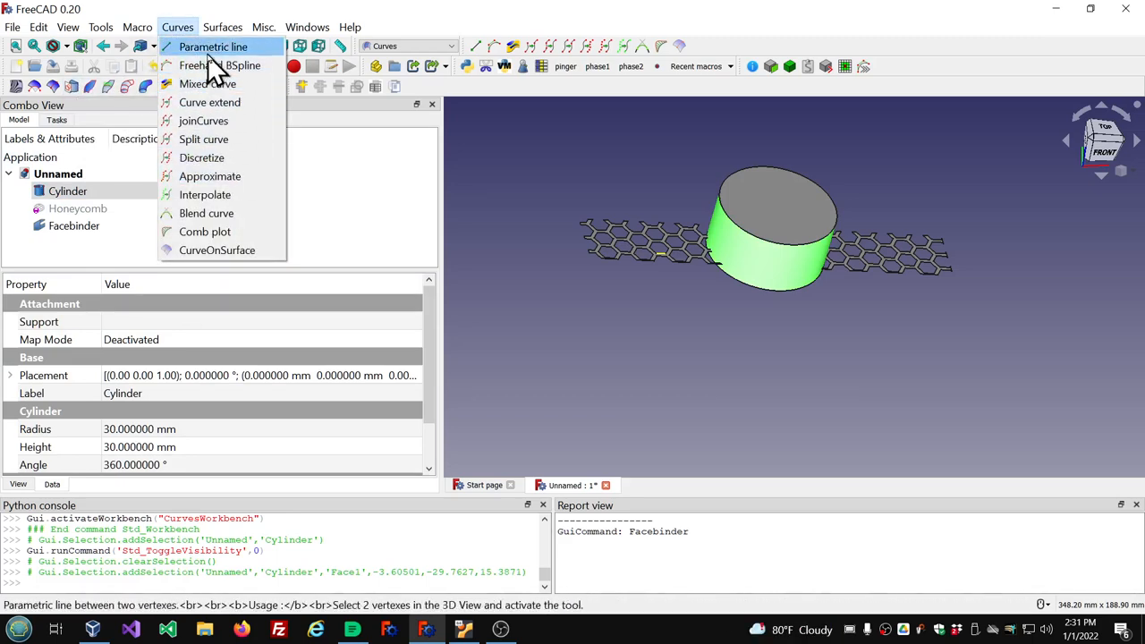
mouse_move(203, 121)
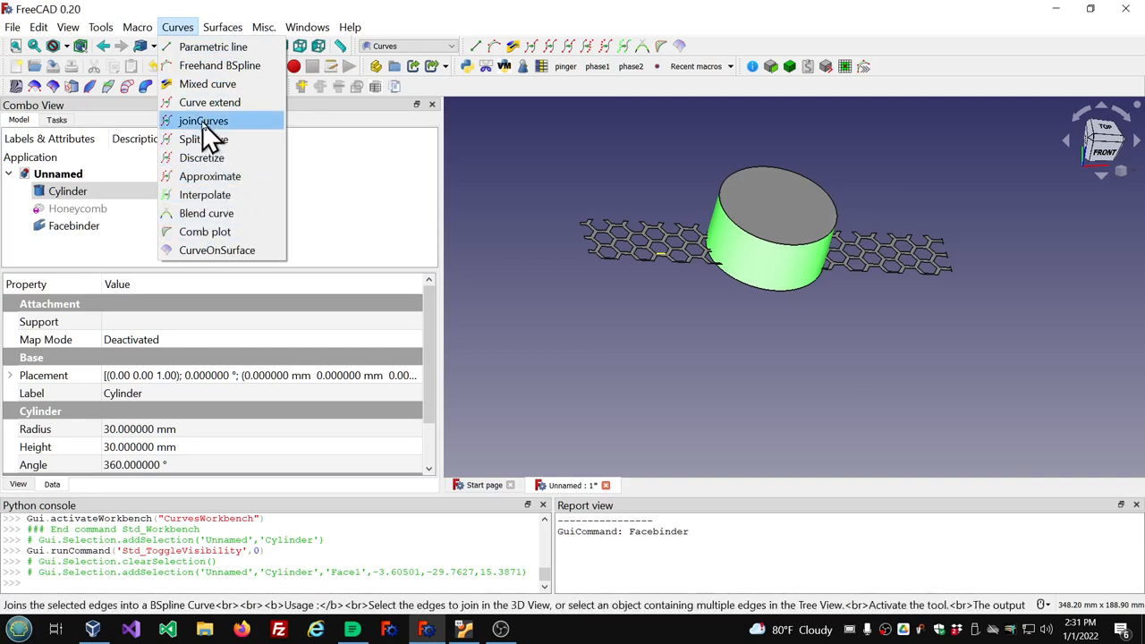
mouse_move(95, 125)
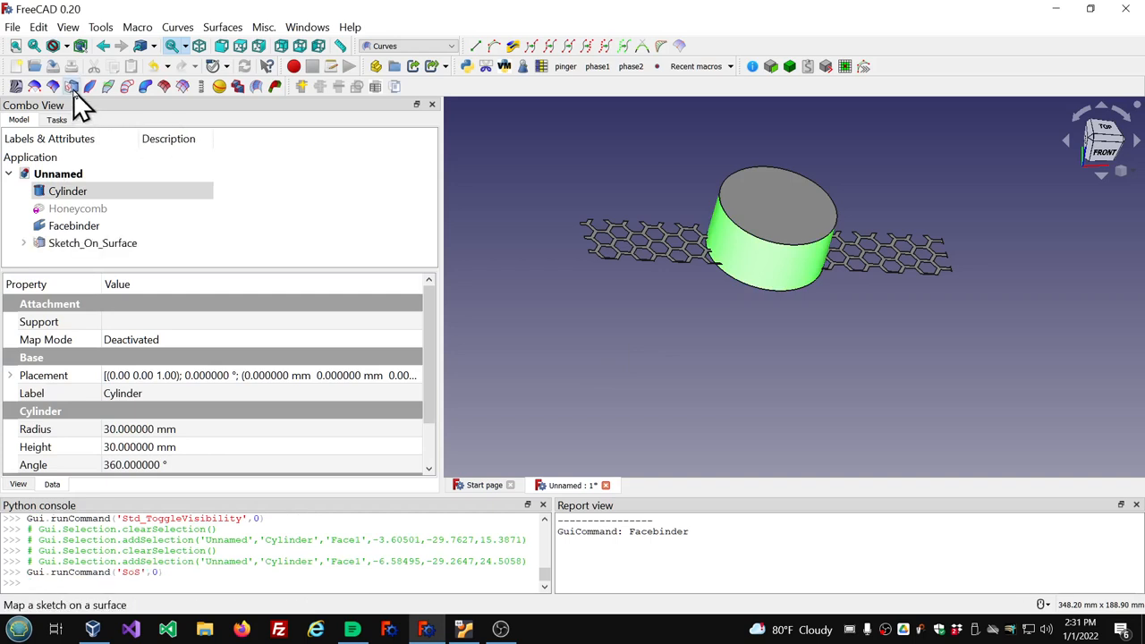
mouse_move(241, 226)
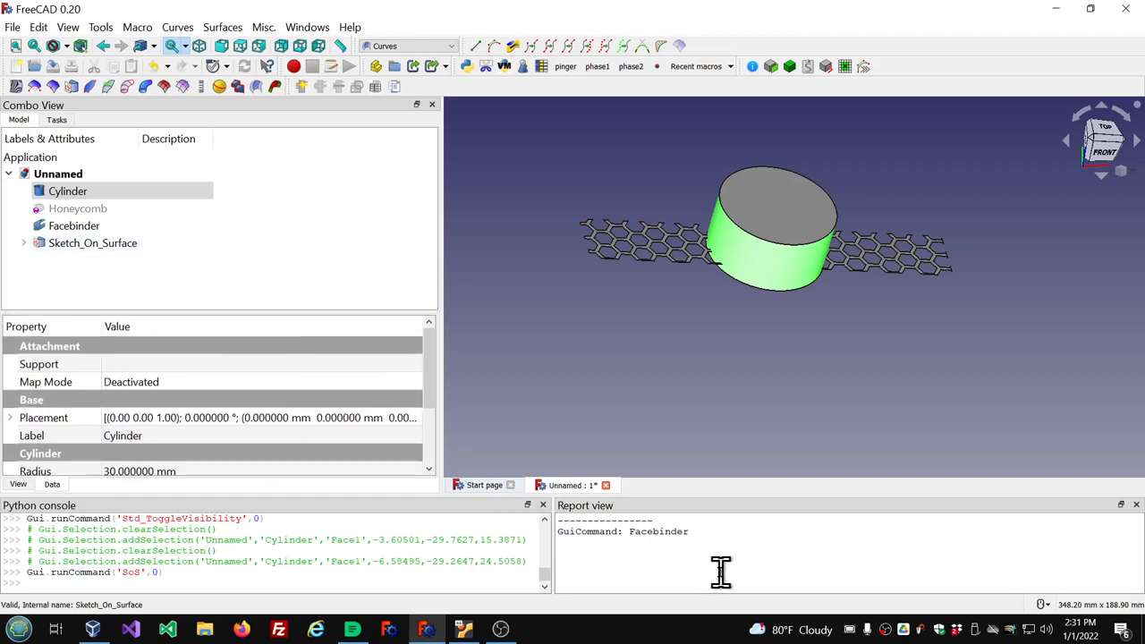
Expand Sketch_On_Surface, hide the Cylinder, and open Mapped_Sketch for editing
left_click(23, 243)
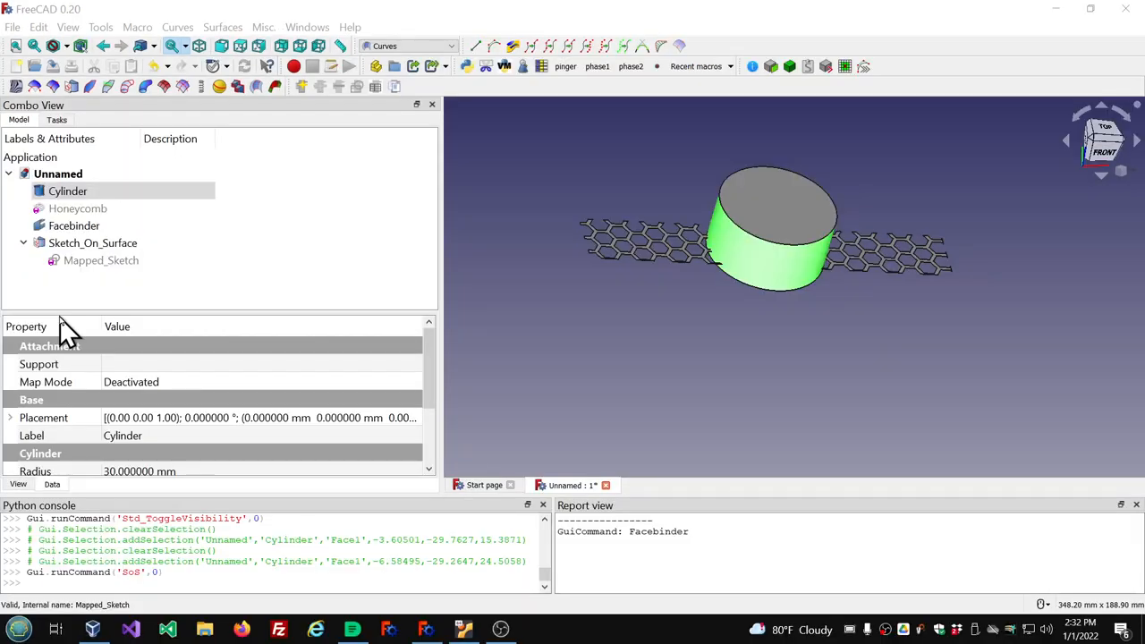
left_click(75, 226)
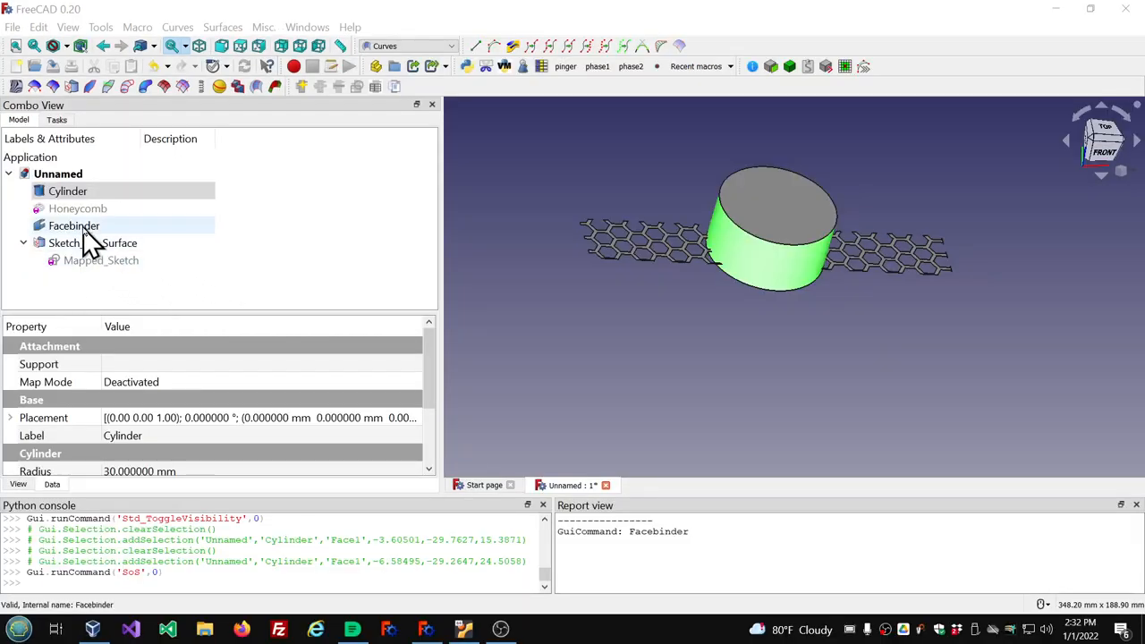
left_click(68, 191)
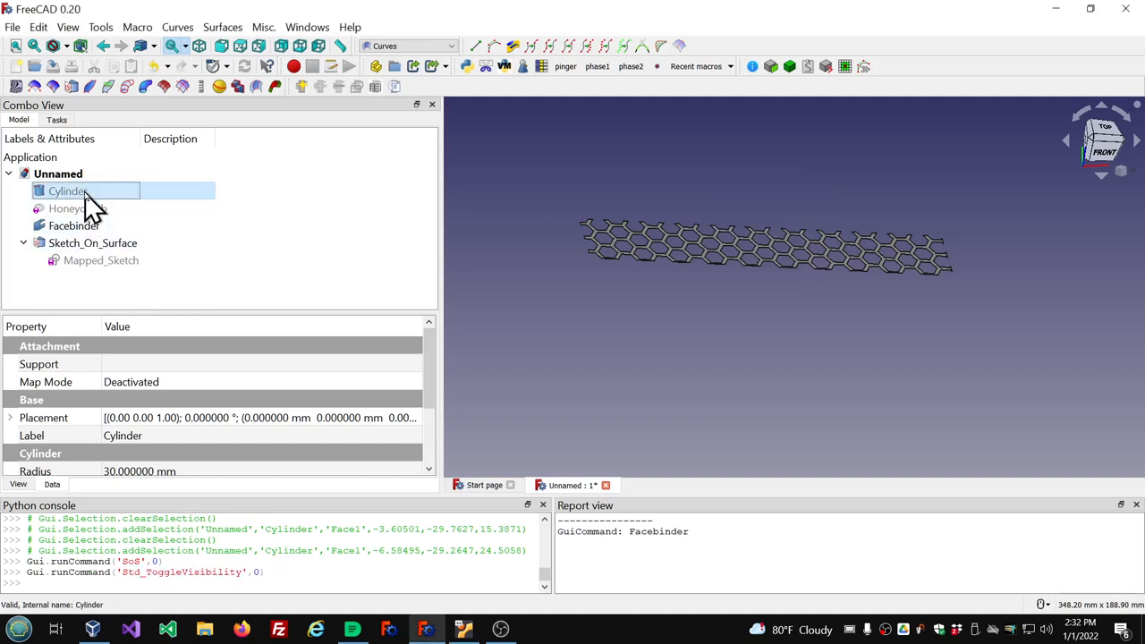
left_click(101, 261)
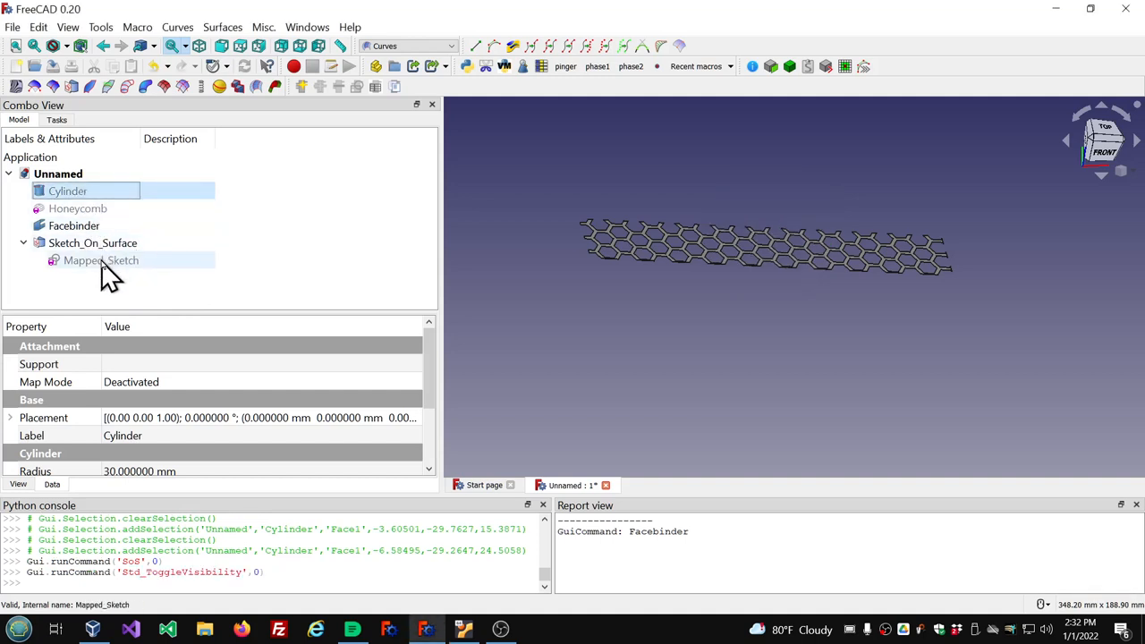
double_click(100, 260)
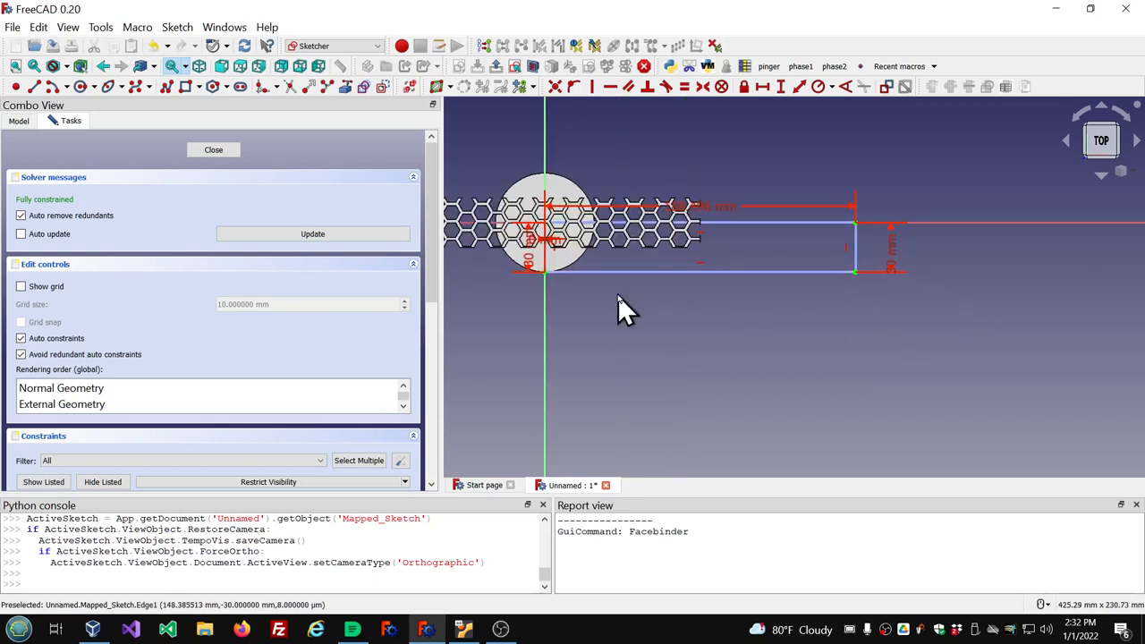
mouse_move(514, 174)
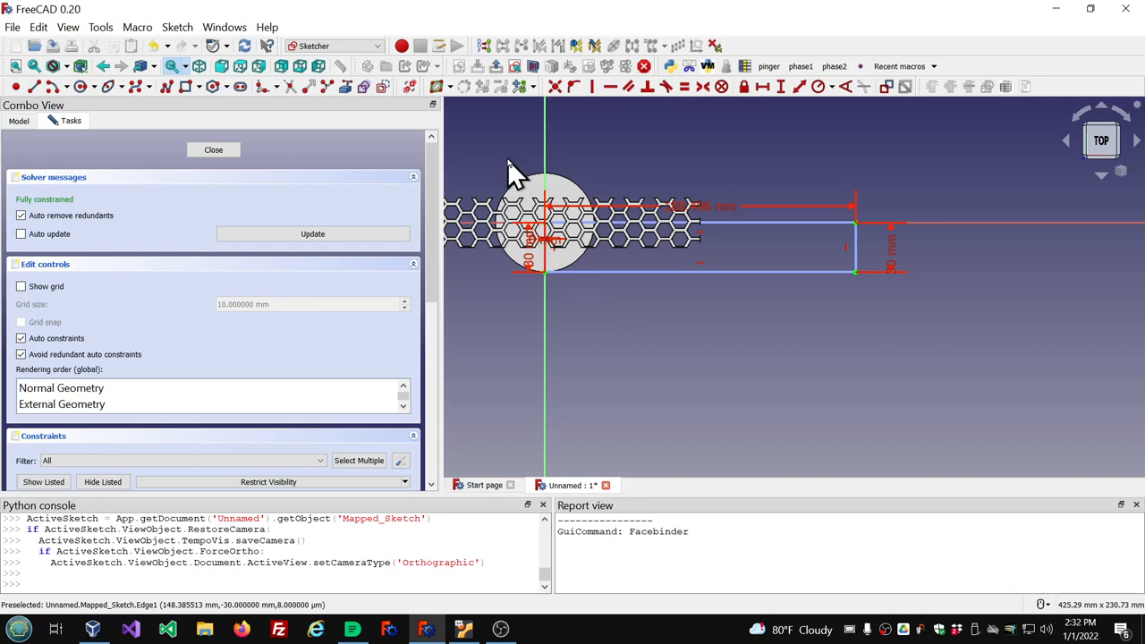
mouse_move(512, 175)
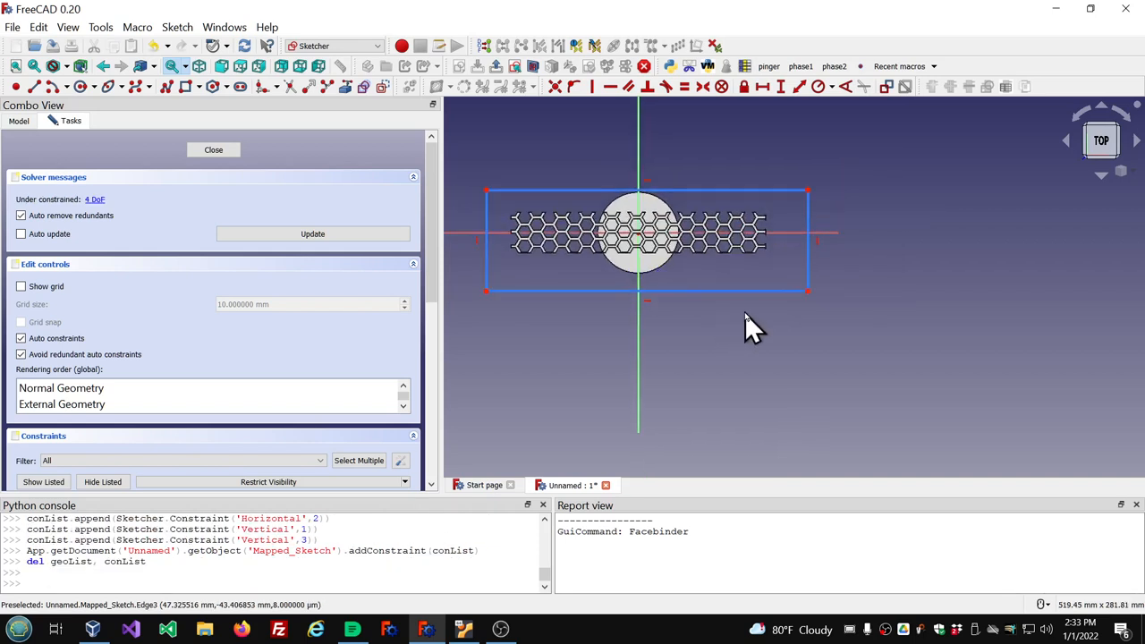
Clear the selection and switch the sketch to section view, hiding the lattice
left_click(807, 292)
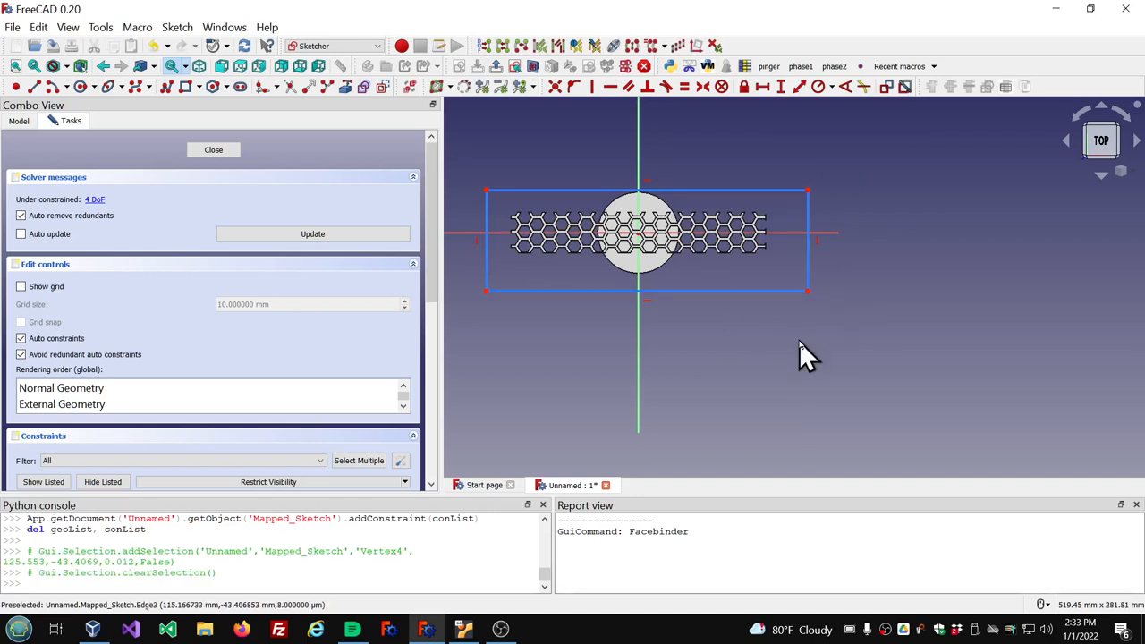
left_click(532, 66)
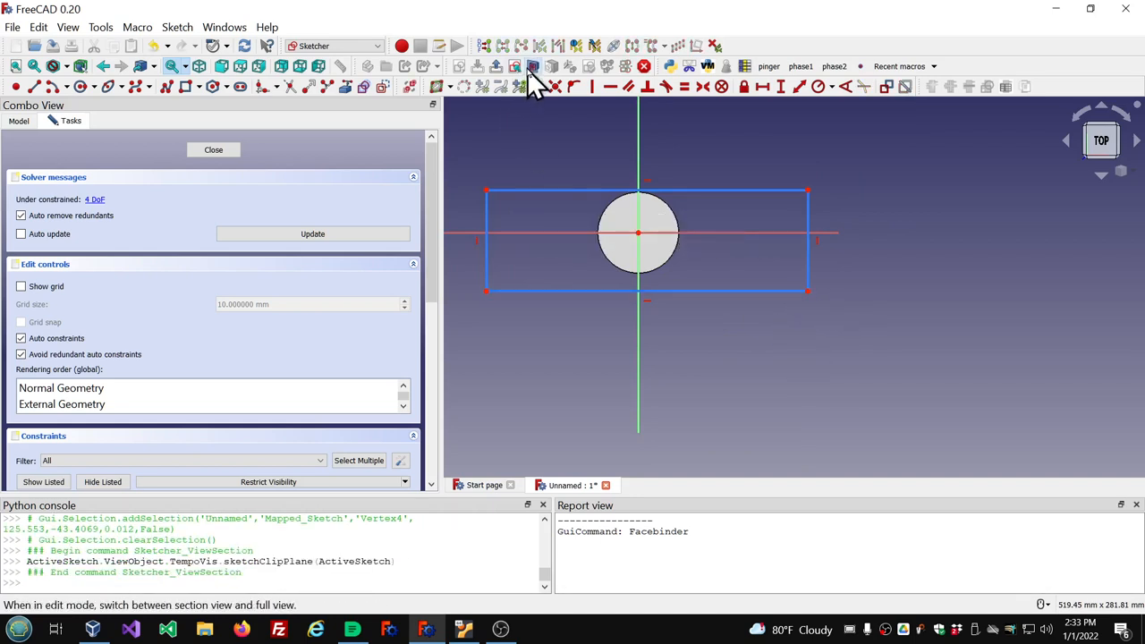
mouse_move(541, 94)
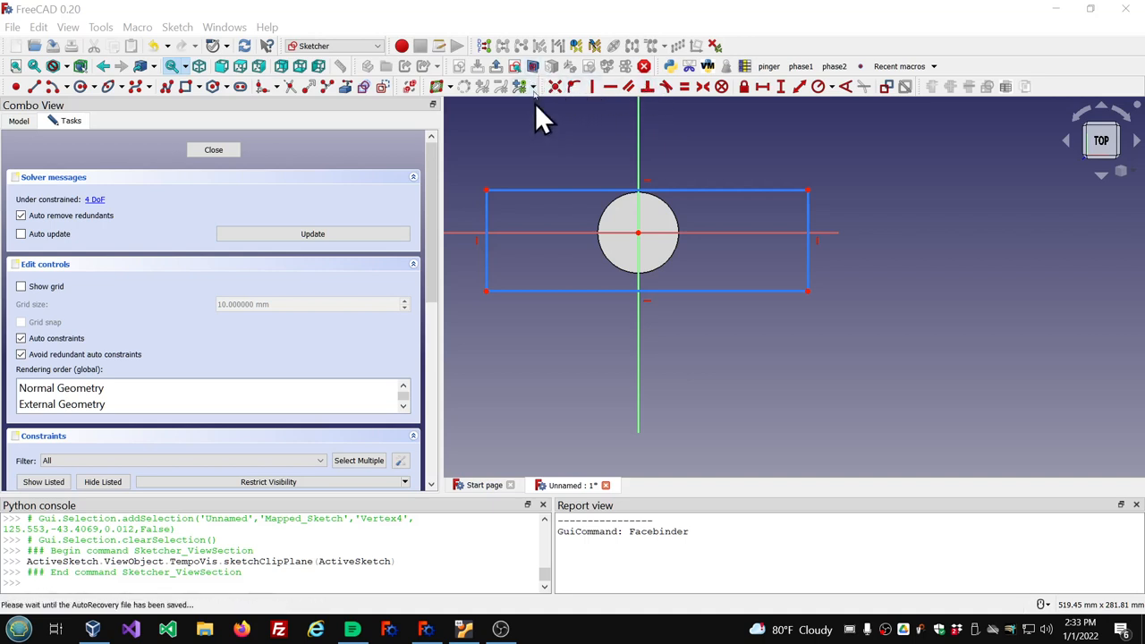
mouse_move(534, 73)
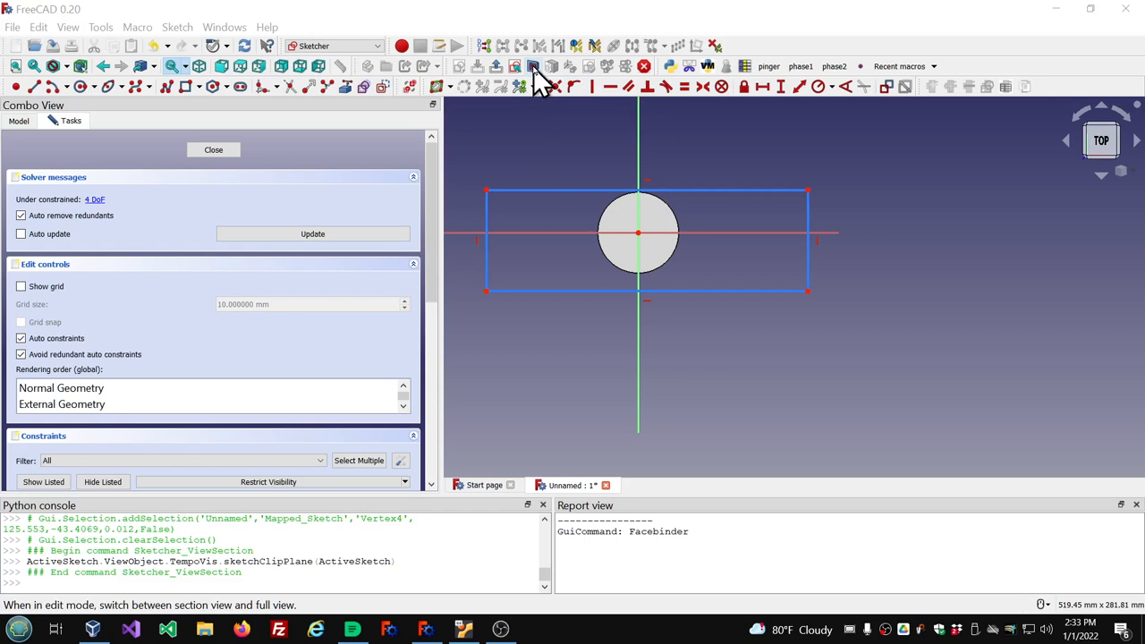
mouse_move(534, 86)
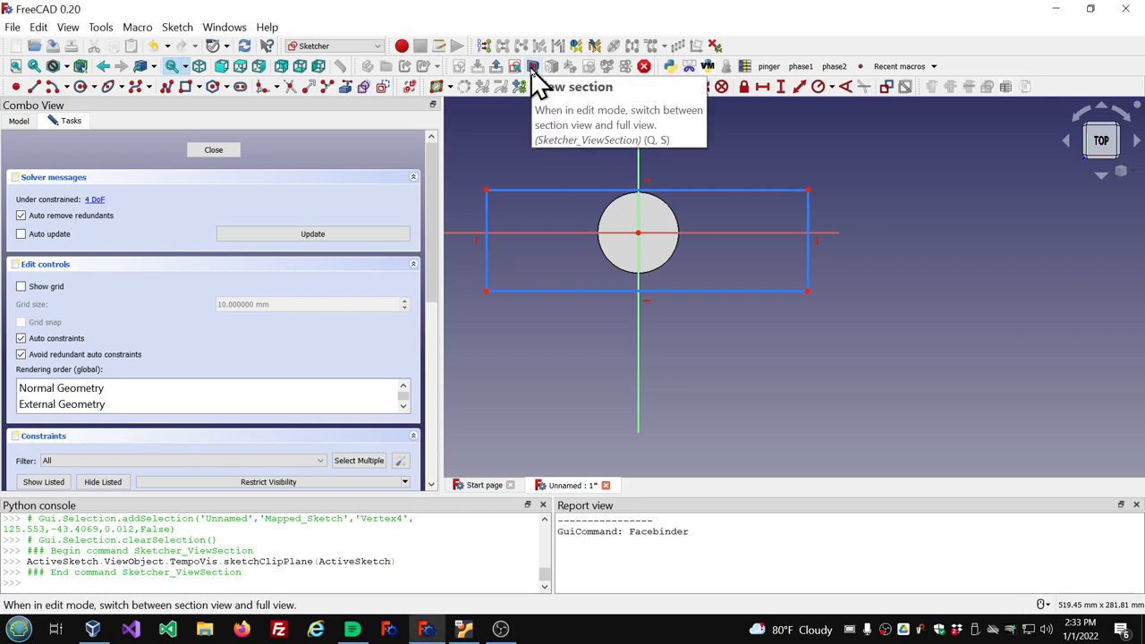
mouse_move(536, 80)
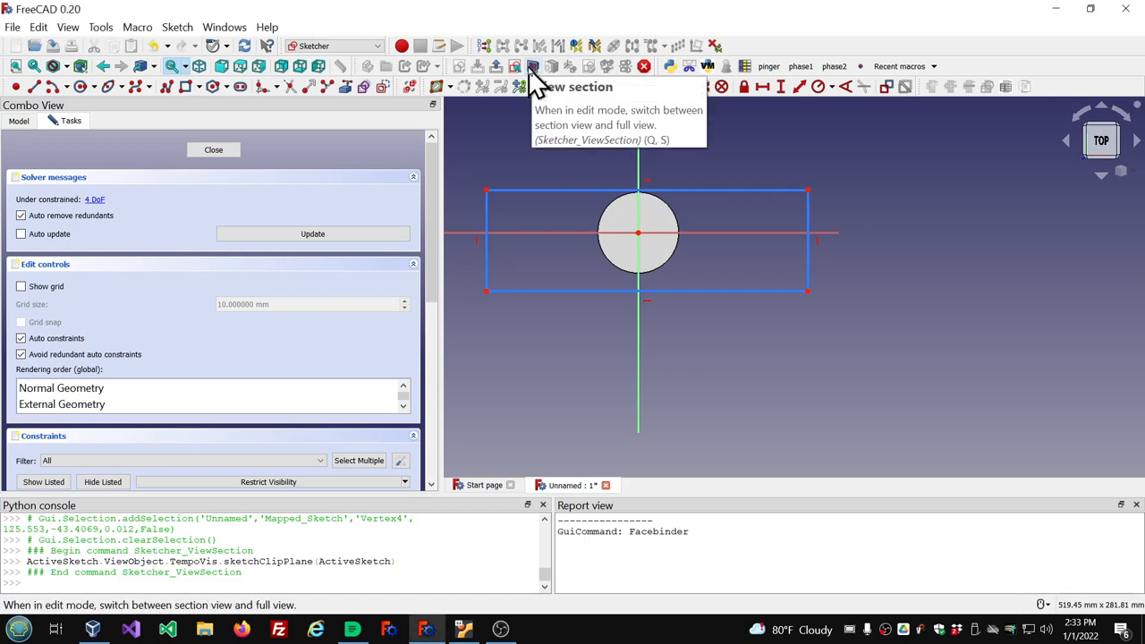
mouse_move(532, 340)
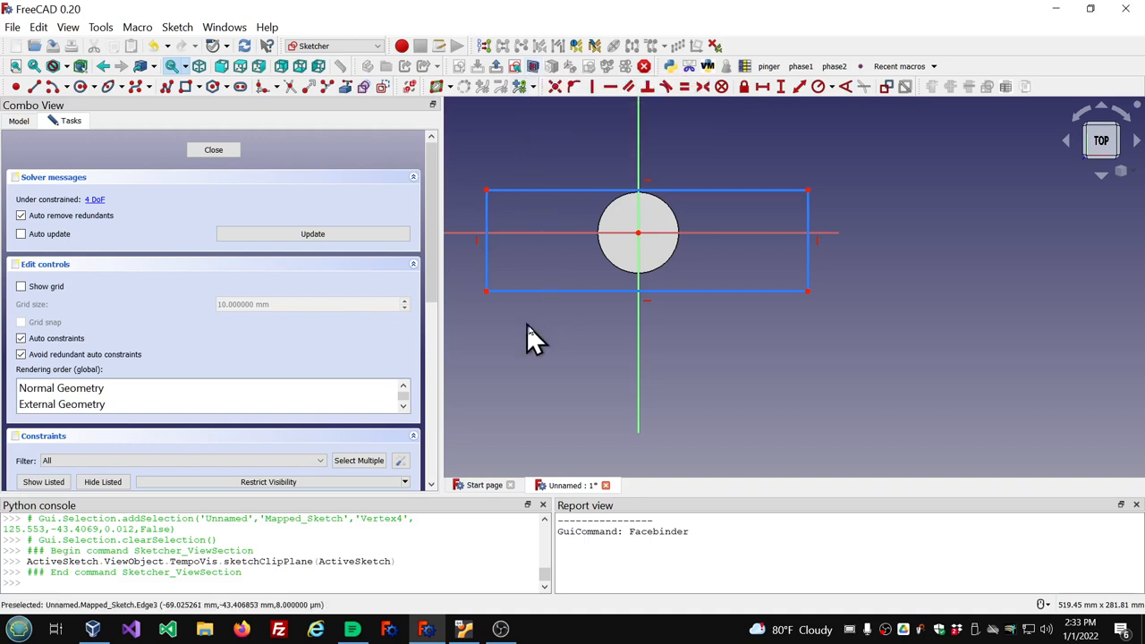
mouse_move(488, 190)
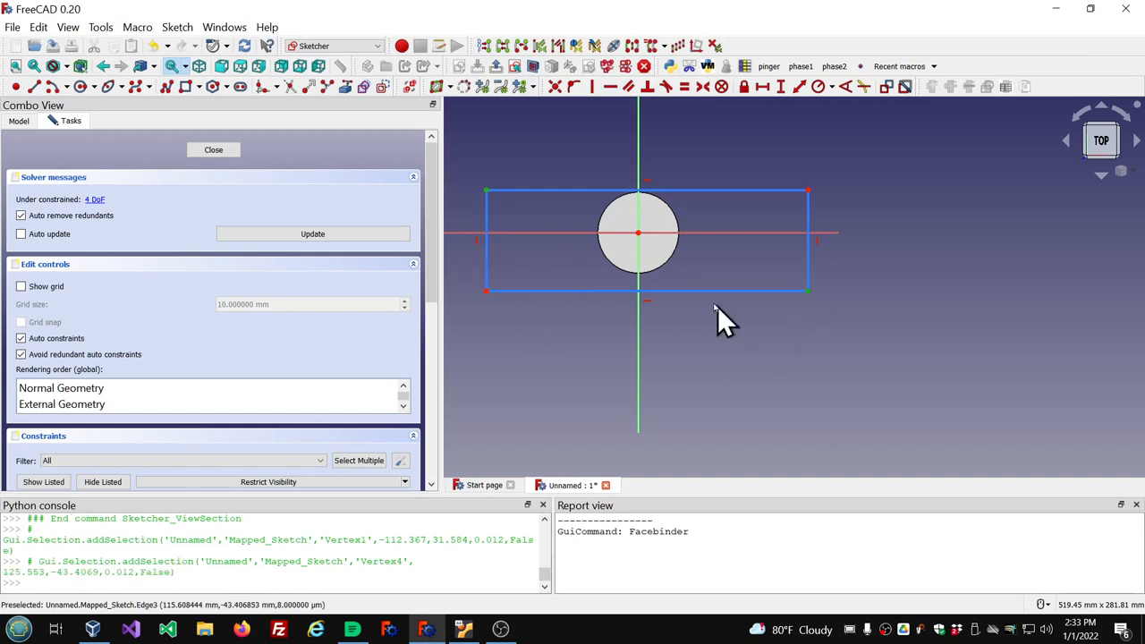
mouse_move(638, 234)
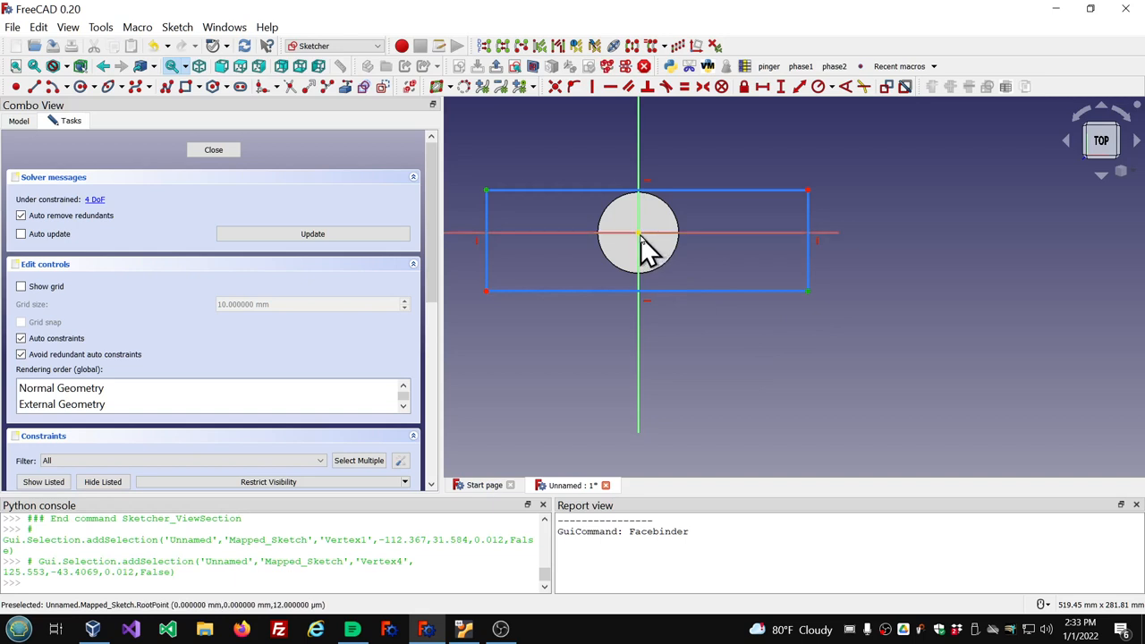
Make the rectangle corners symmetric about the origin and constrain its height to 30 mm
left_click(637, 235)
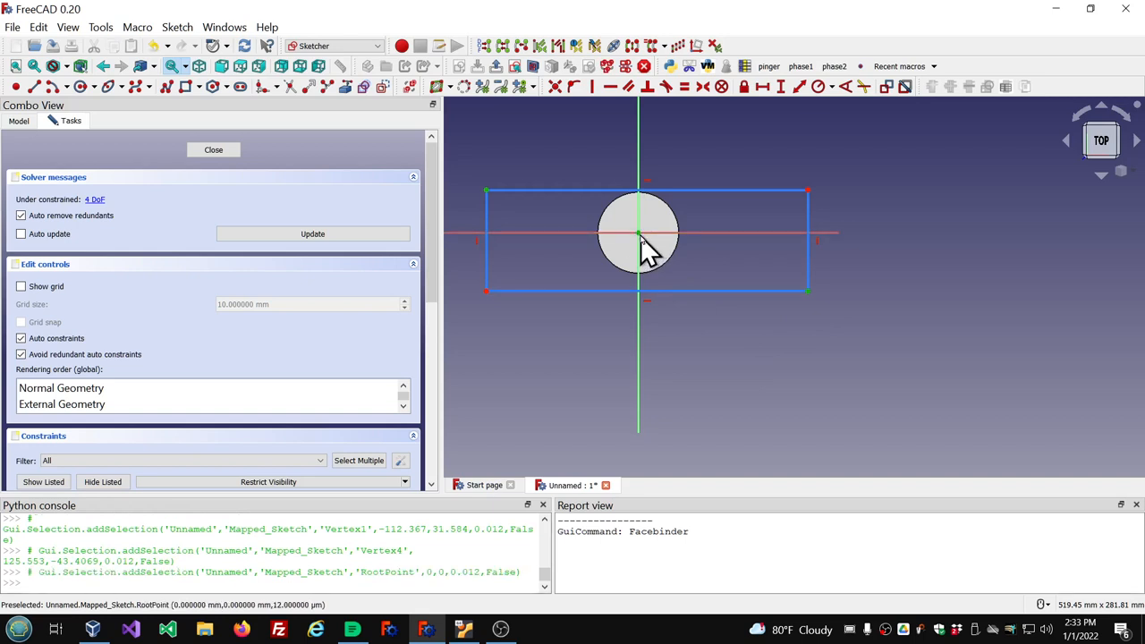
mouse_move(709, 86)
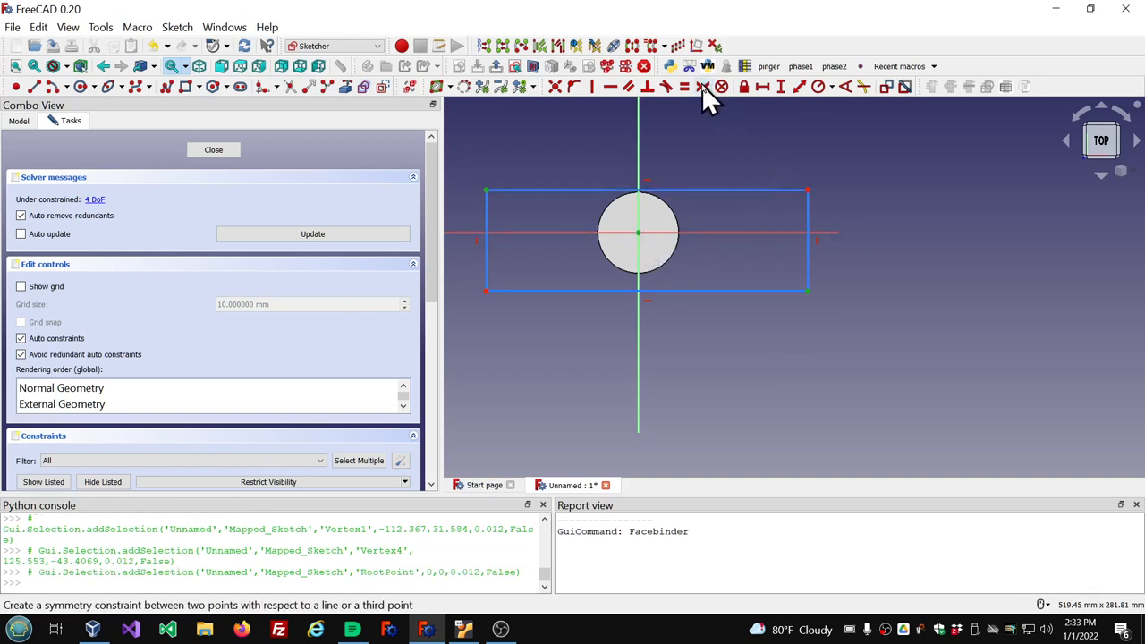
left_click(705, 86)
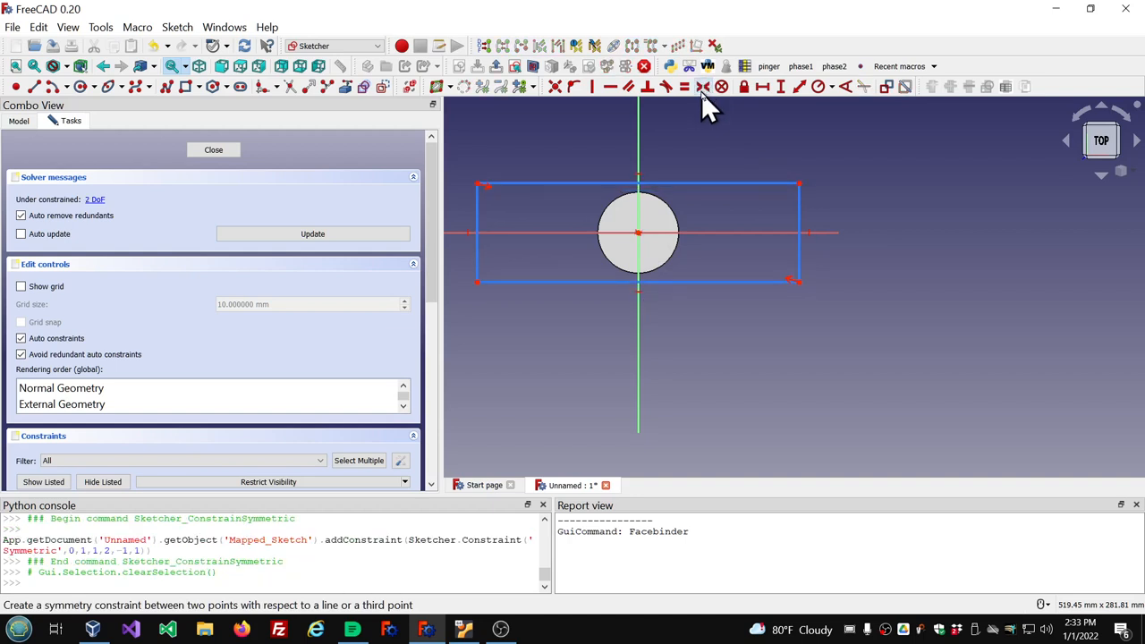
mouse_move(908, 338)
type("30")
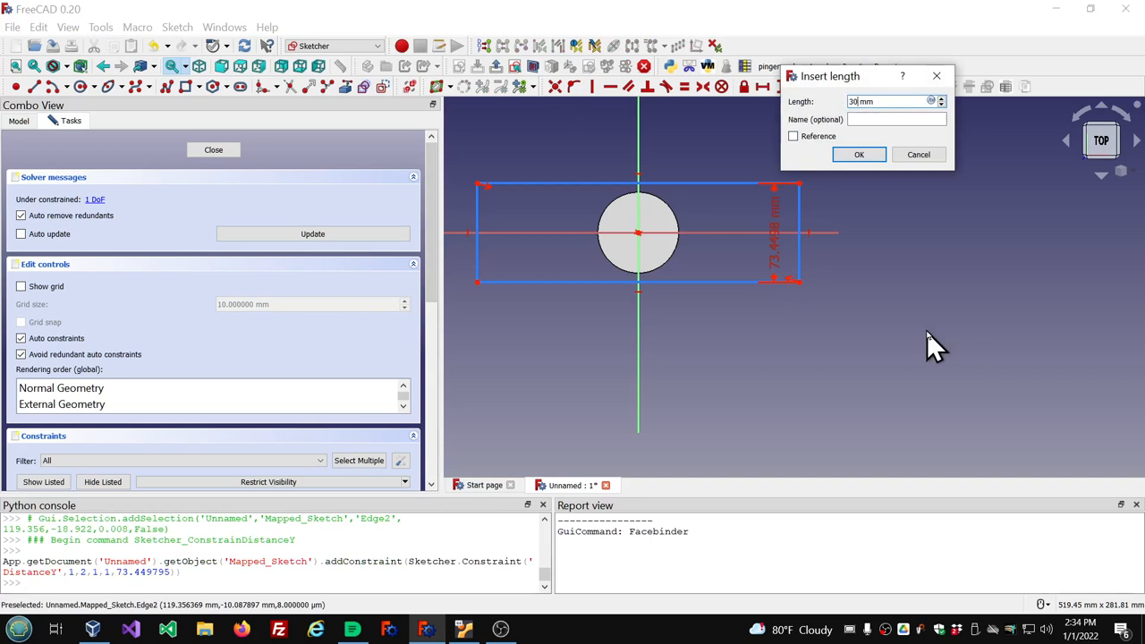
mouse_move(858, 154)
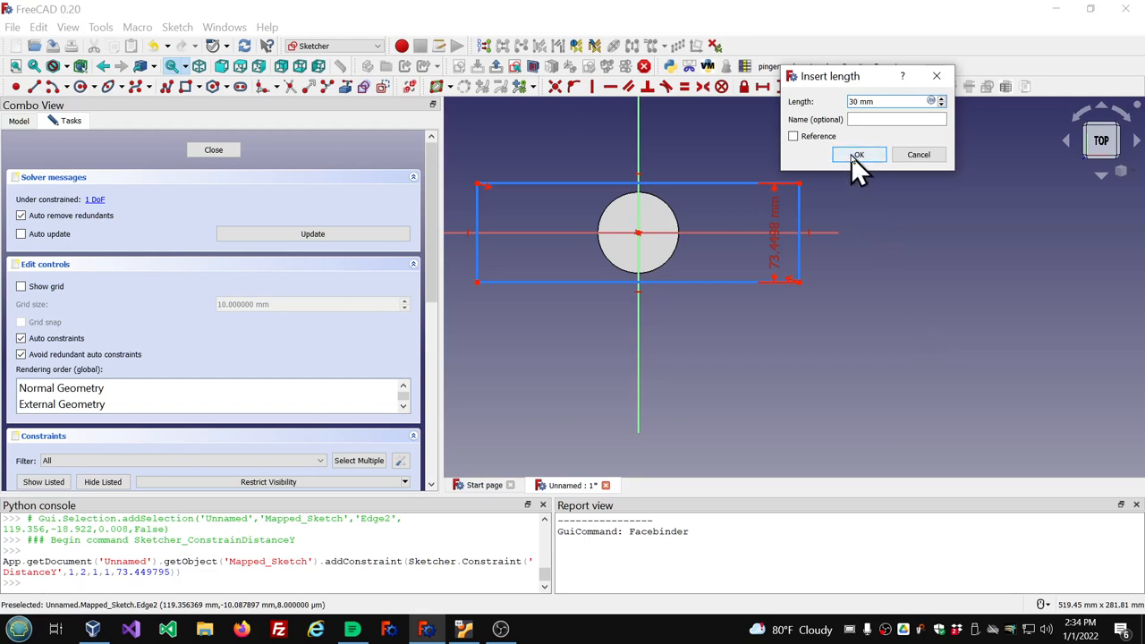
left_click(857, 153)
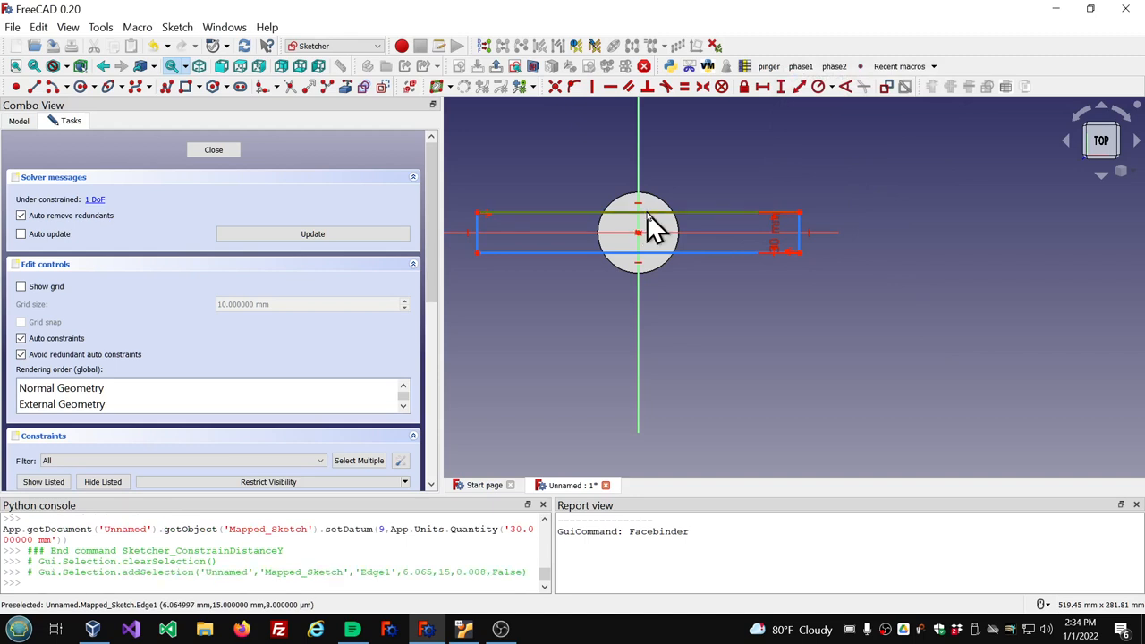
mouse_move(761, 87)
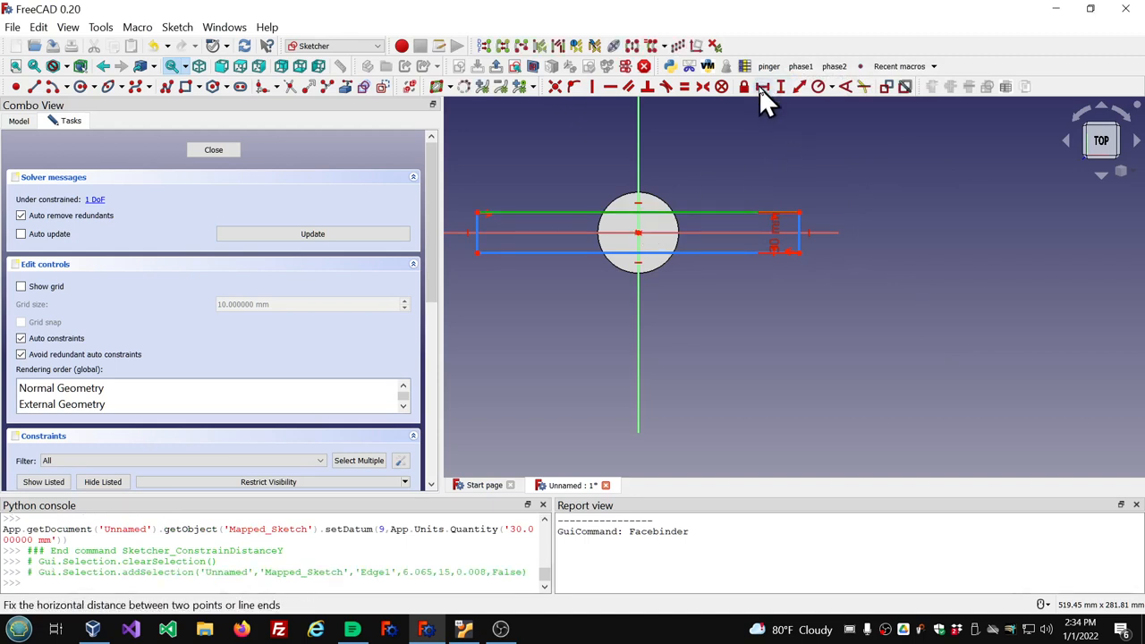
Constrain the rectangle width with the formula Cylinder.Radius*2*pi+1mm (189.496 mm)
left_click(760, 86)
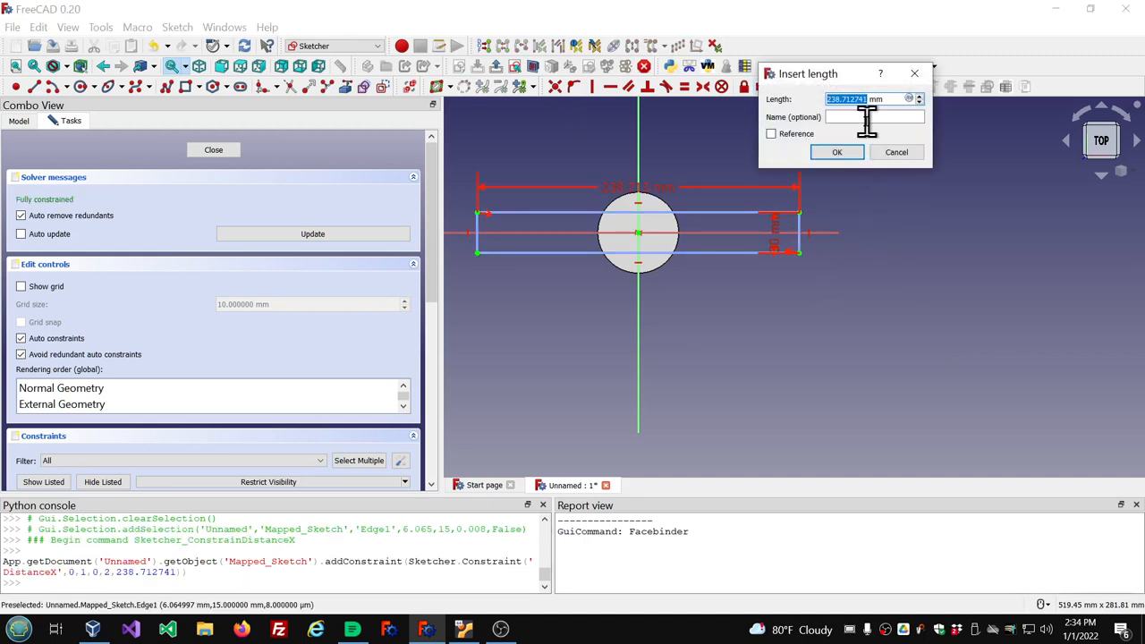
left_click(910, 98)
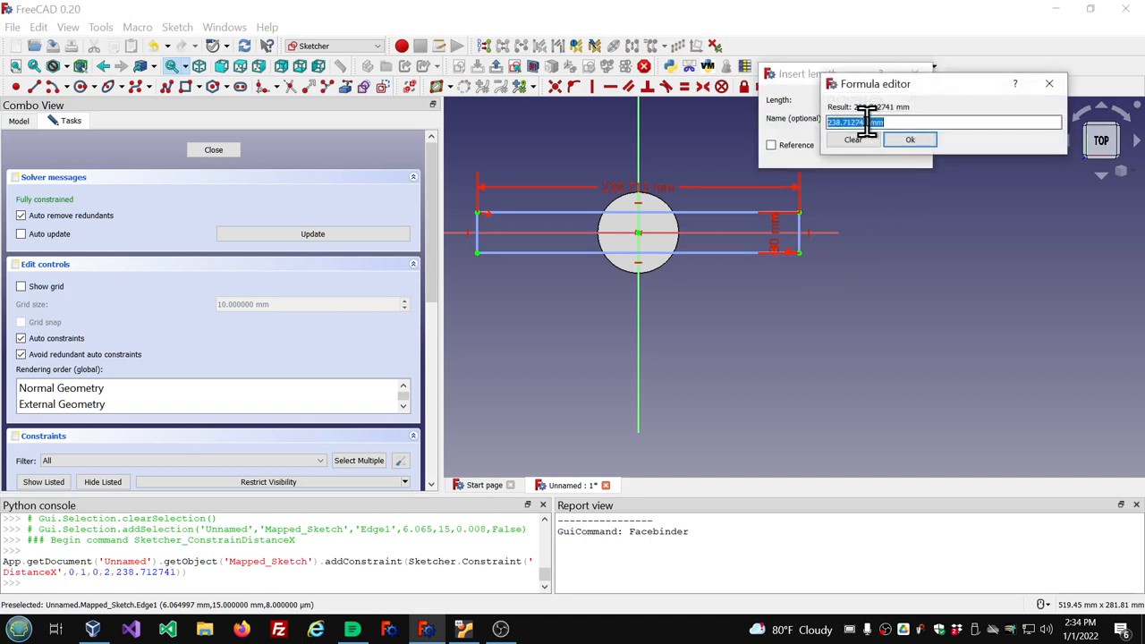
type("Cylinder.Rad")
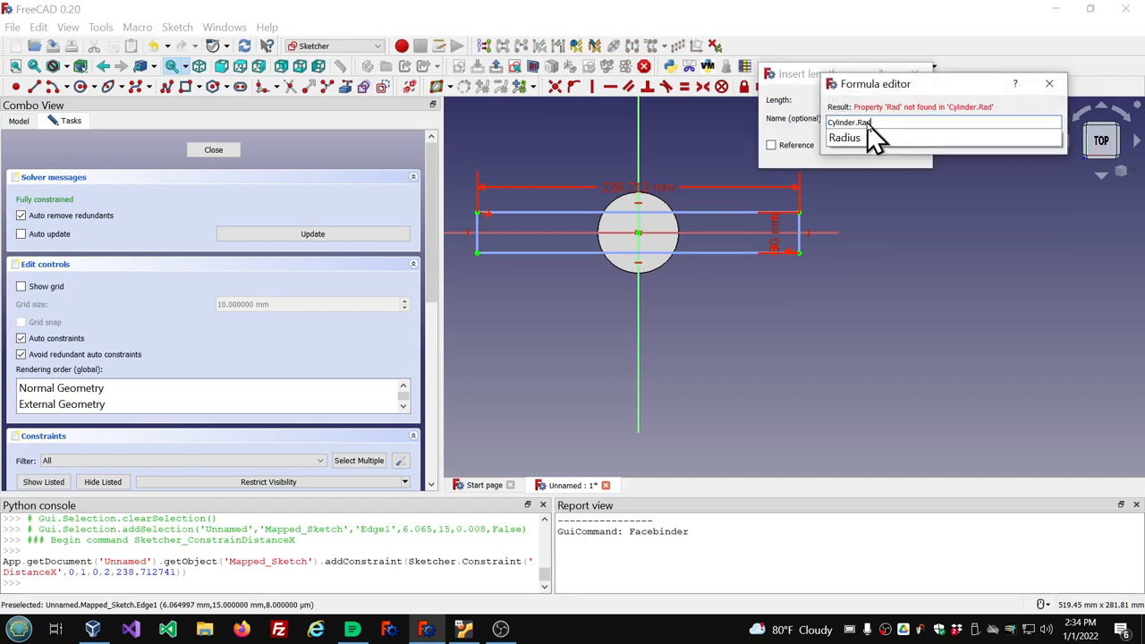
type("ius*2")
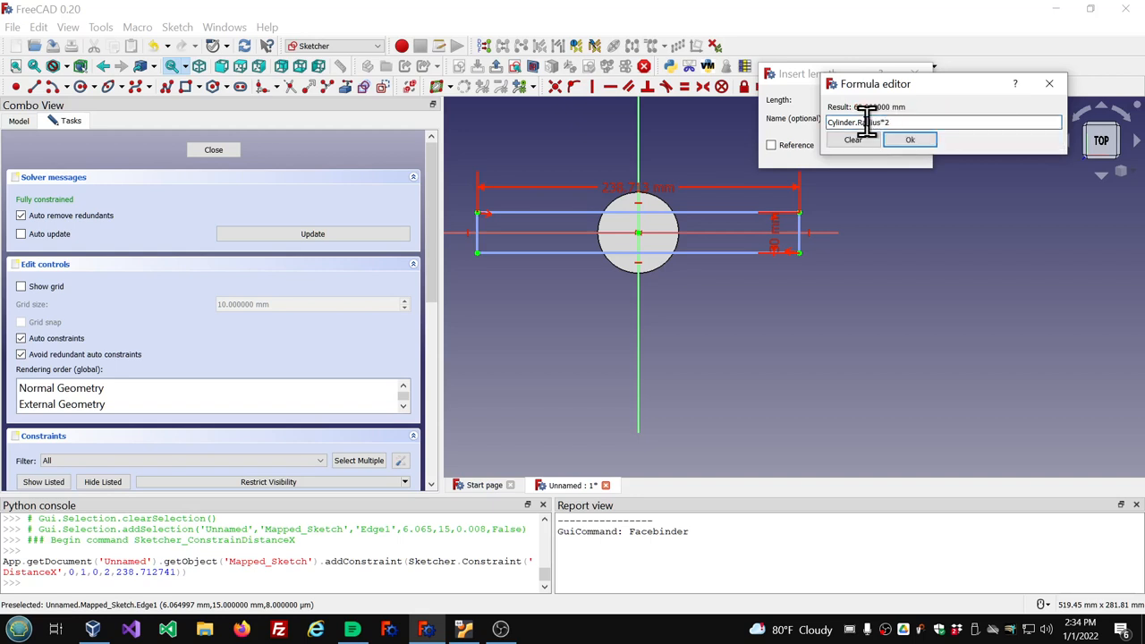
type("*pi")
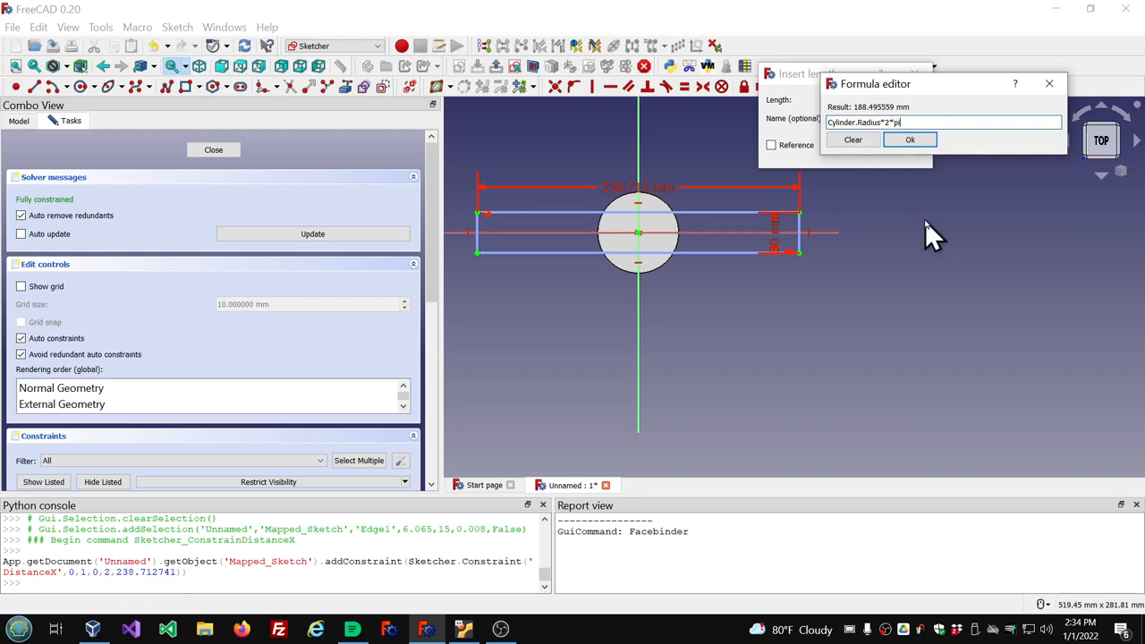
type("+1mm")
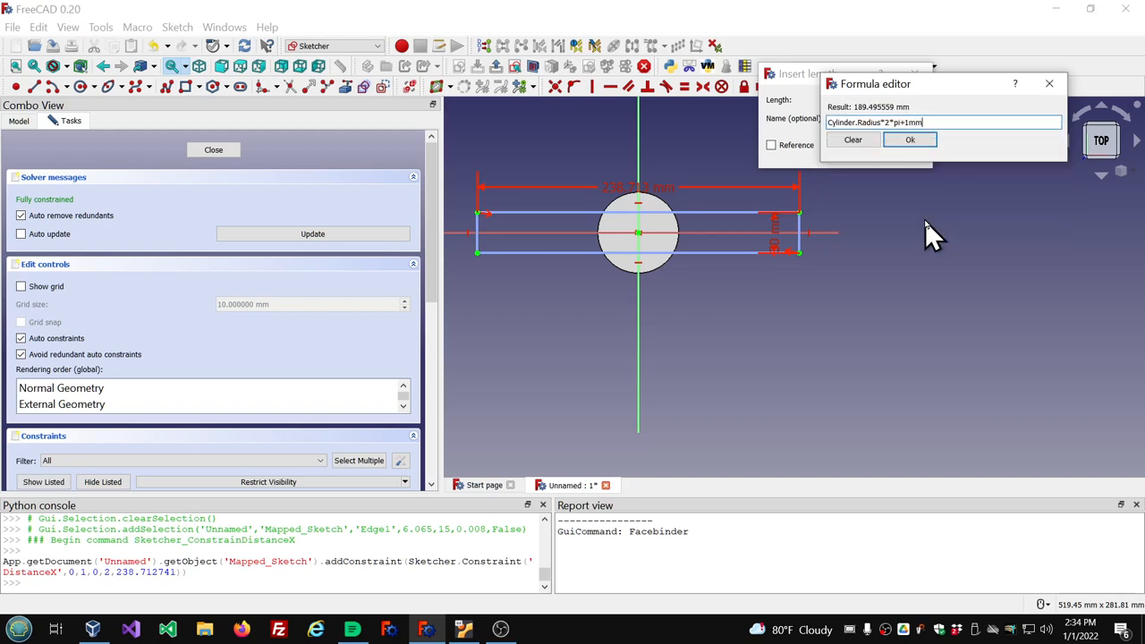
mouse_move(926, 224)
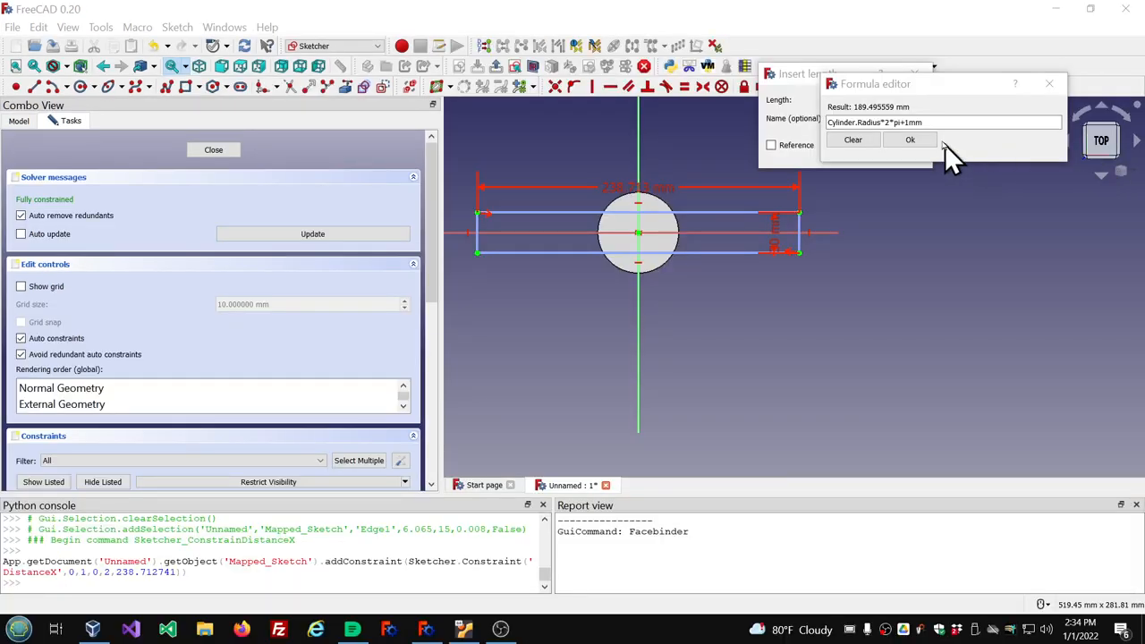
left_click(909, 139)
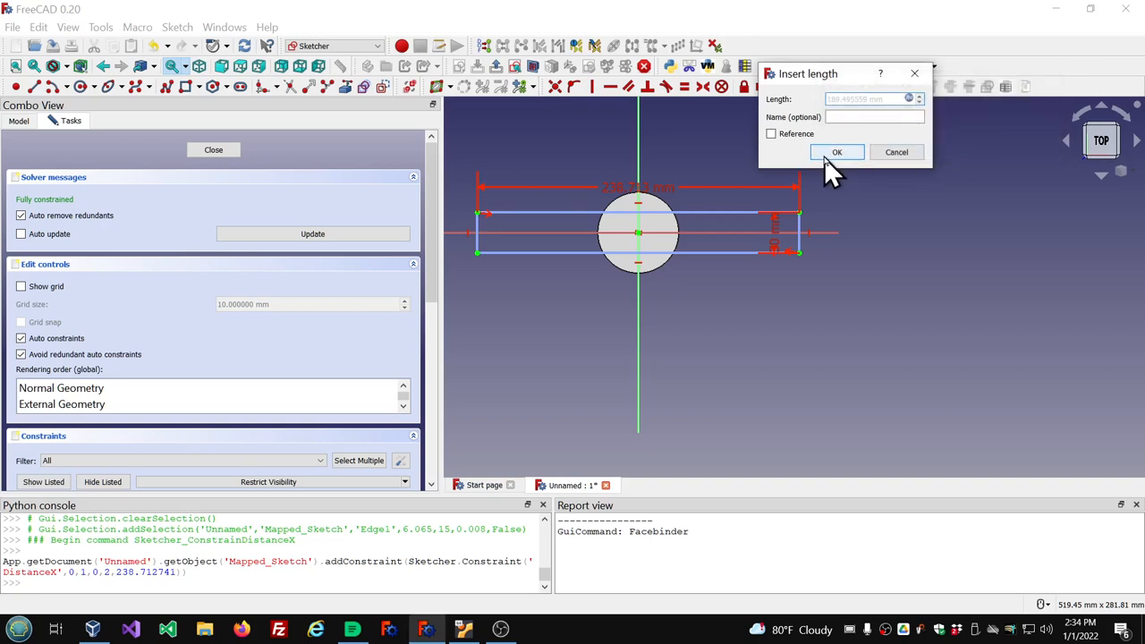
left_click(836, 152)
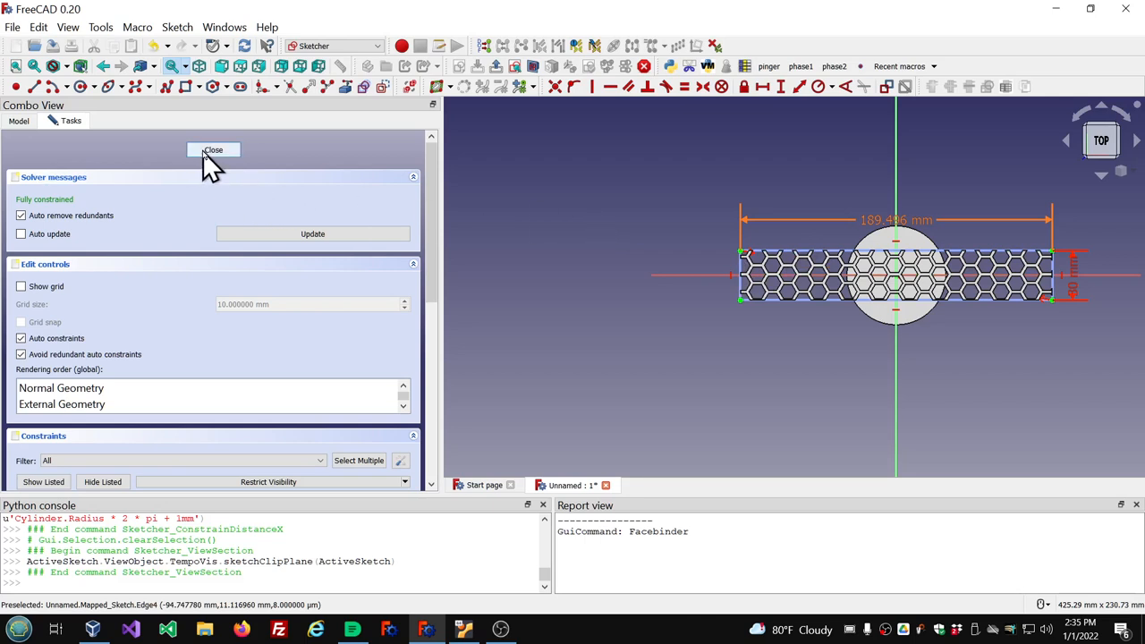
Close the sketch and give Sketch_On_Surface an Offset of -1.5 mm and Thickness of 3 mm
left_click(213, 149)
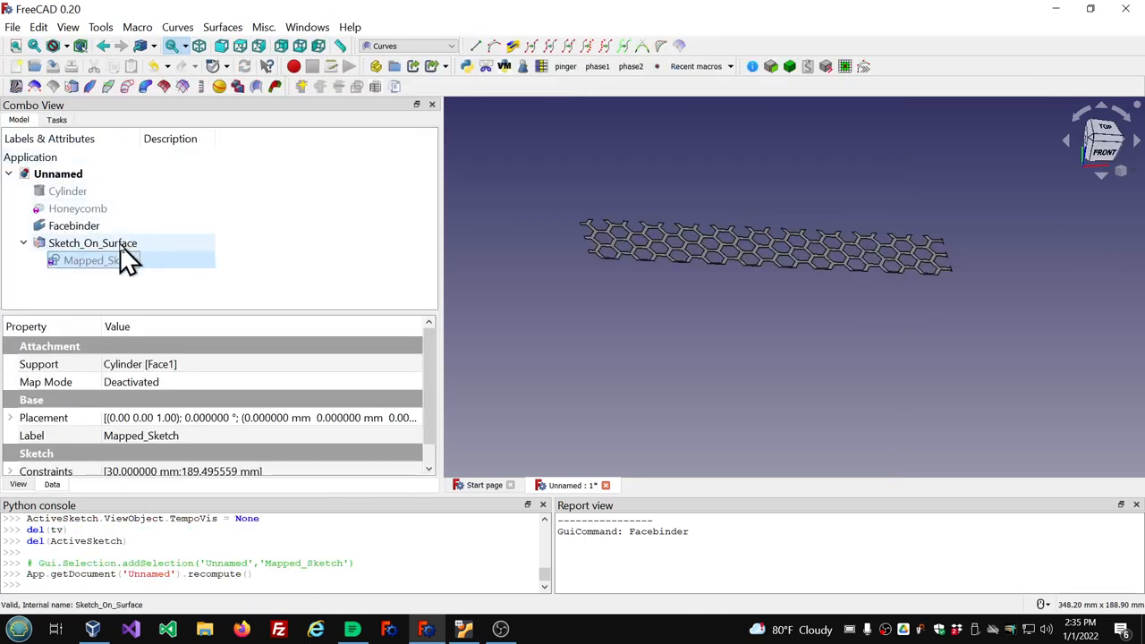
left_click(92, 242)
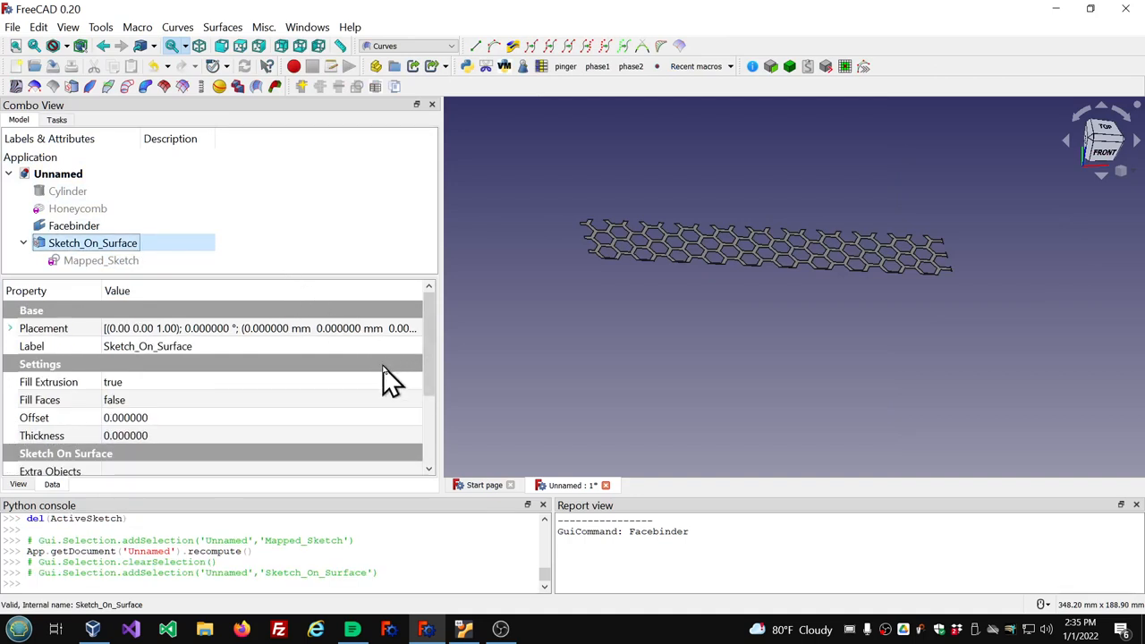
mouse_move(27, 407)
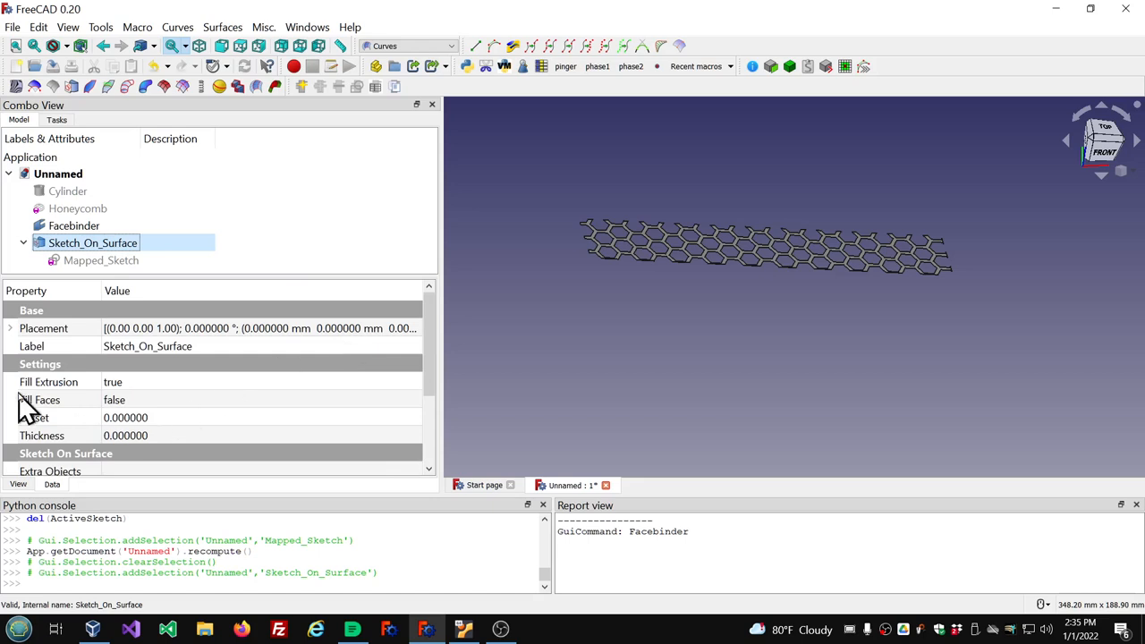
mouse_move(213, 397)
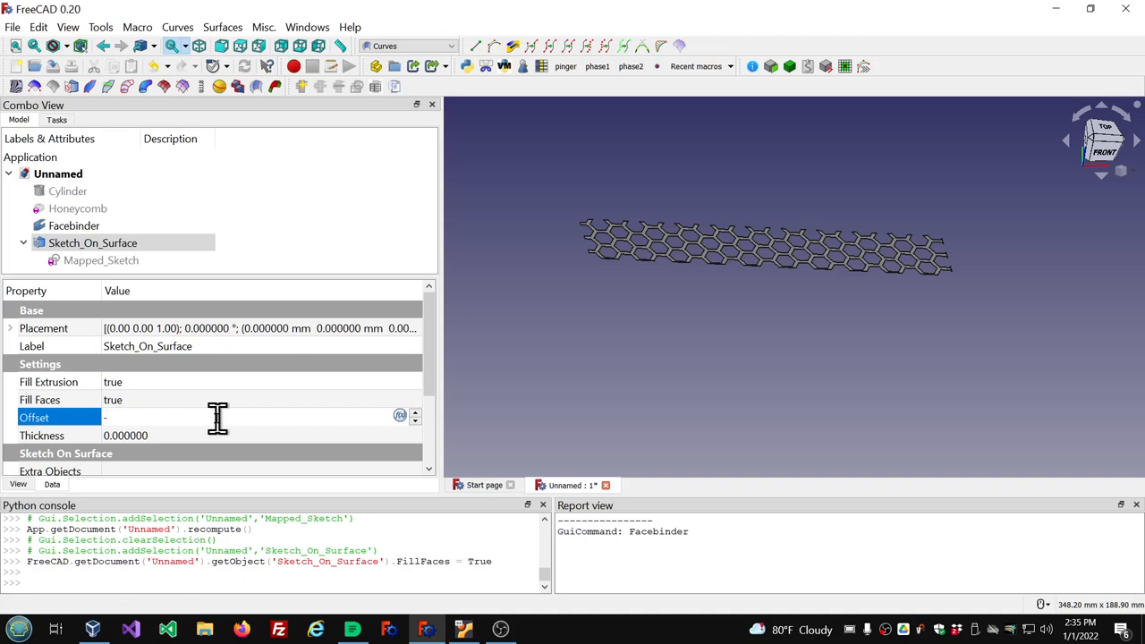
type("-1.5")
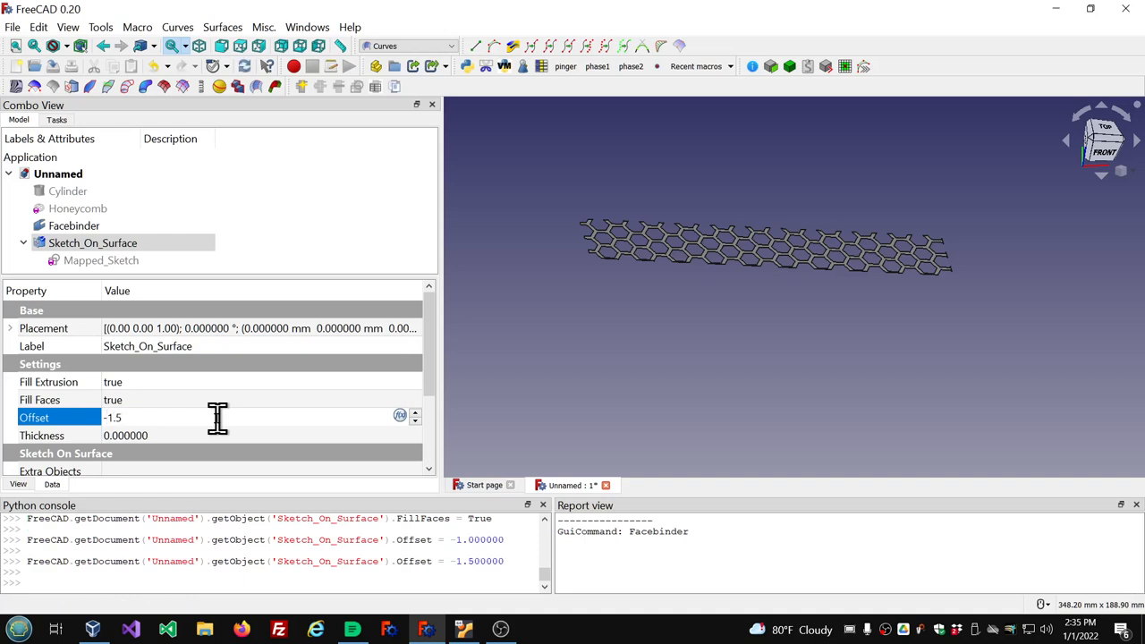
mouse_move(184, 412)
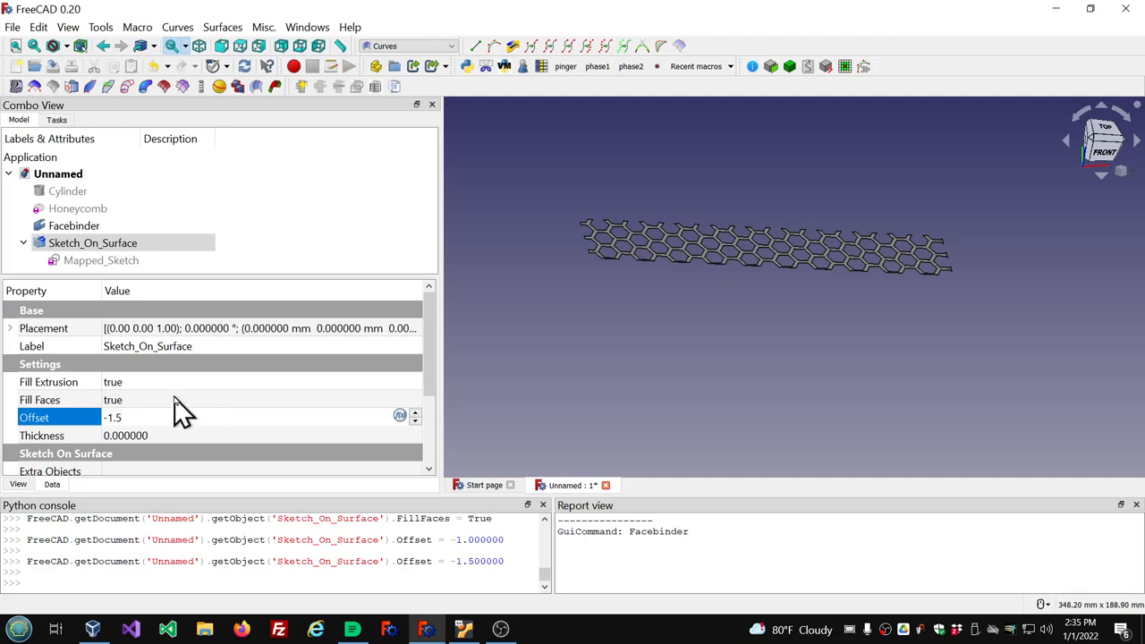
left_click(125, 435)
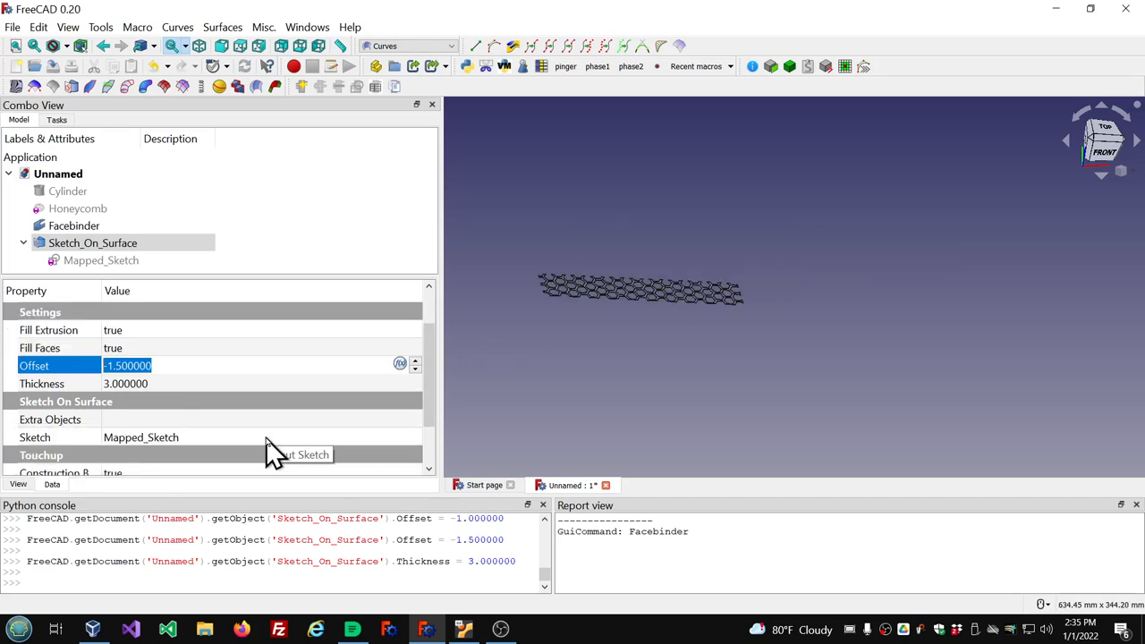
mouse_move(219, 445)
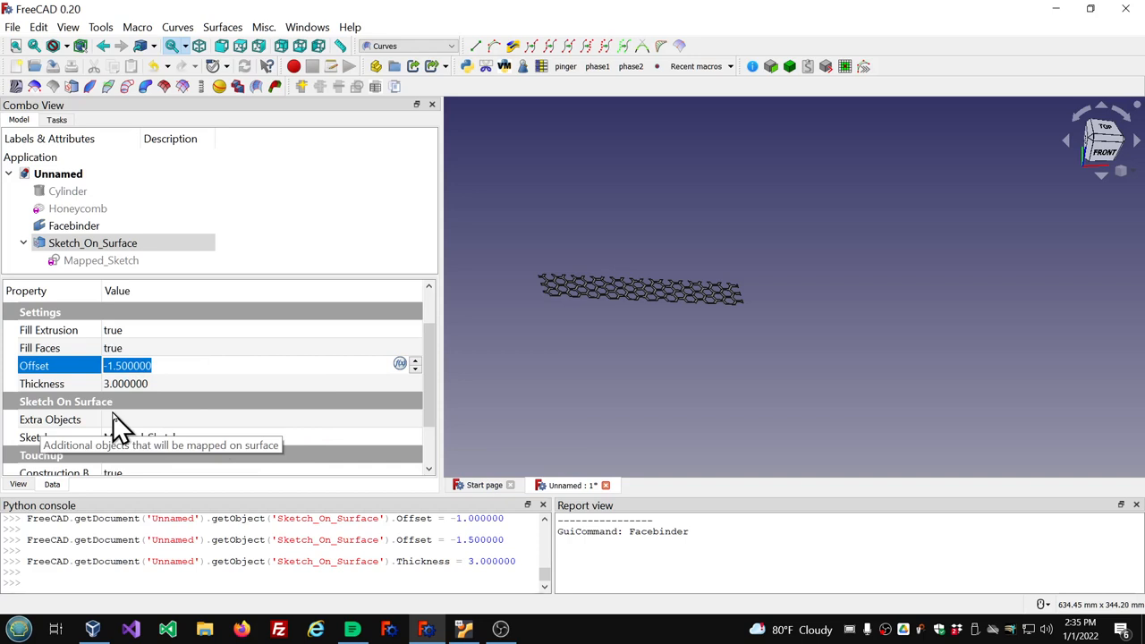
Link the Facebinder as an Extra Object of Sketch_On_Surface
left_click(50, 419)
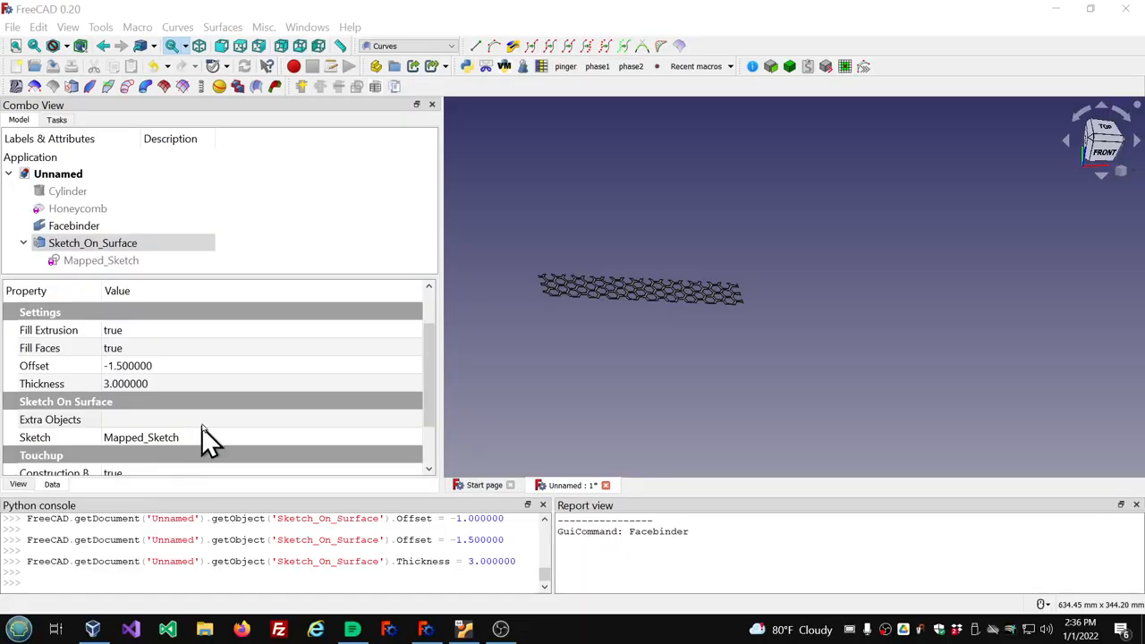
left_click(50, 419)
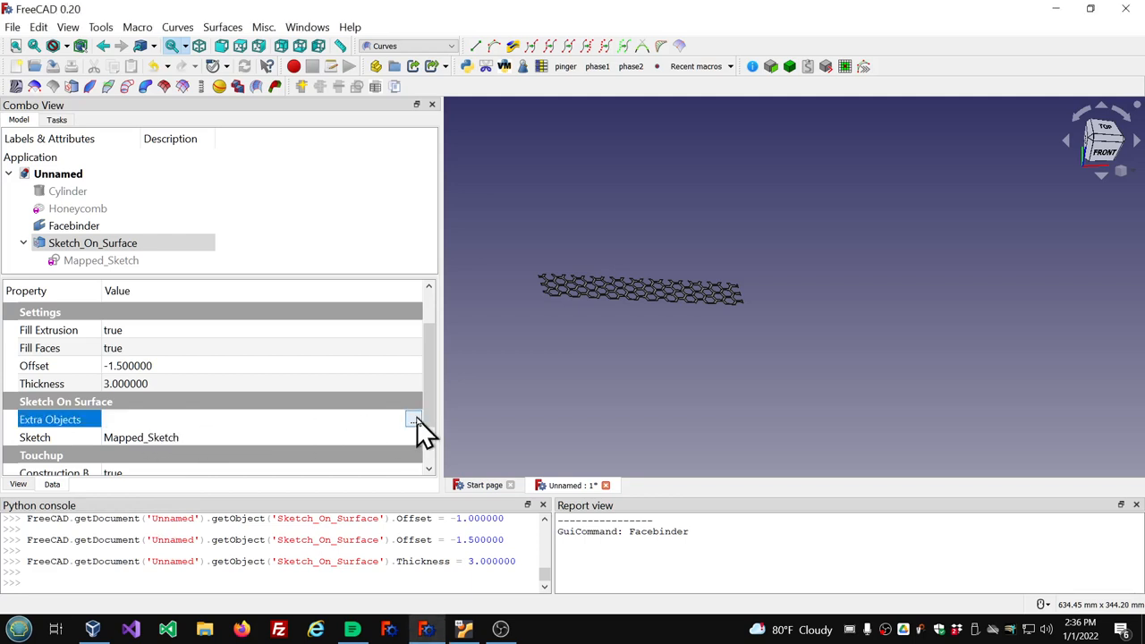
left_click(413, 419)
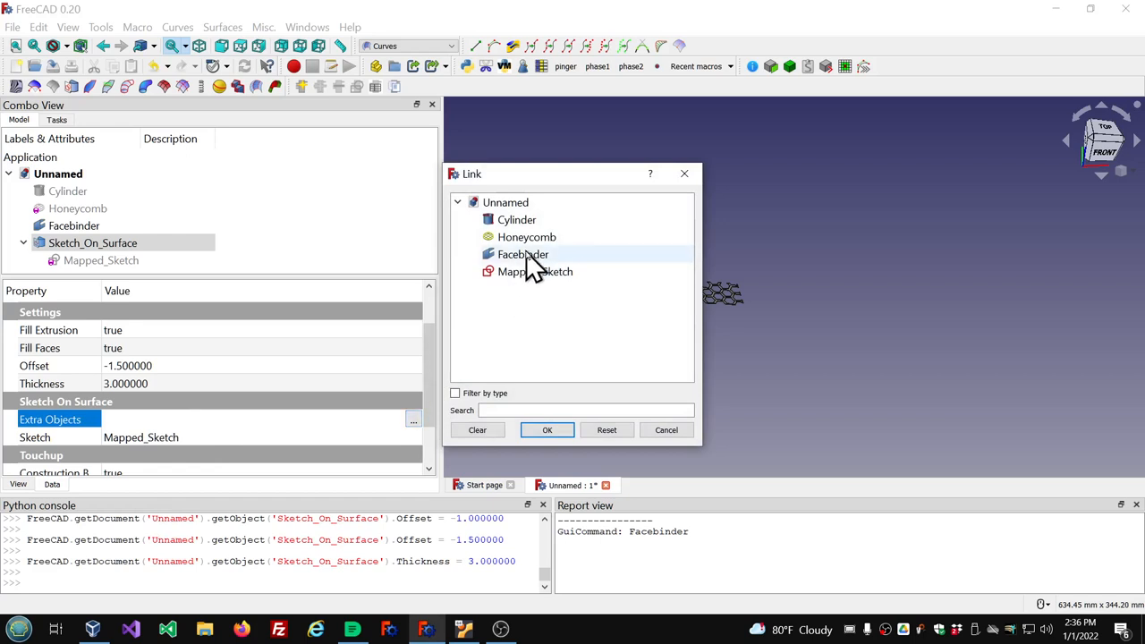
left_click(546, 429)
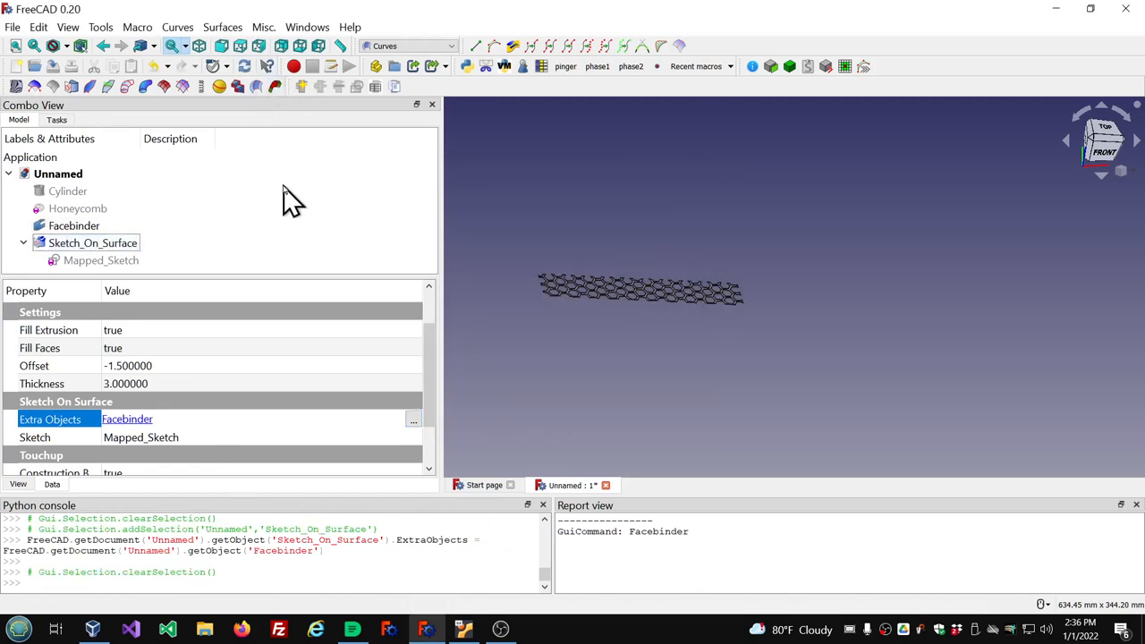
mouse_move(251, 85)
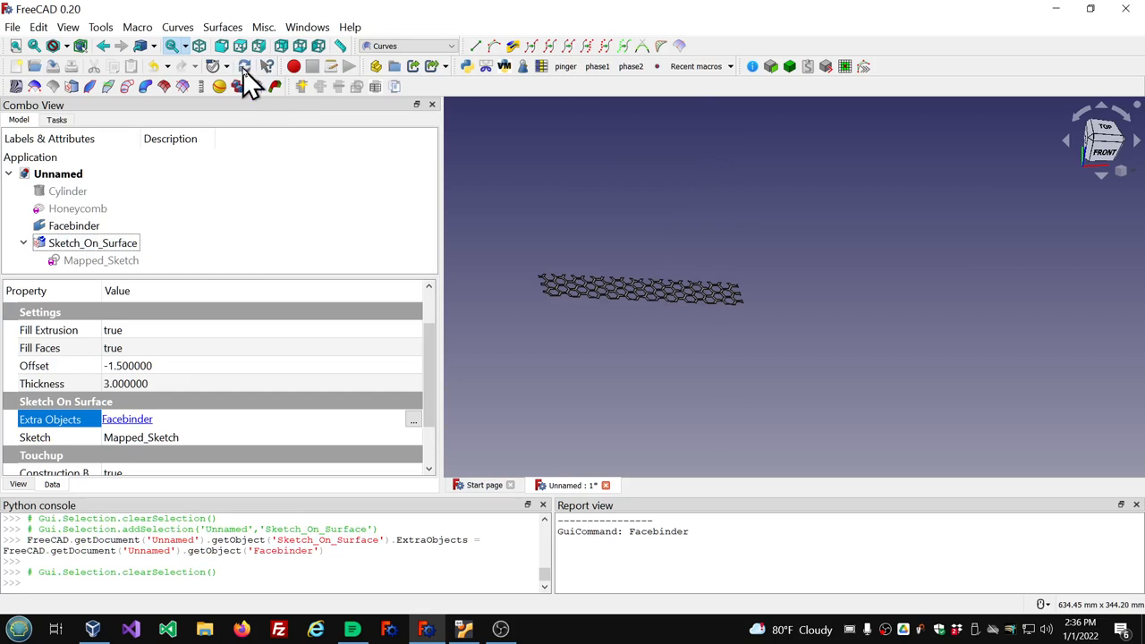
mouse_move(568, 170)
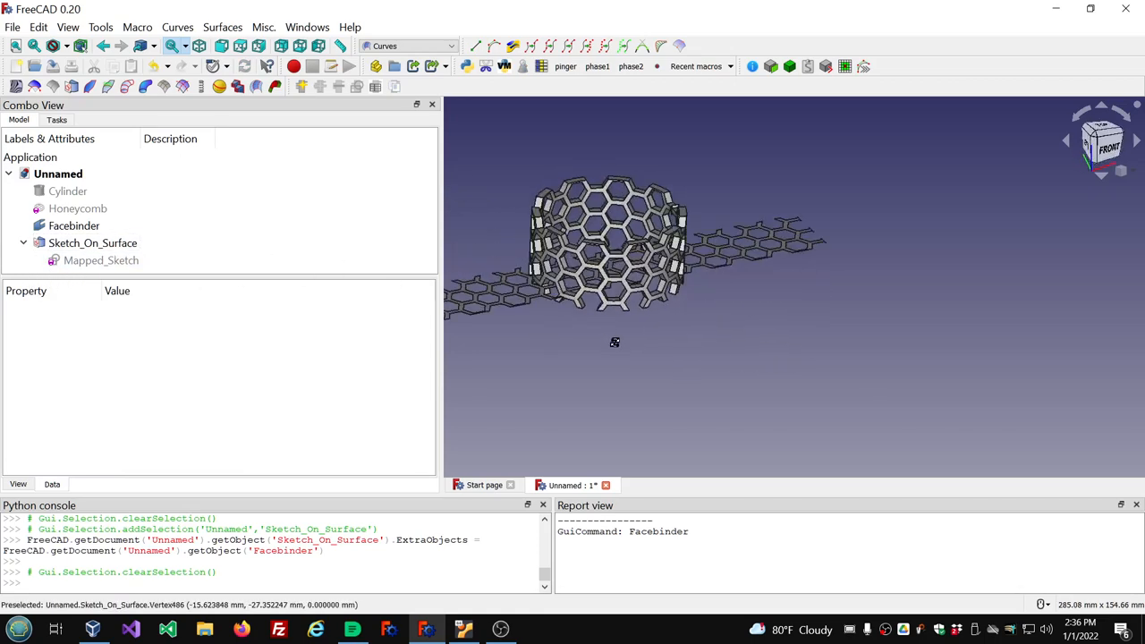
Hide the flat Facebinder and zoom in on the wrapped honeycomb tube
left_click(74, 226)
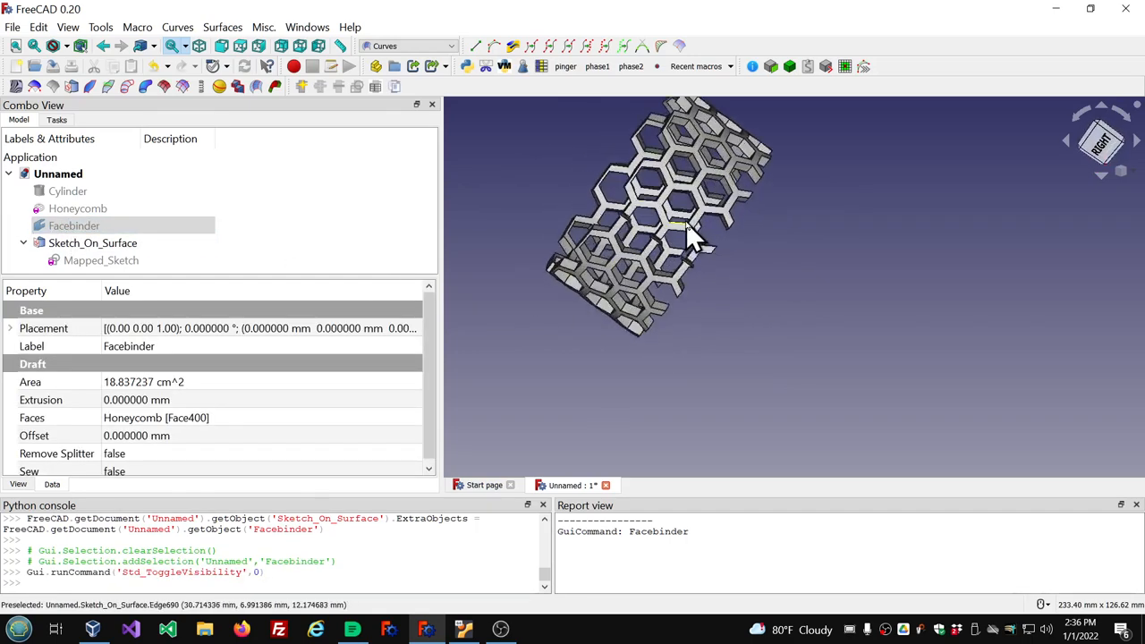
scroll("up", 3)
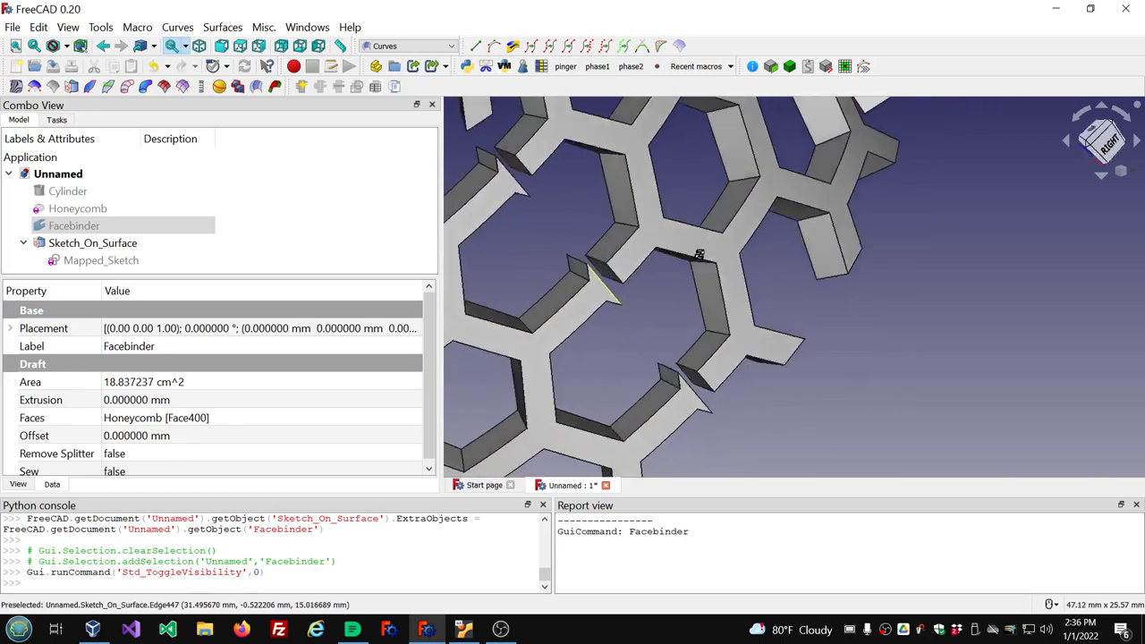
scroll("down", 3)
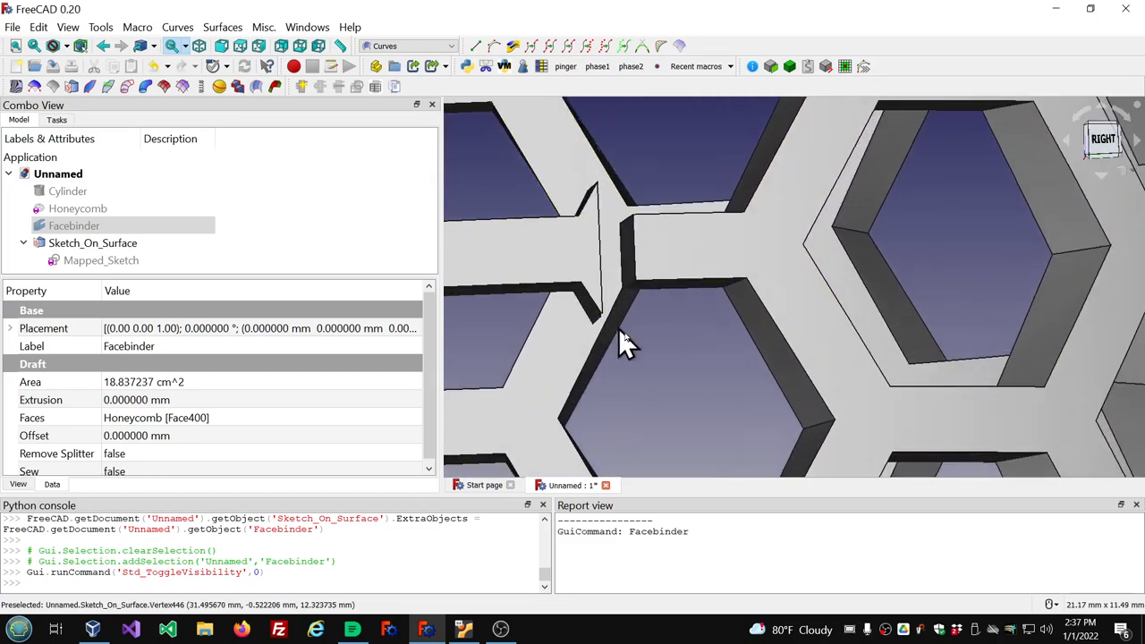
scroll("down", 3)
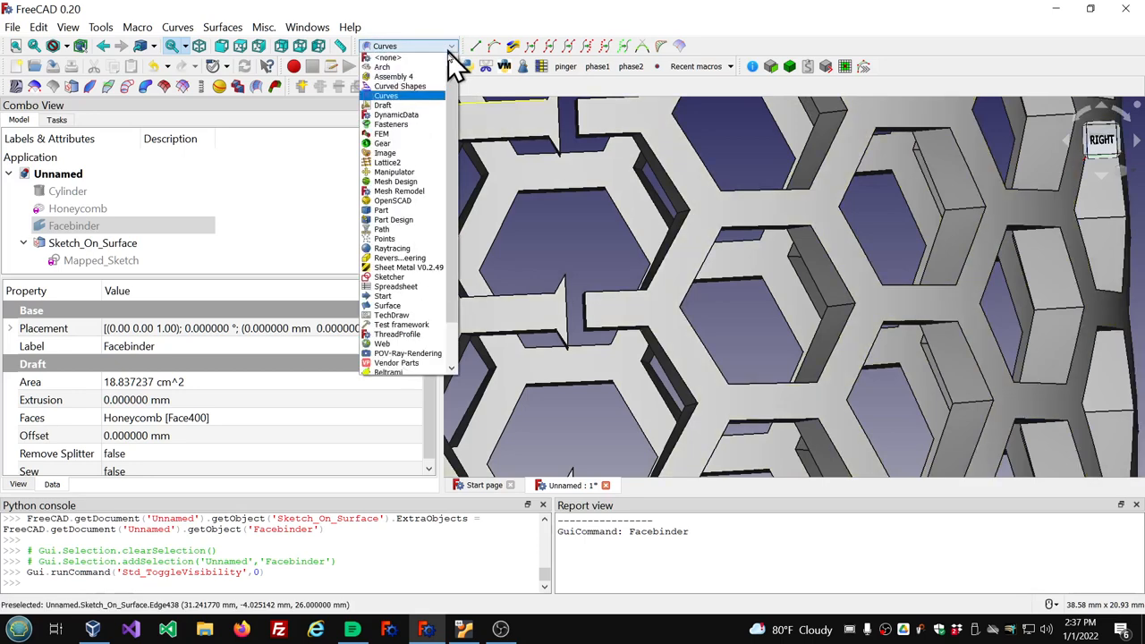
mouse_move(383, 228)
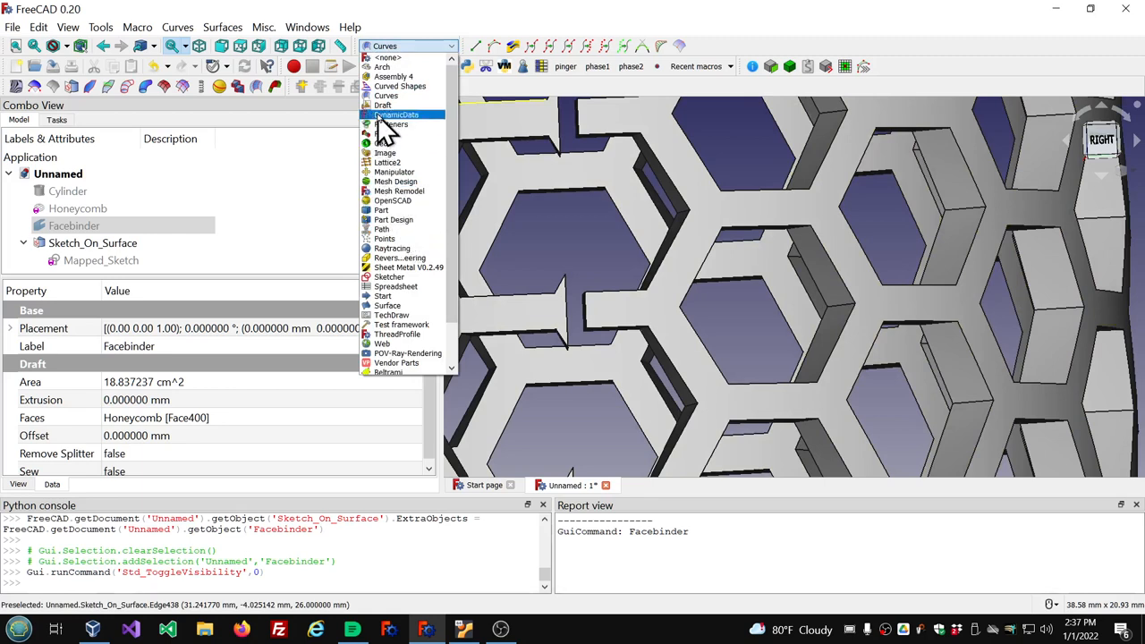
In the Part workbench, measure the 1.044 mm seam gap, then clear the measurement
left_click(381, 209)
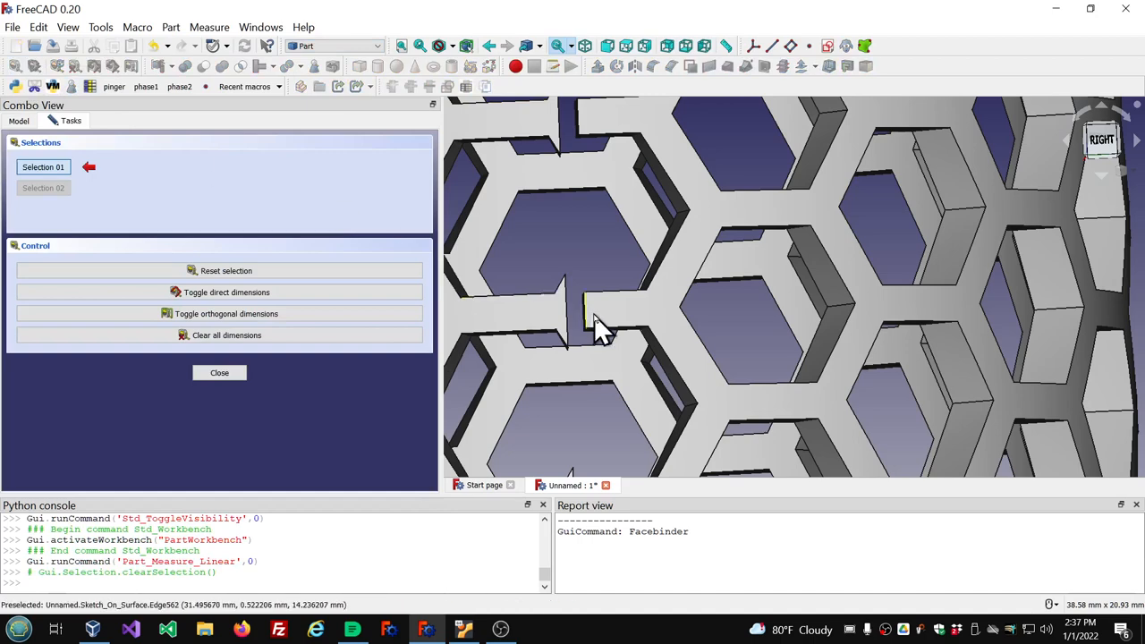
left_click(568, 331)
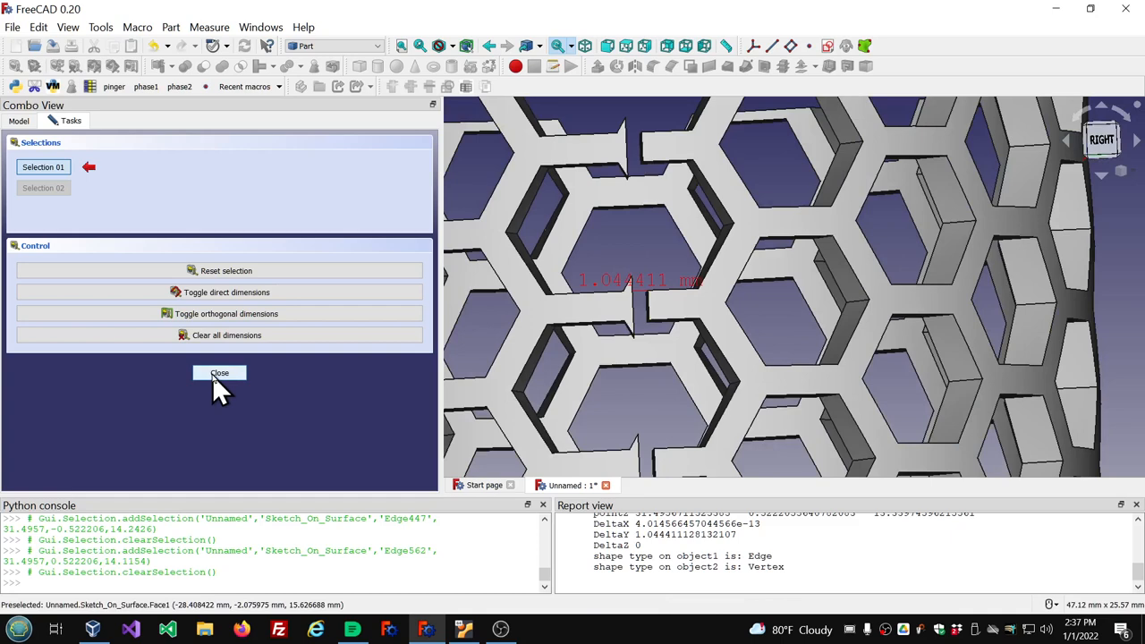
left_click(219, 373)
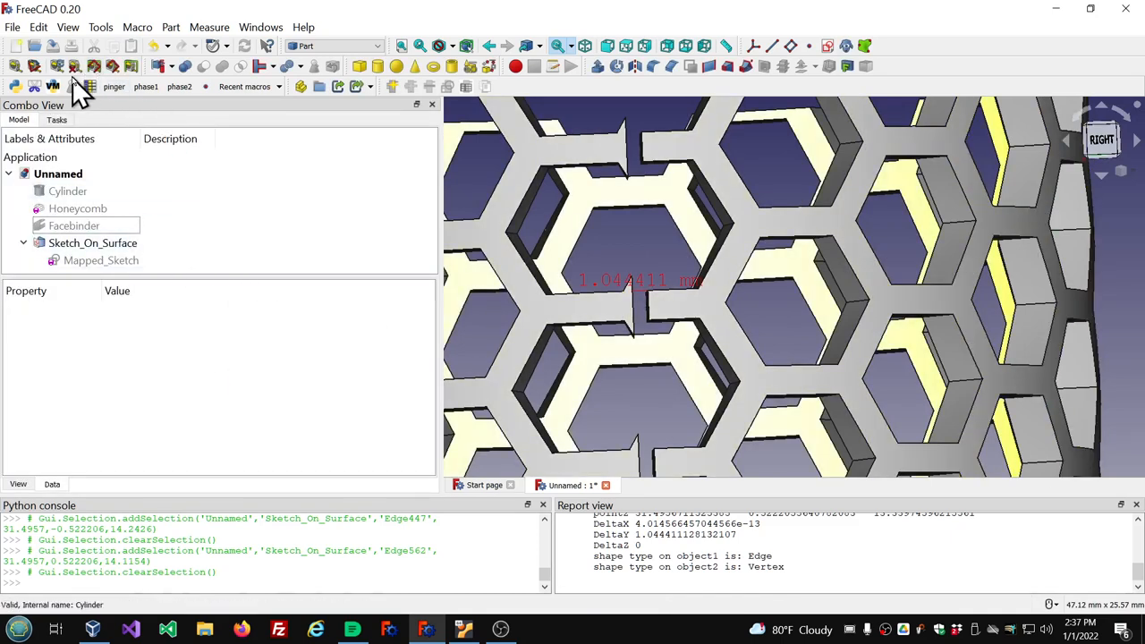
left_click(58, 66)
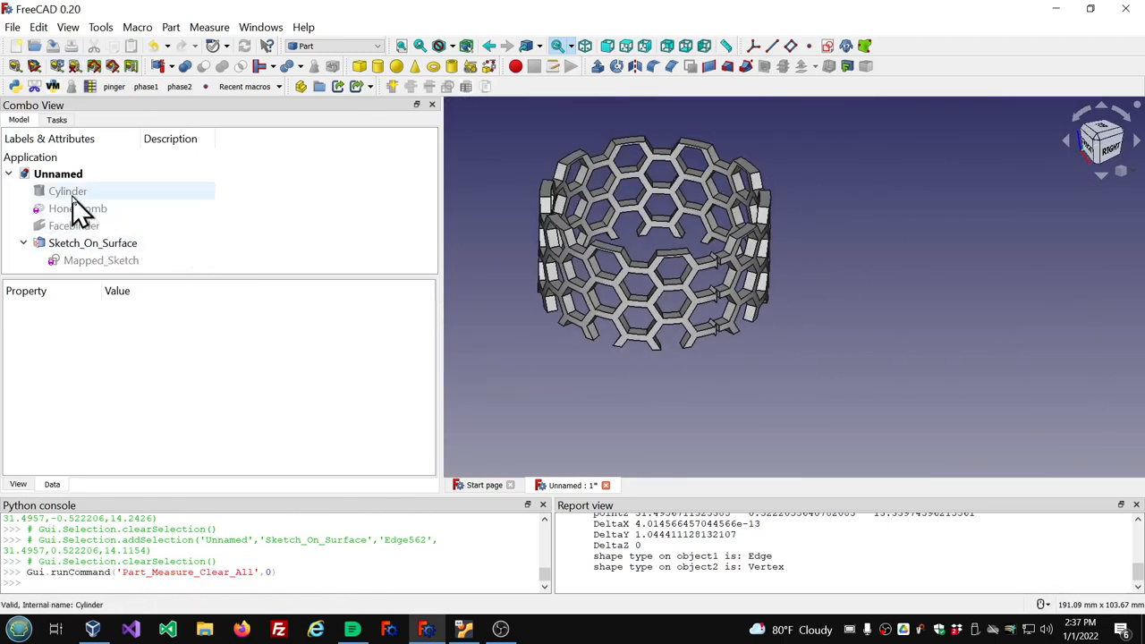
left_click(68, 190)
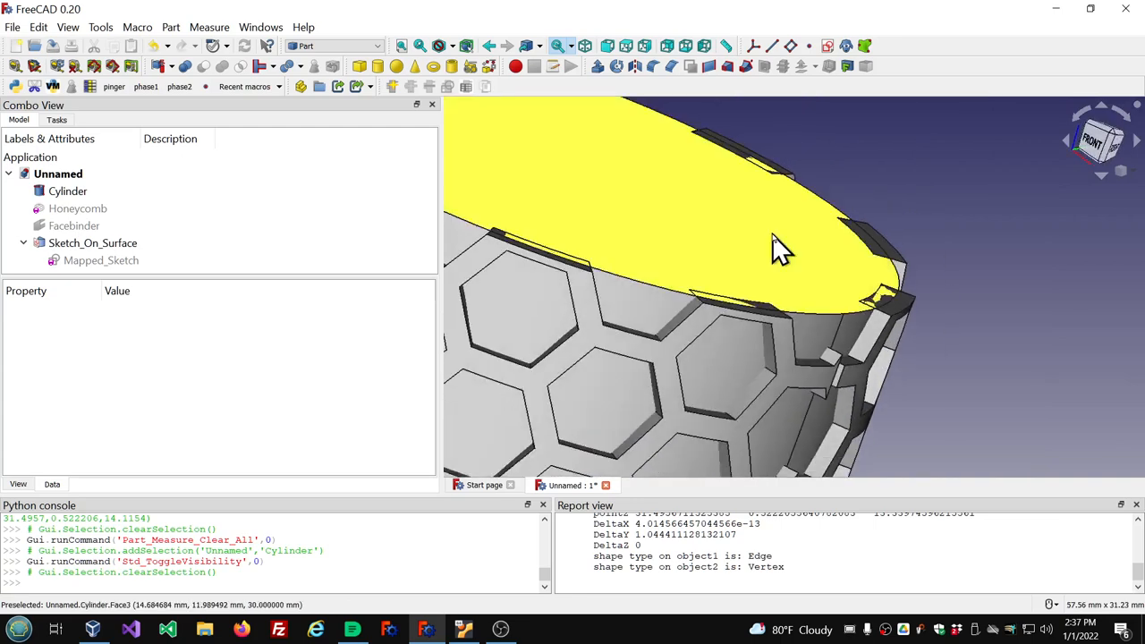
left_click_drag(782, 251, 639, 366)
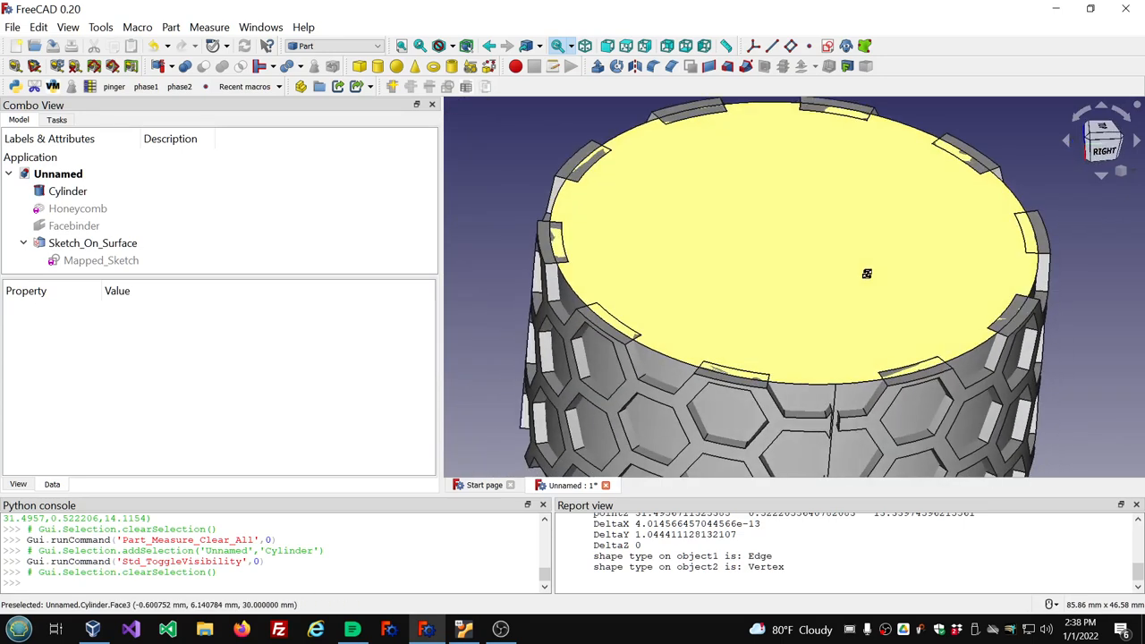
scroll("down", 3)
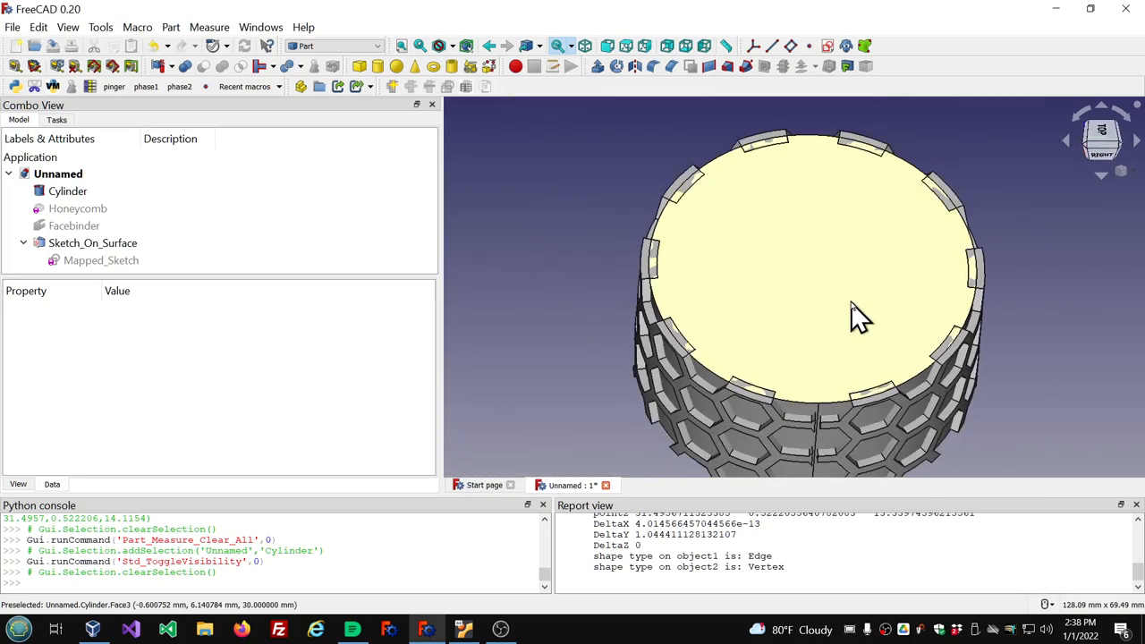
mouse_move(795, 367)
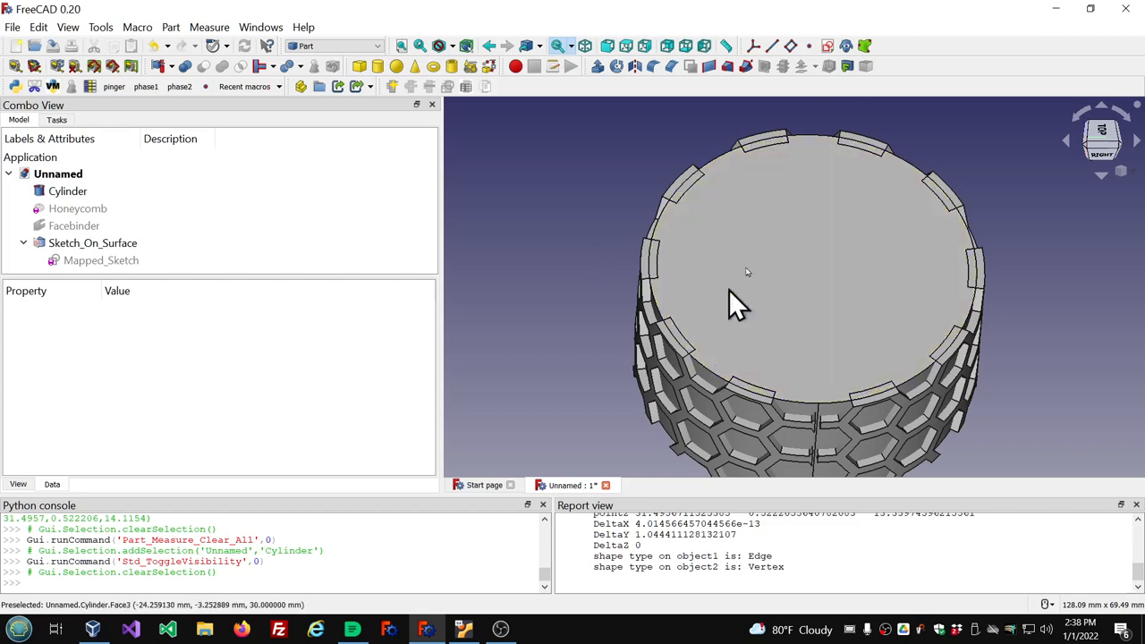
left_click(67, 190)
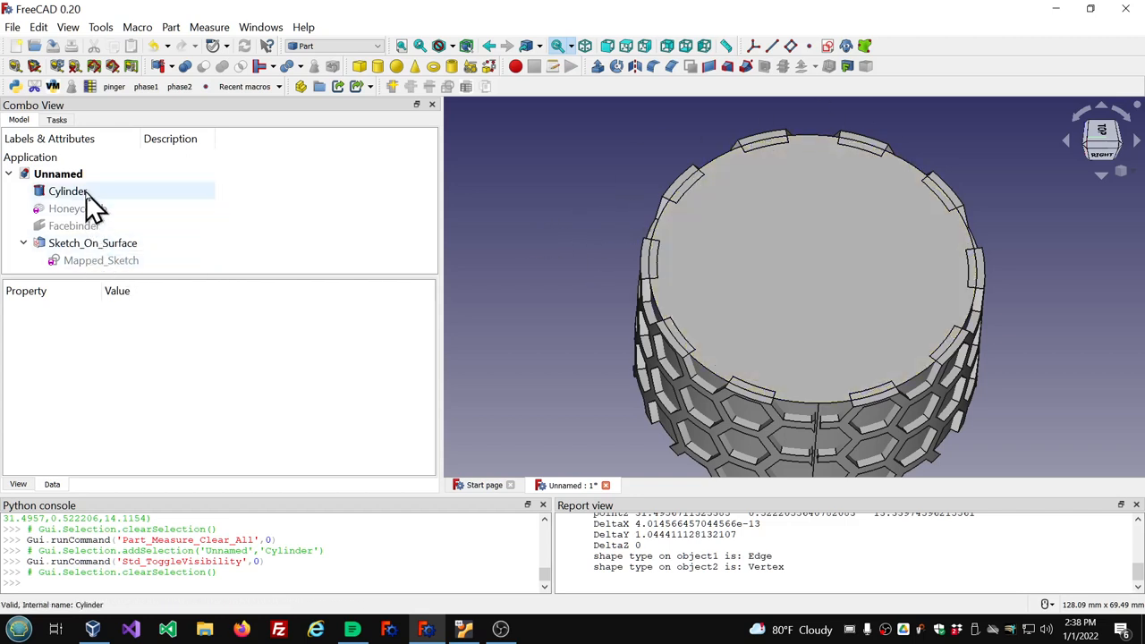
left_click(67, 191)
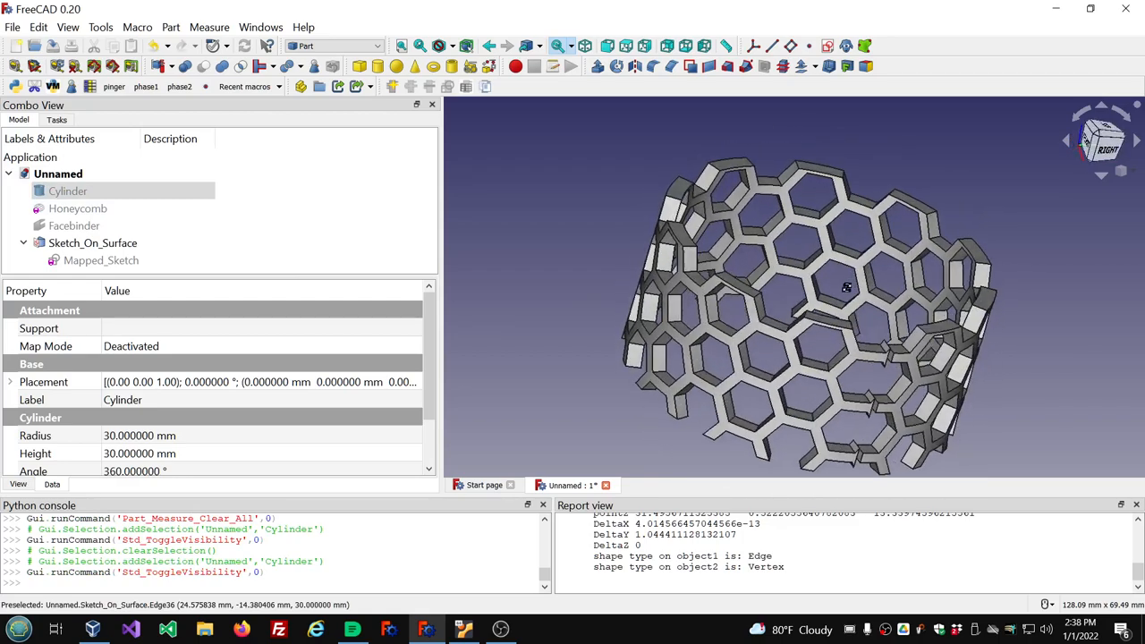
left_click_drag(845, 287, 783, 277)
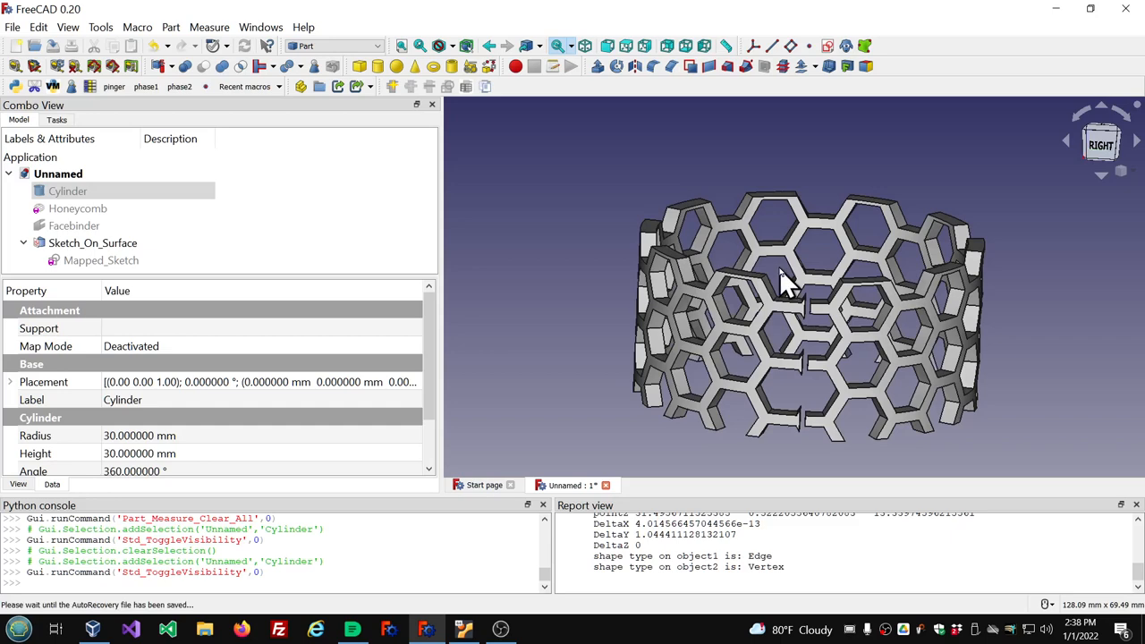